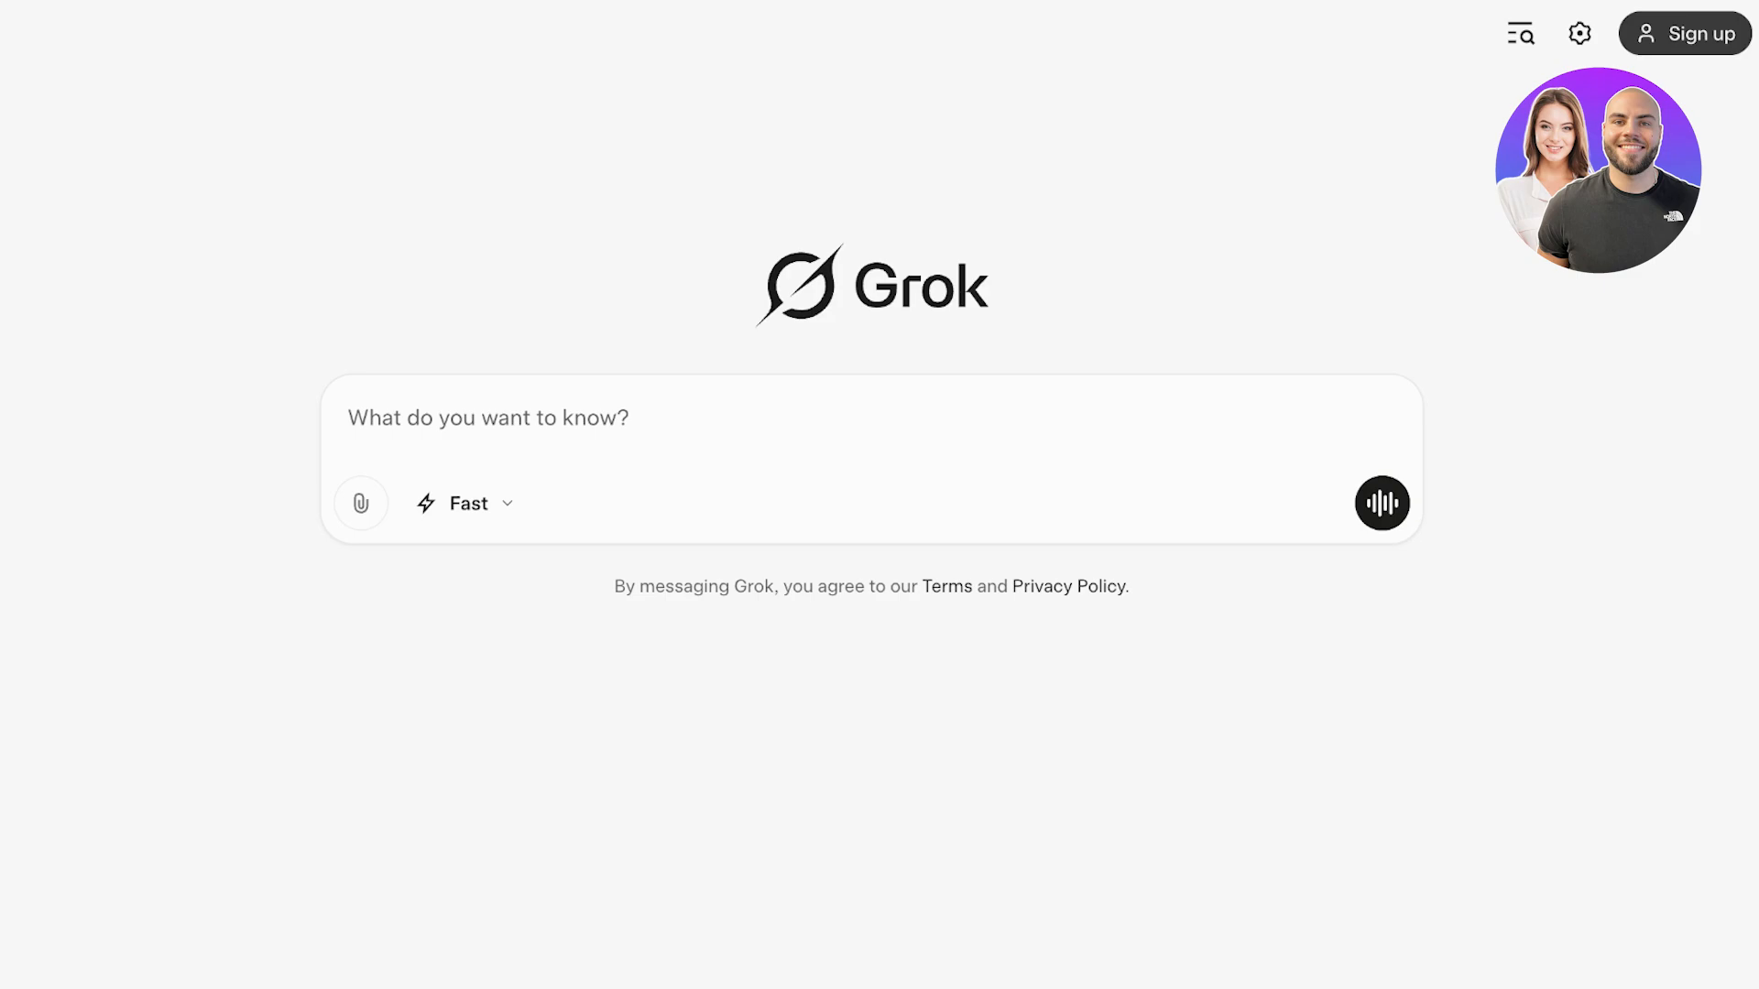
Step: Sign up to Grok with the chosen Google account and reach the SuperGrok home
click(1686, 33)
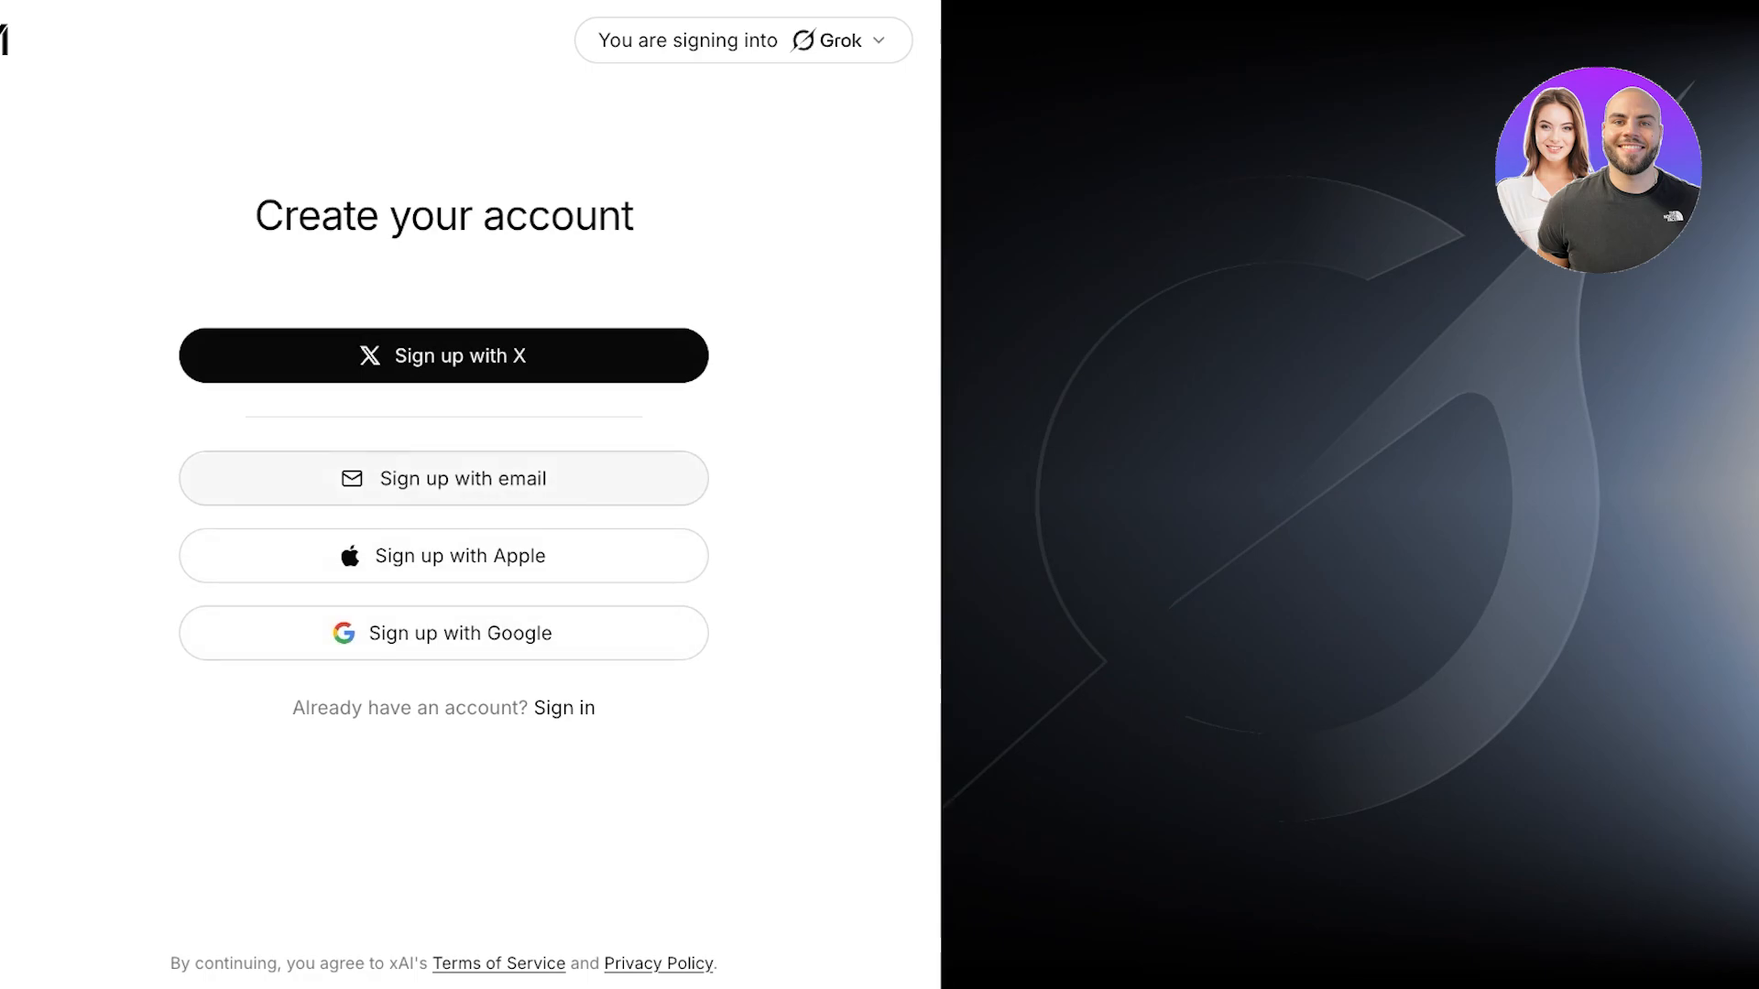
click(443, 632)
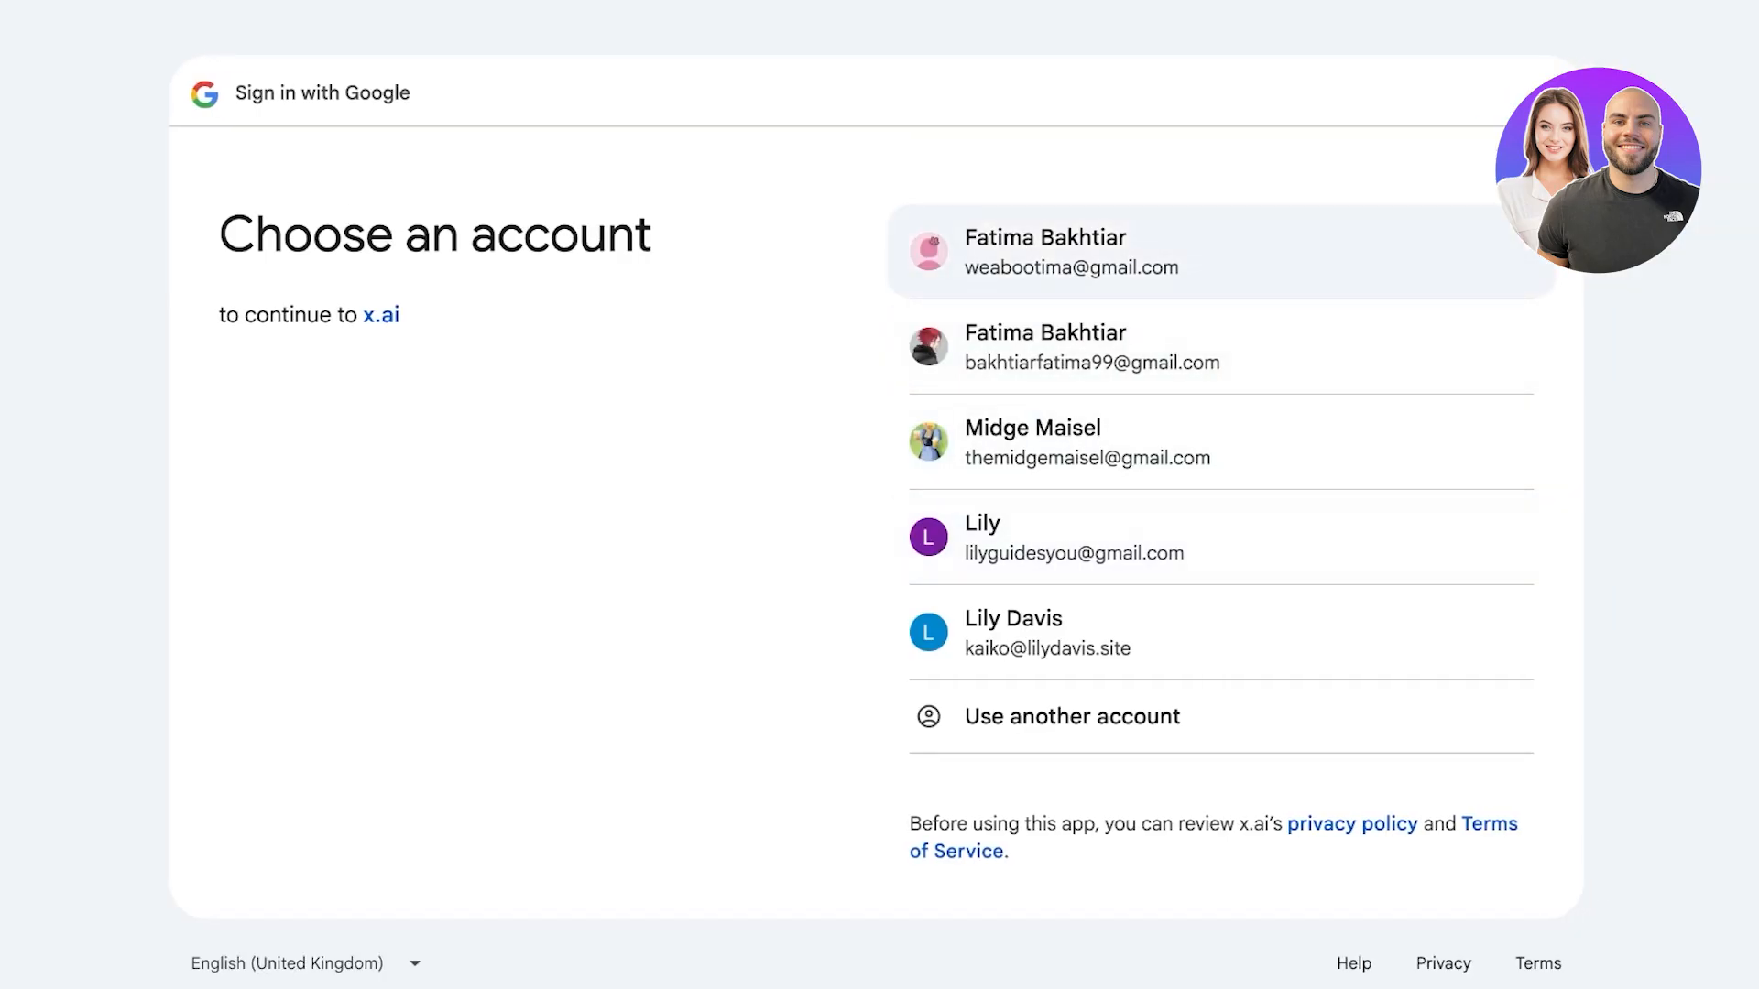
click(1217, 251)
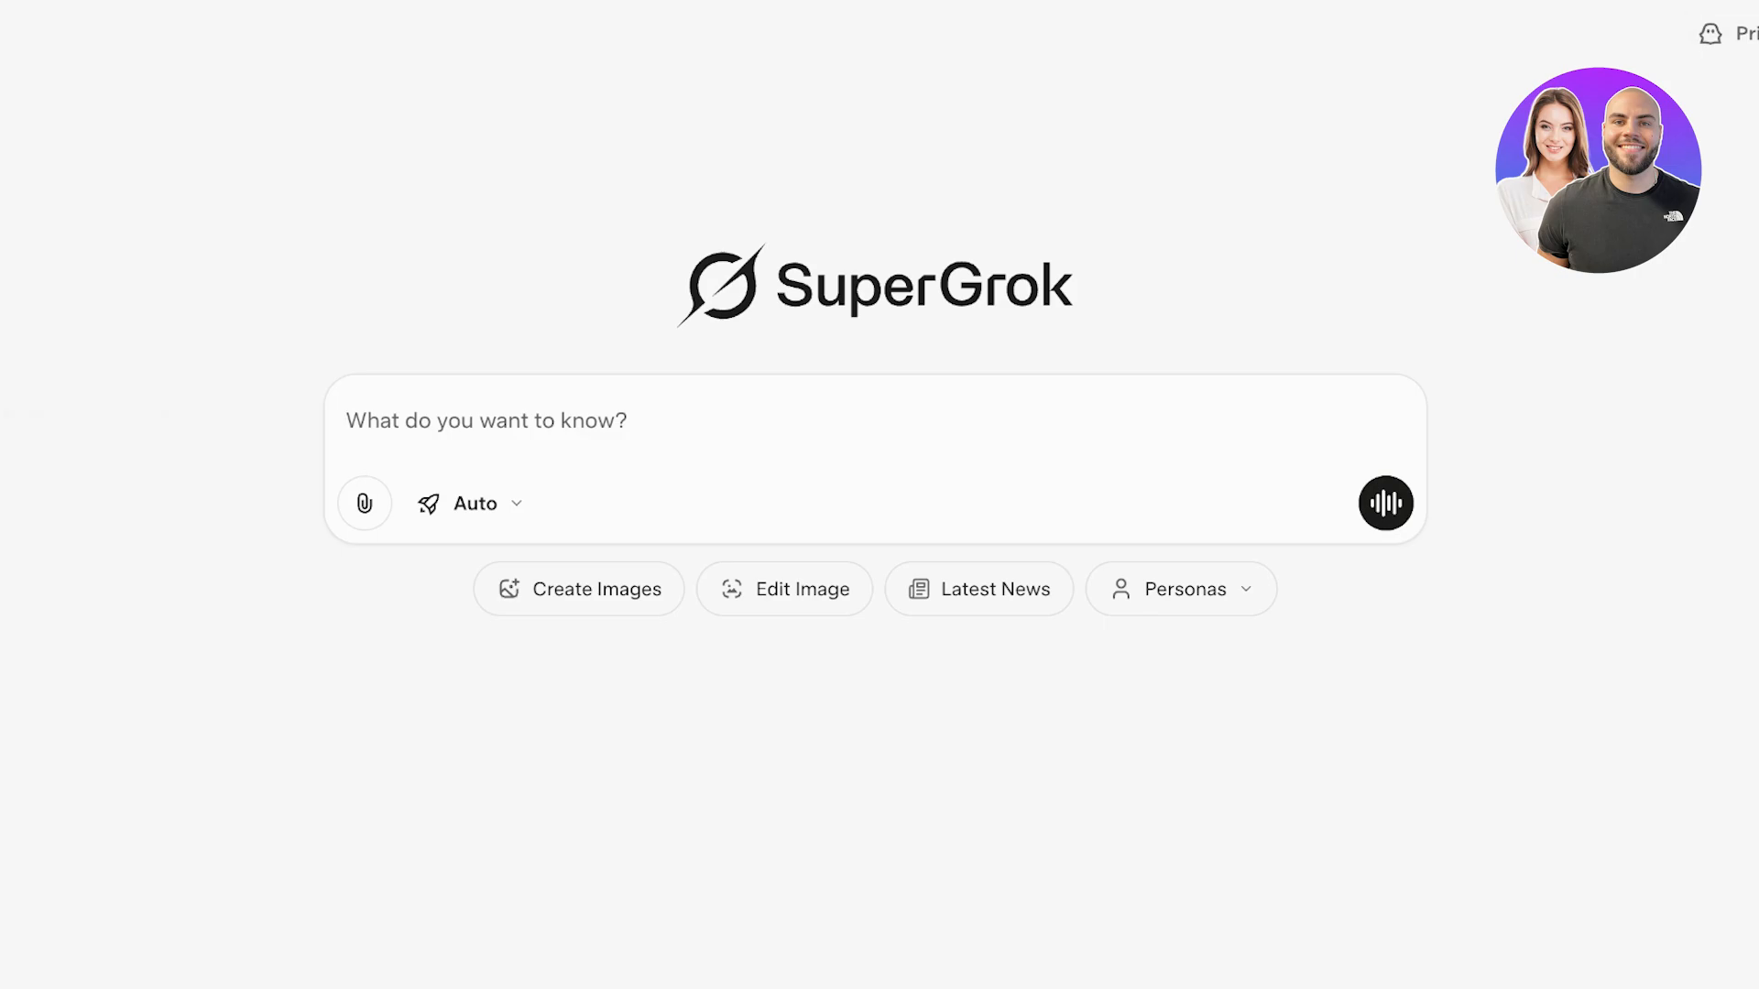
Step: Try the Fast response mode, switch to Expert, and view the attachment options
click(467, 502)
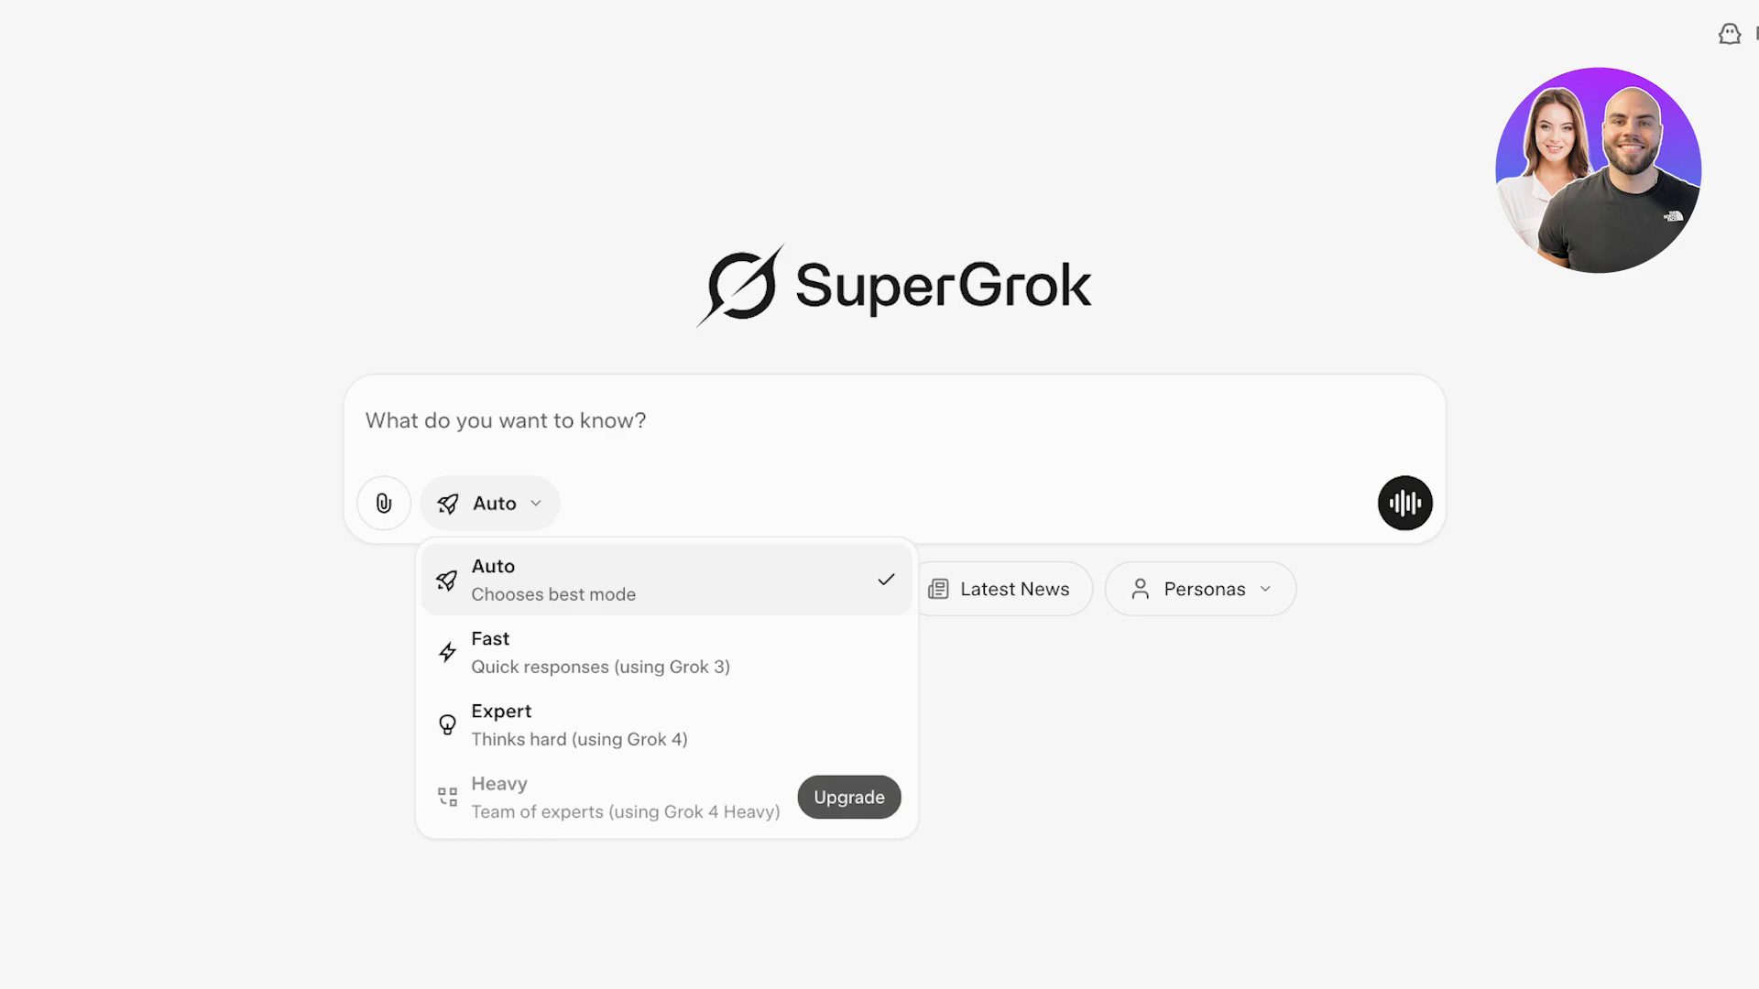
click(488, 652)
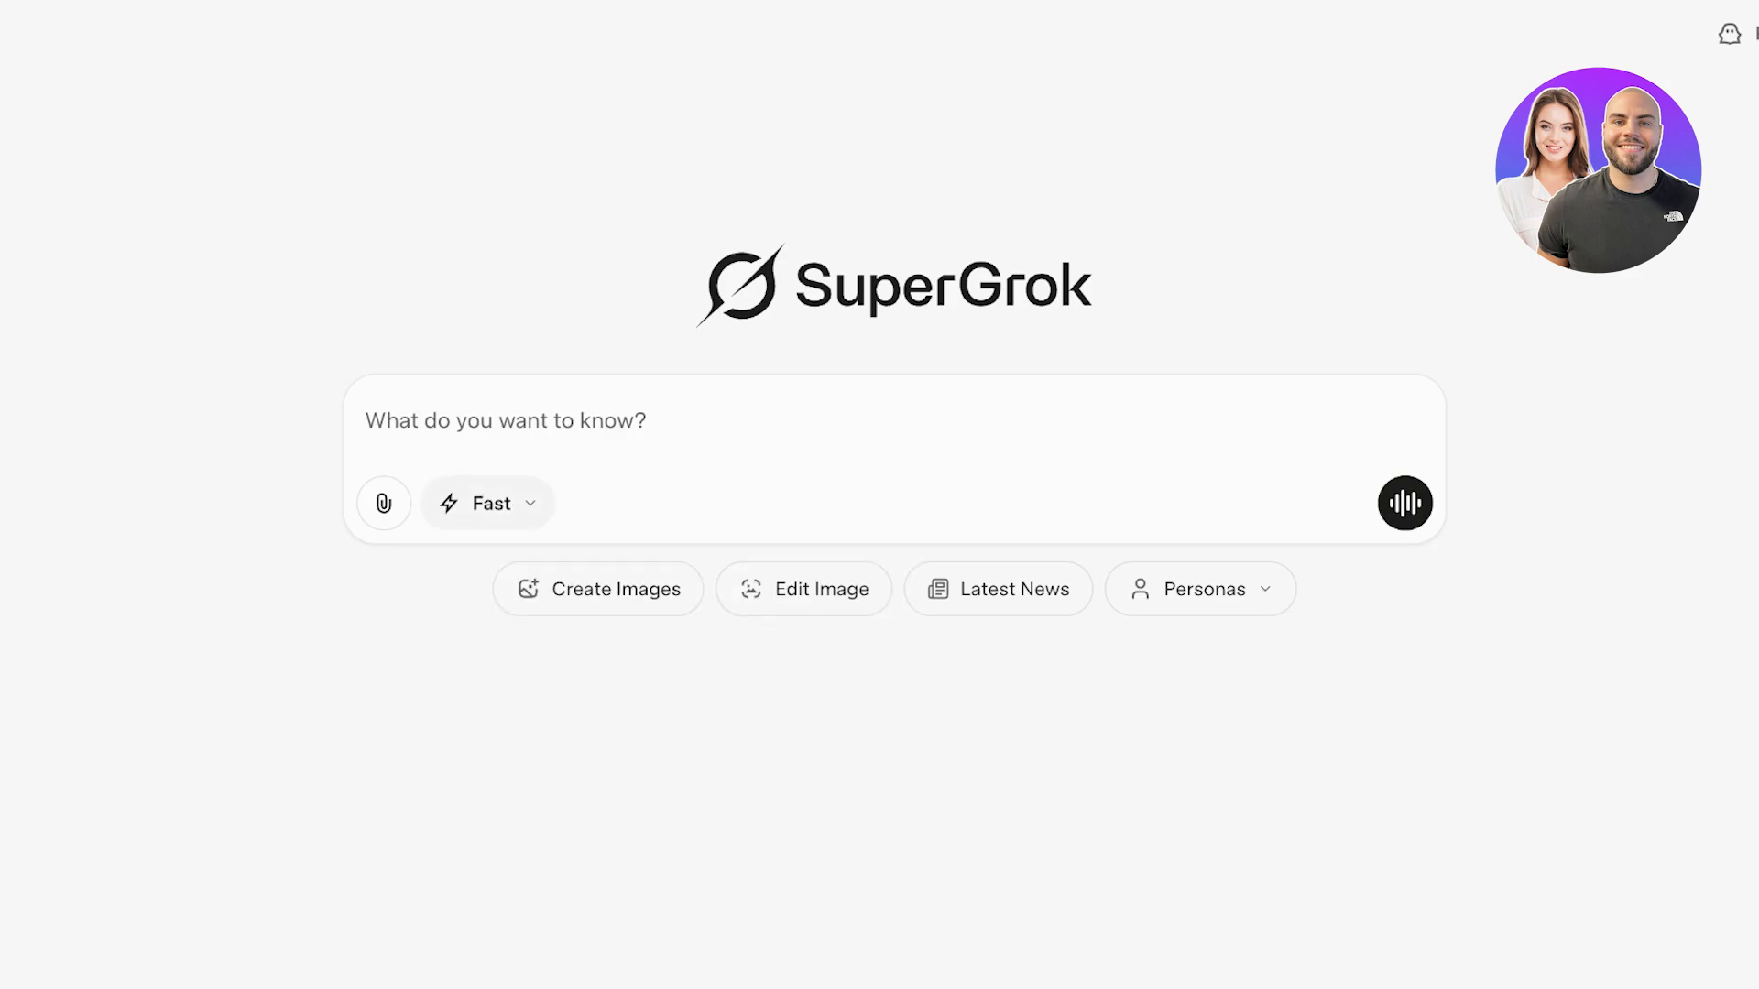
click(484, 502)
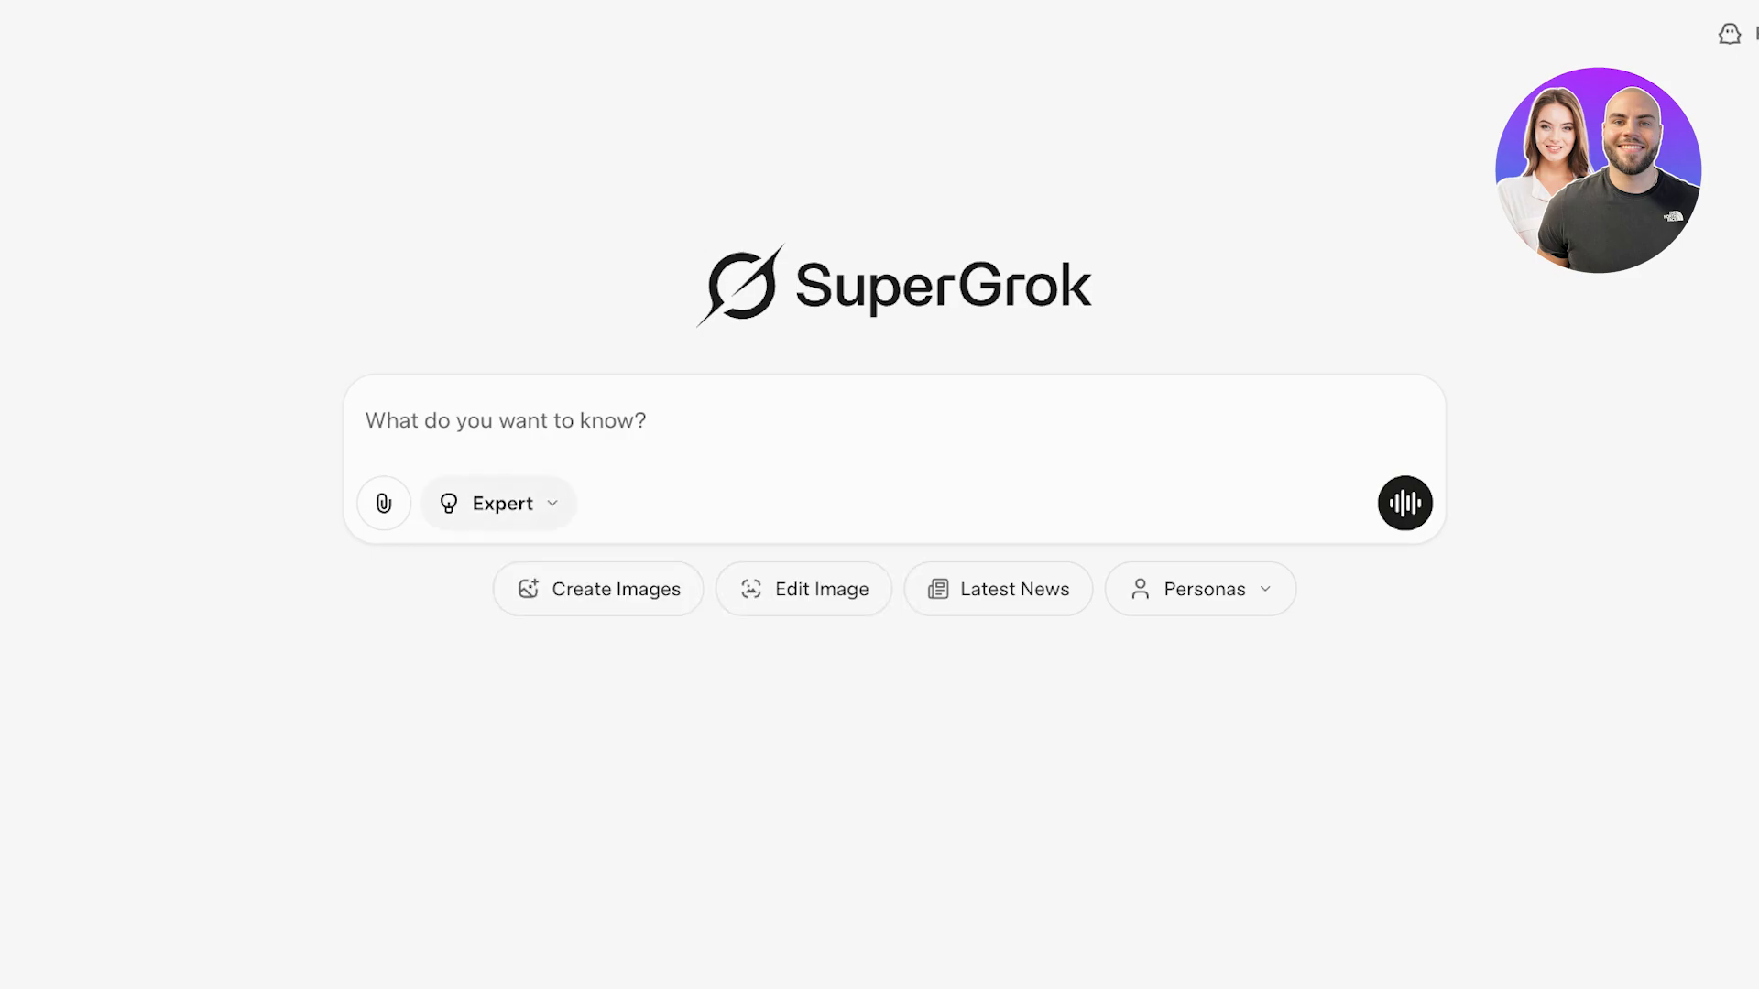
click(383, 502)
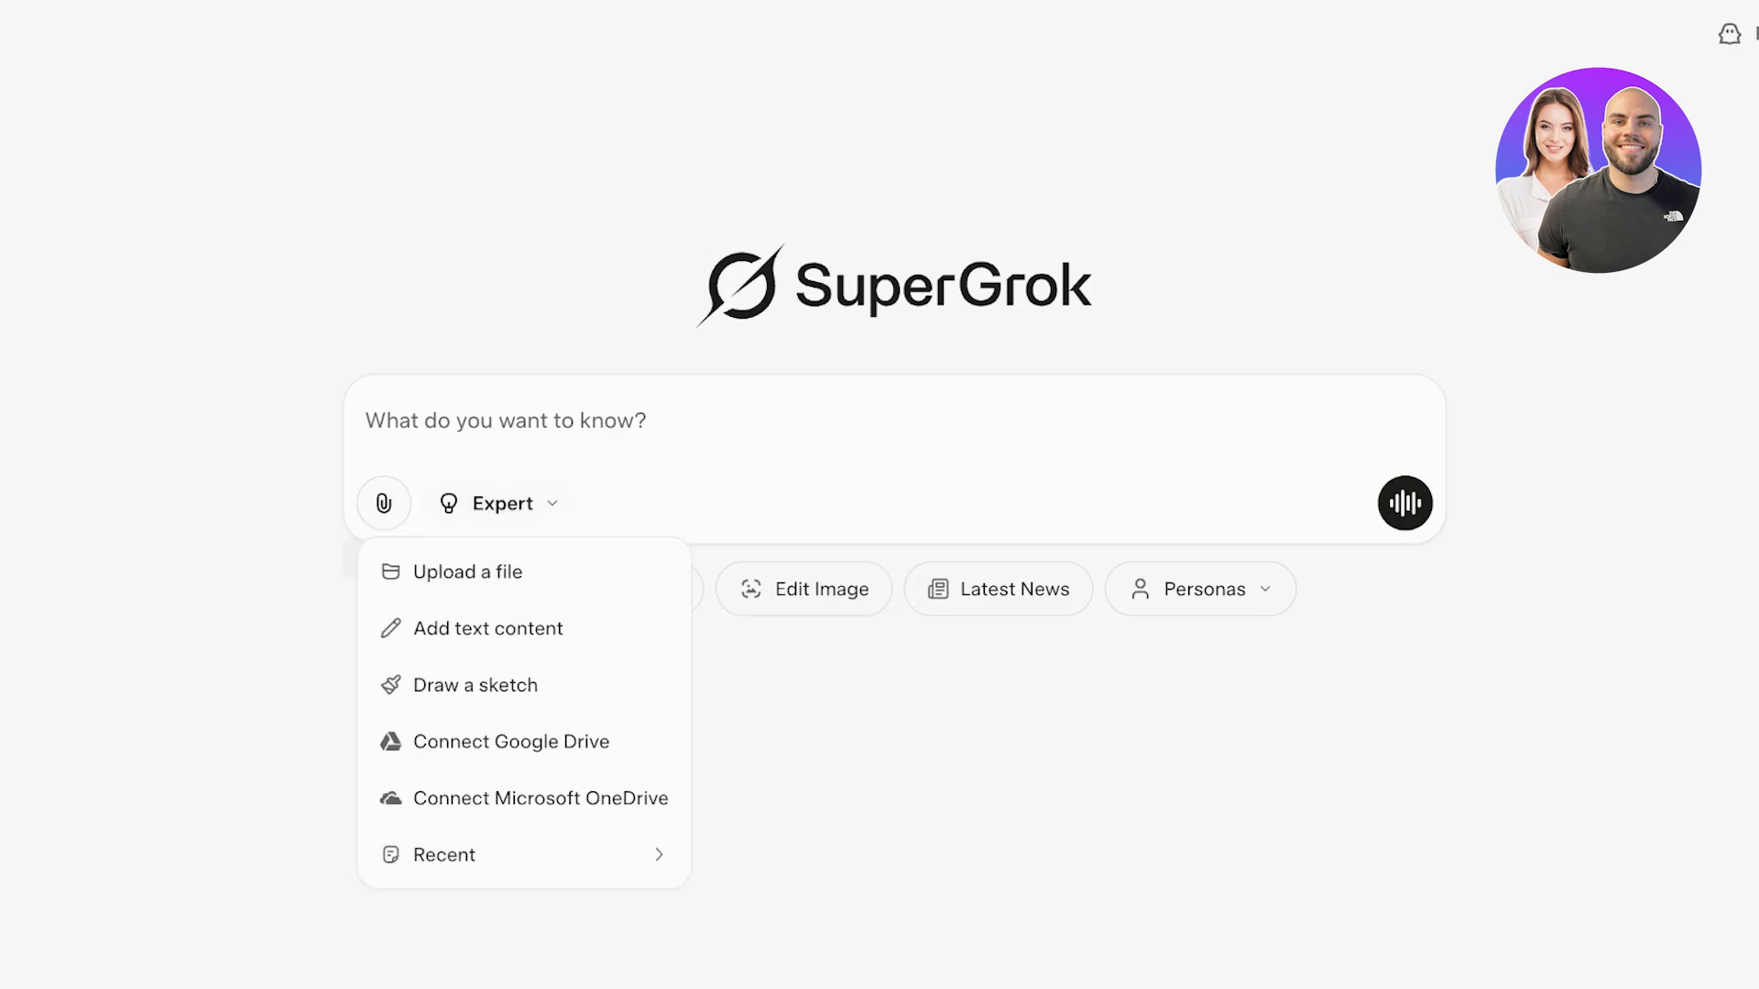
mouse_move(467, 572)
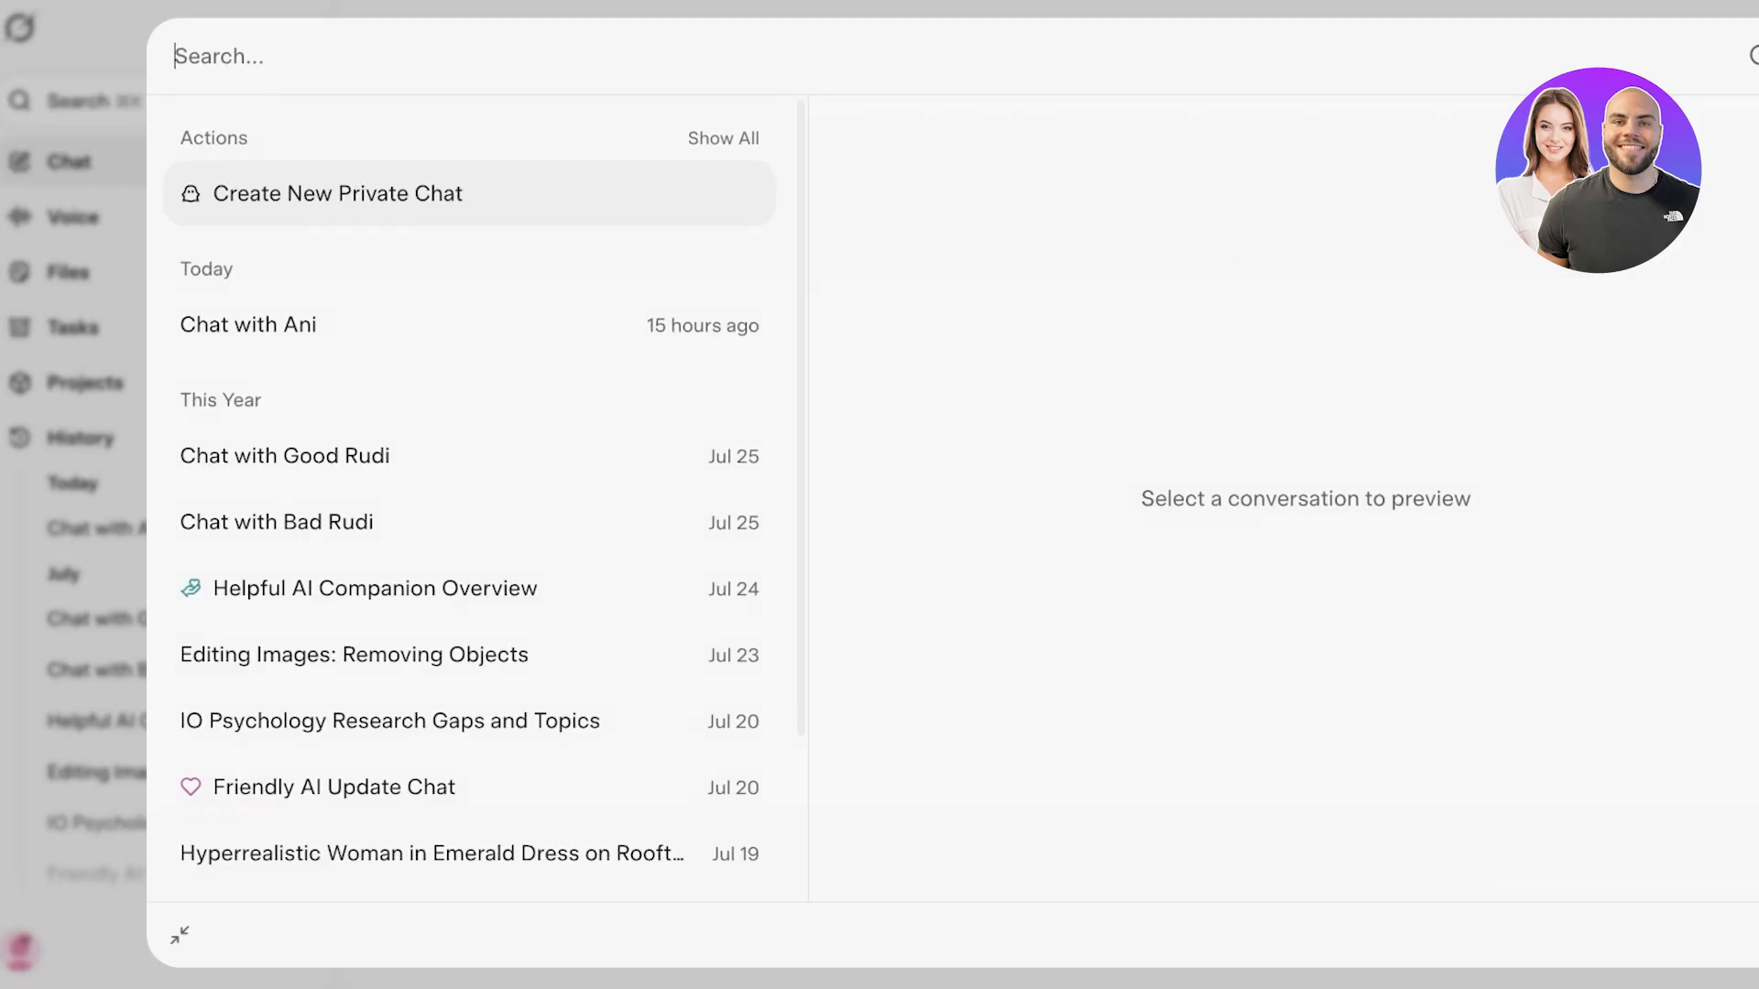
Step: Start a voice conversation briefly, then return to a new text chat
click(71, 216)
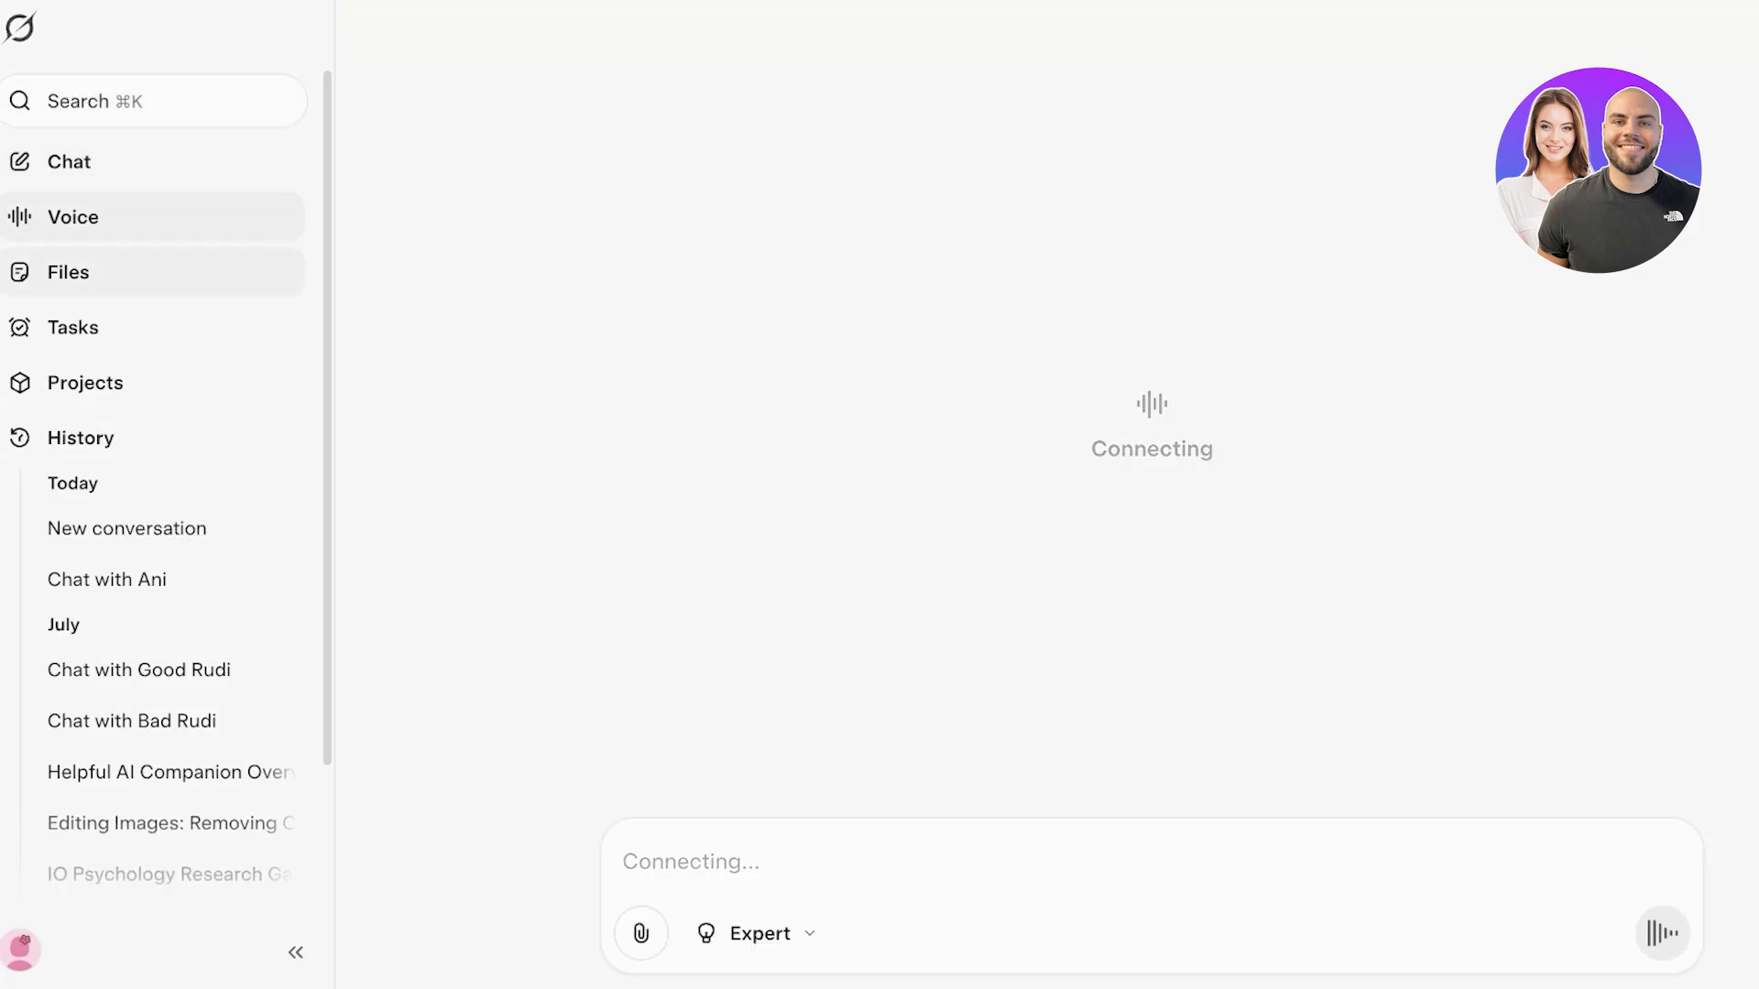
scroll(down, 3)
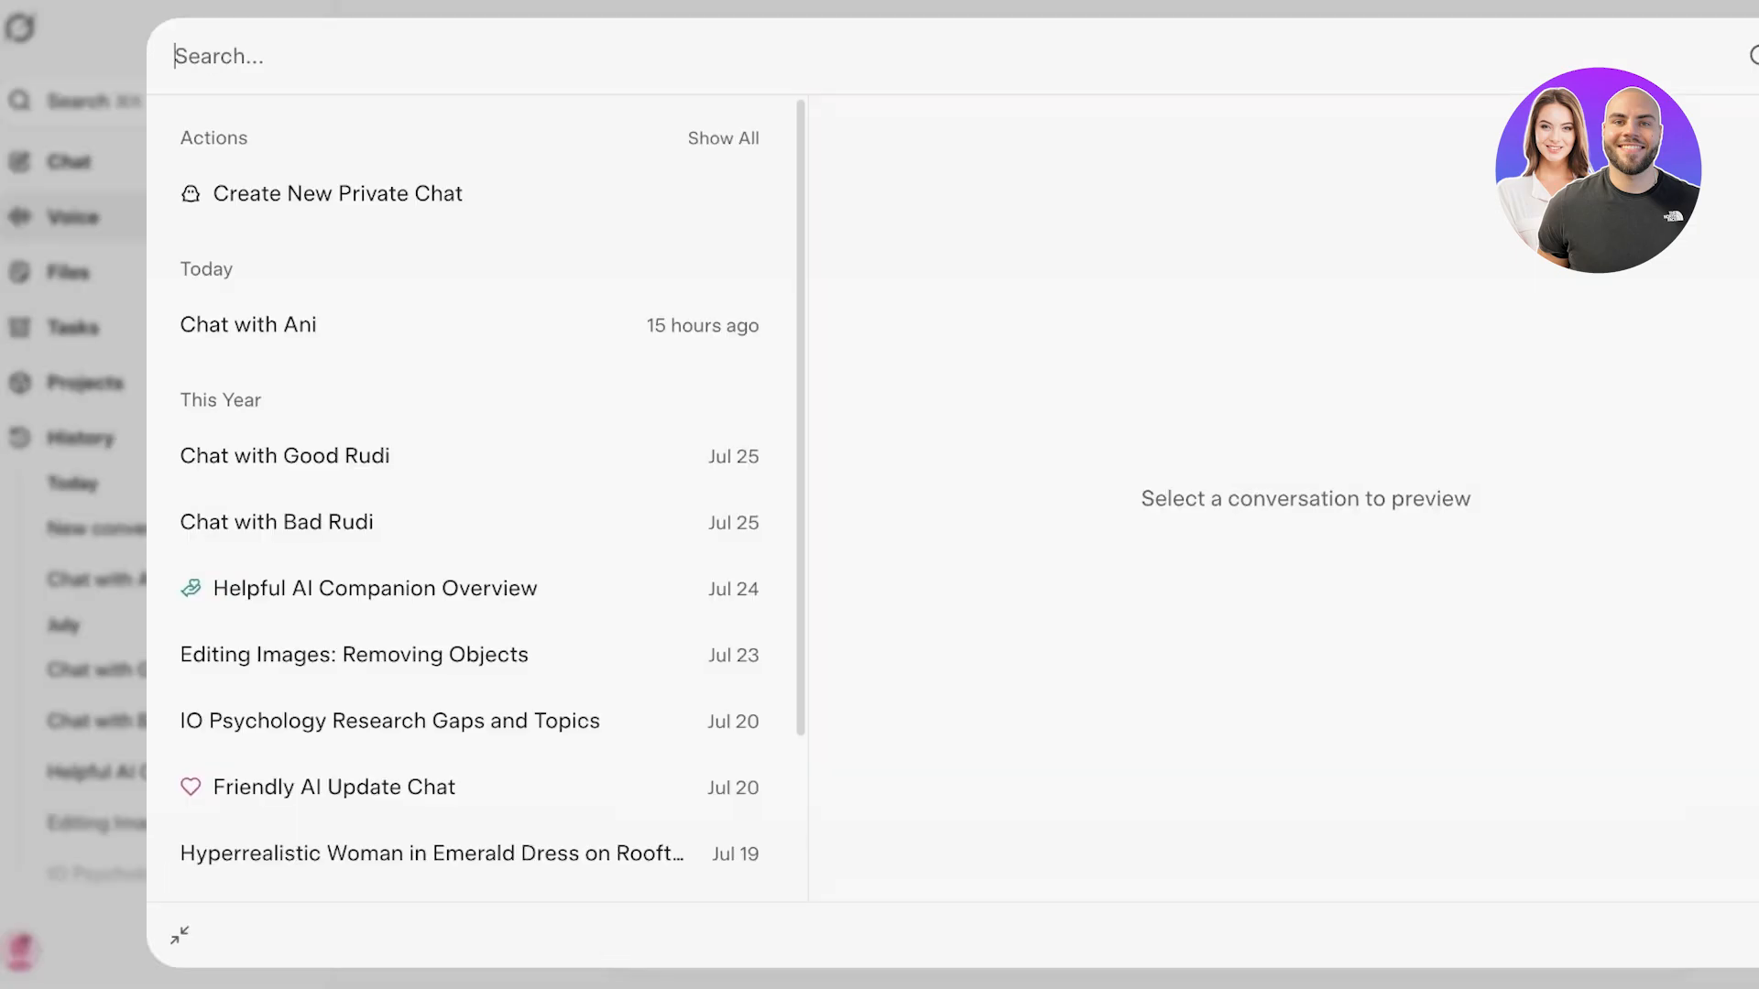
click(71, 217)
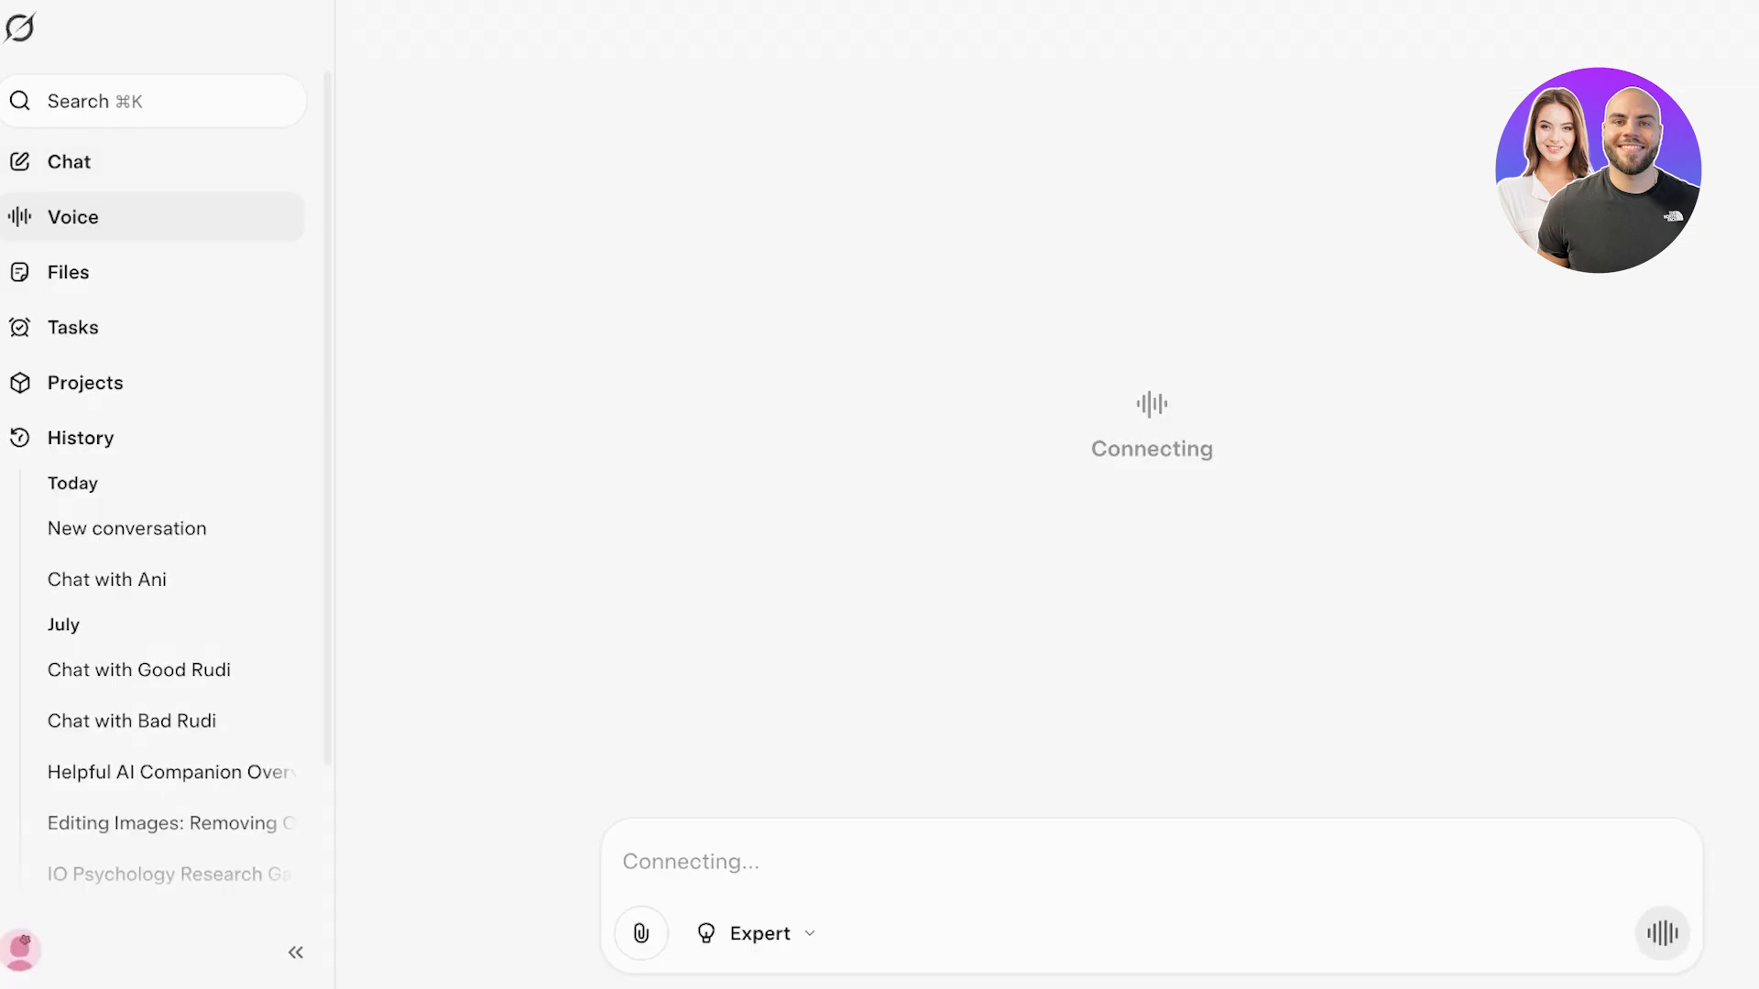
click(68, 161)
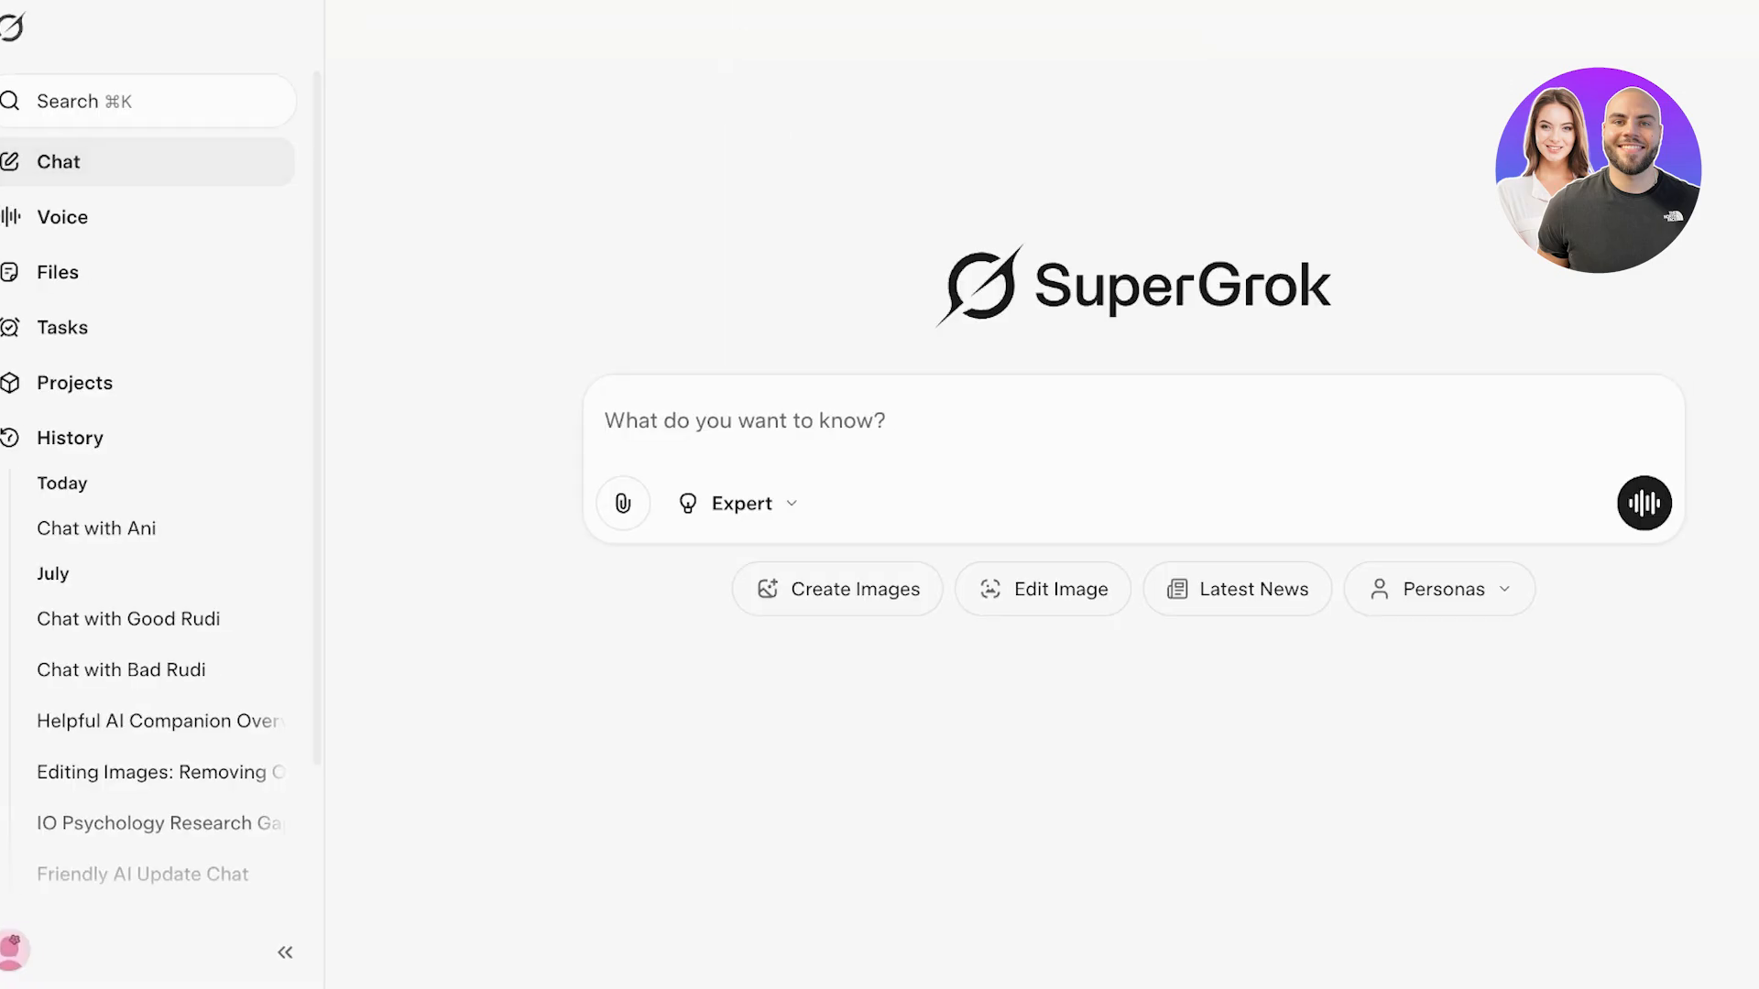
Step: Collapse the sidebar and bring up the search over past conversations
click(286, 953)
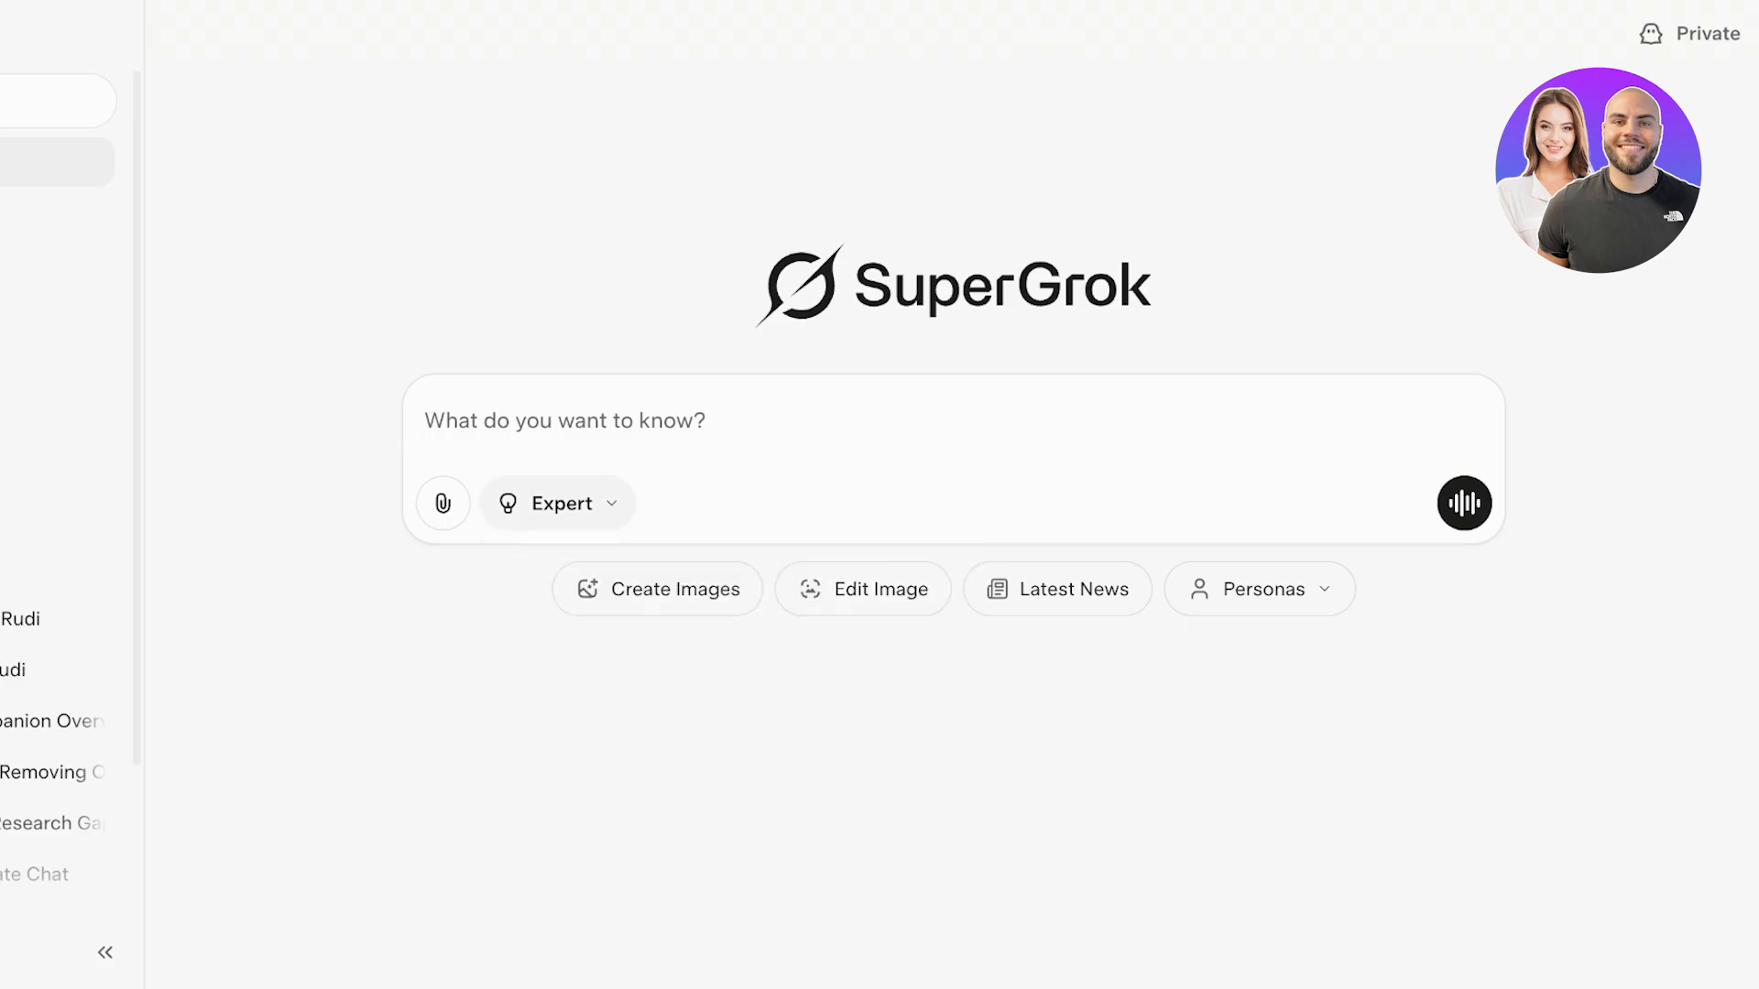
click(105, 952)
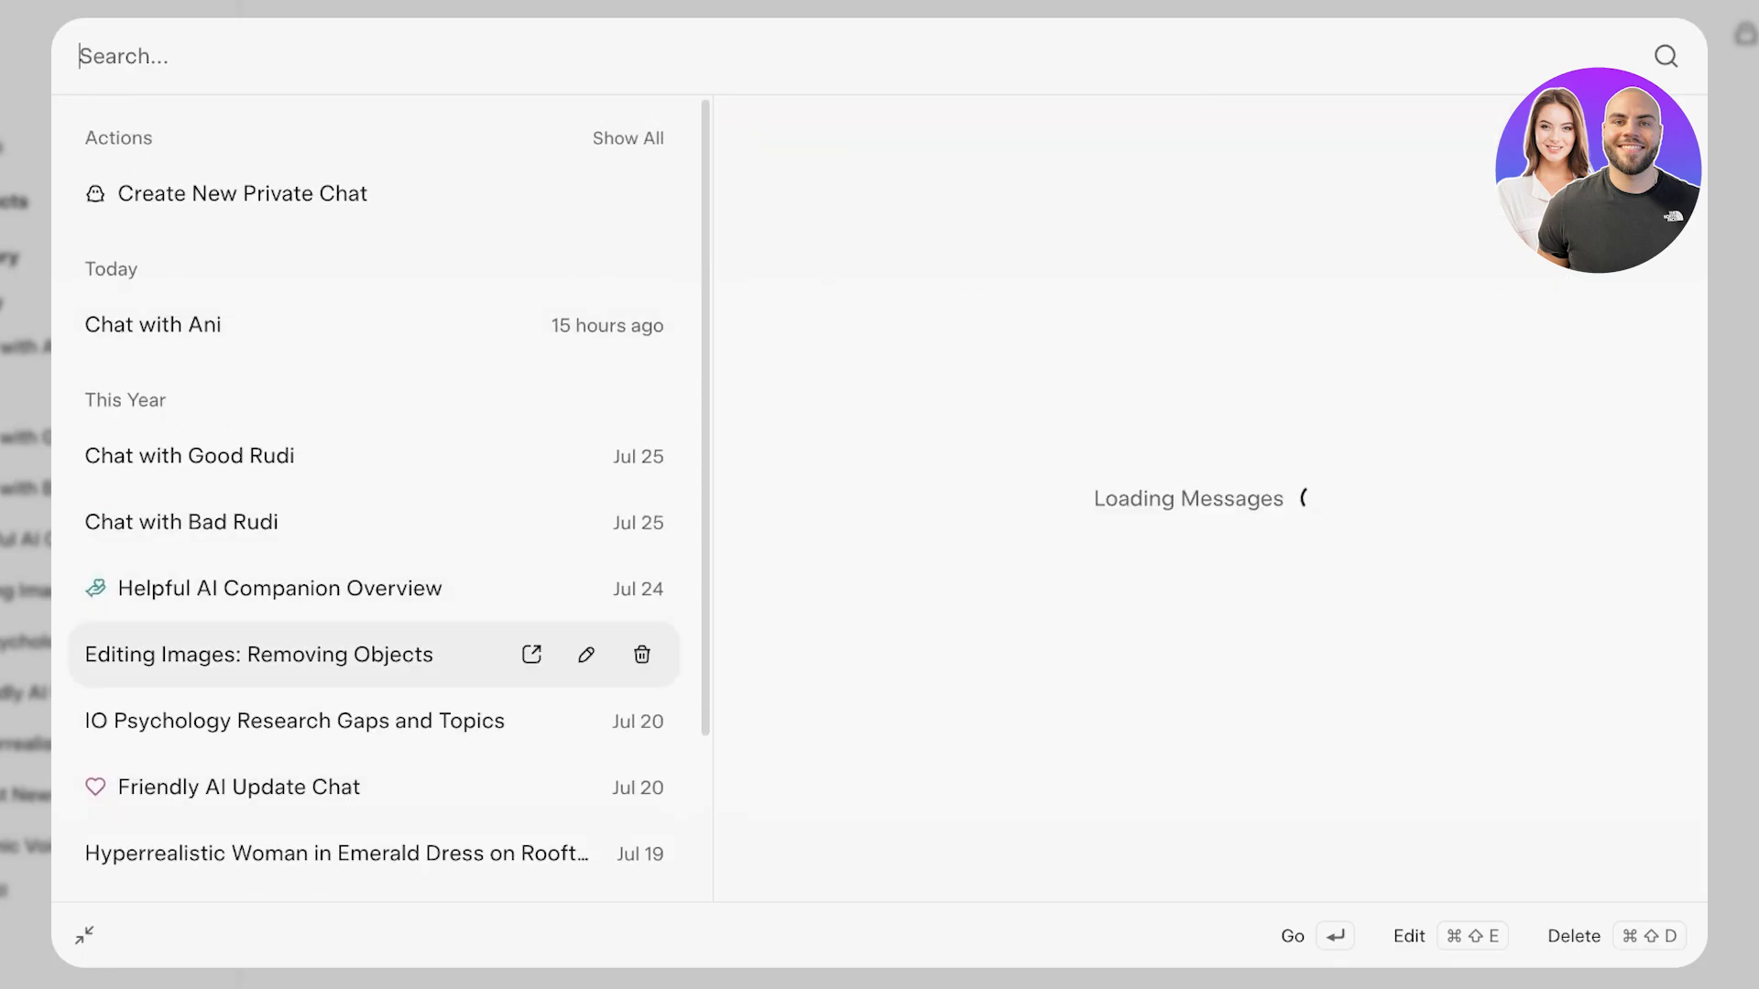
Step: Open the IO Psychology Research Gaps chat and read through its research topics answer
click(259, 654)
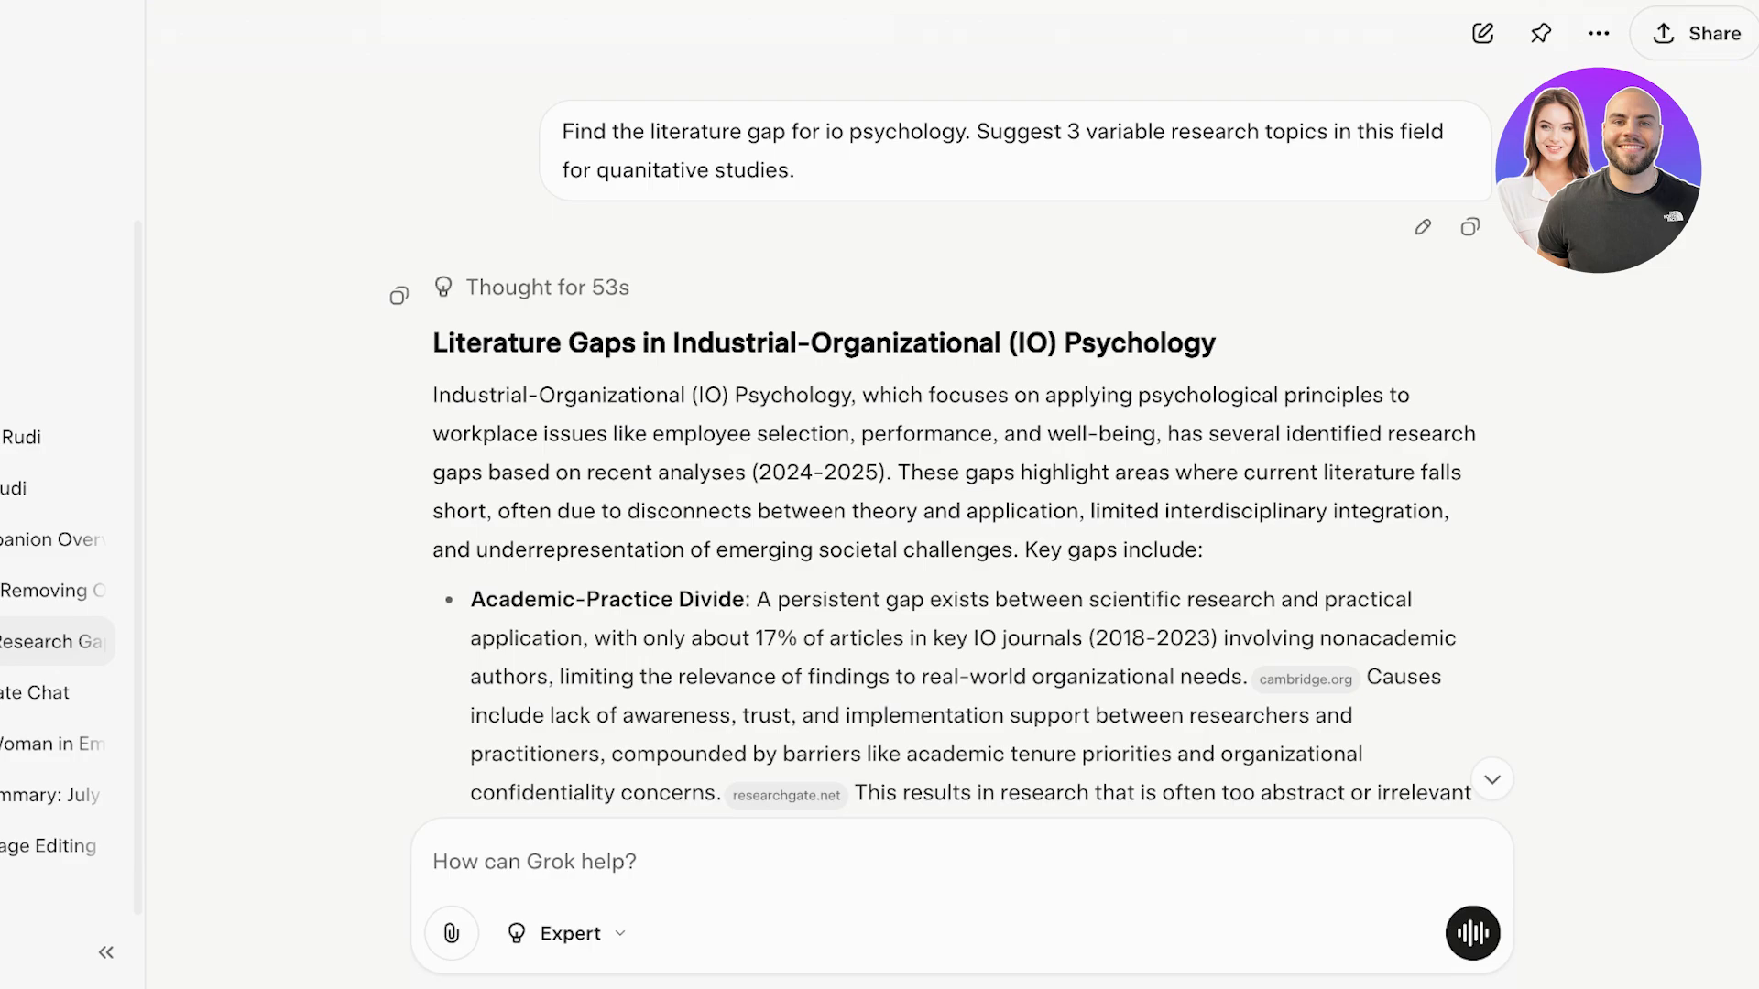
scroll(down, 3)
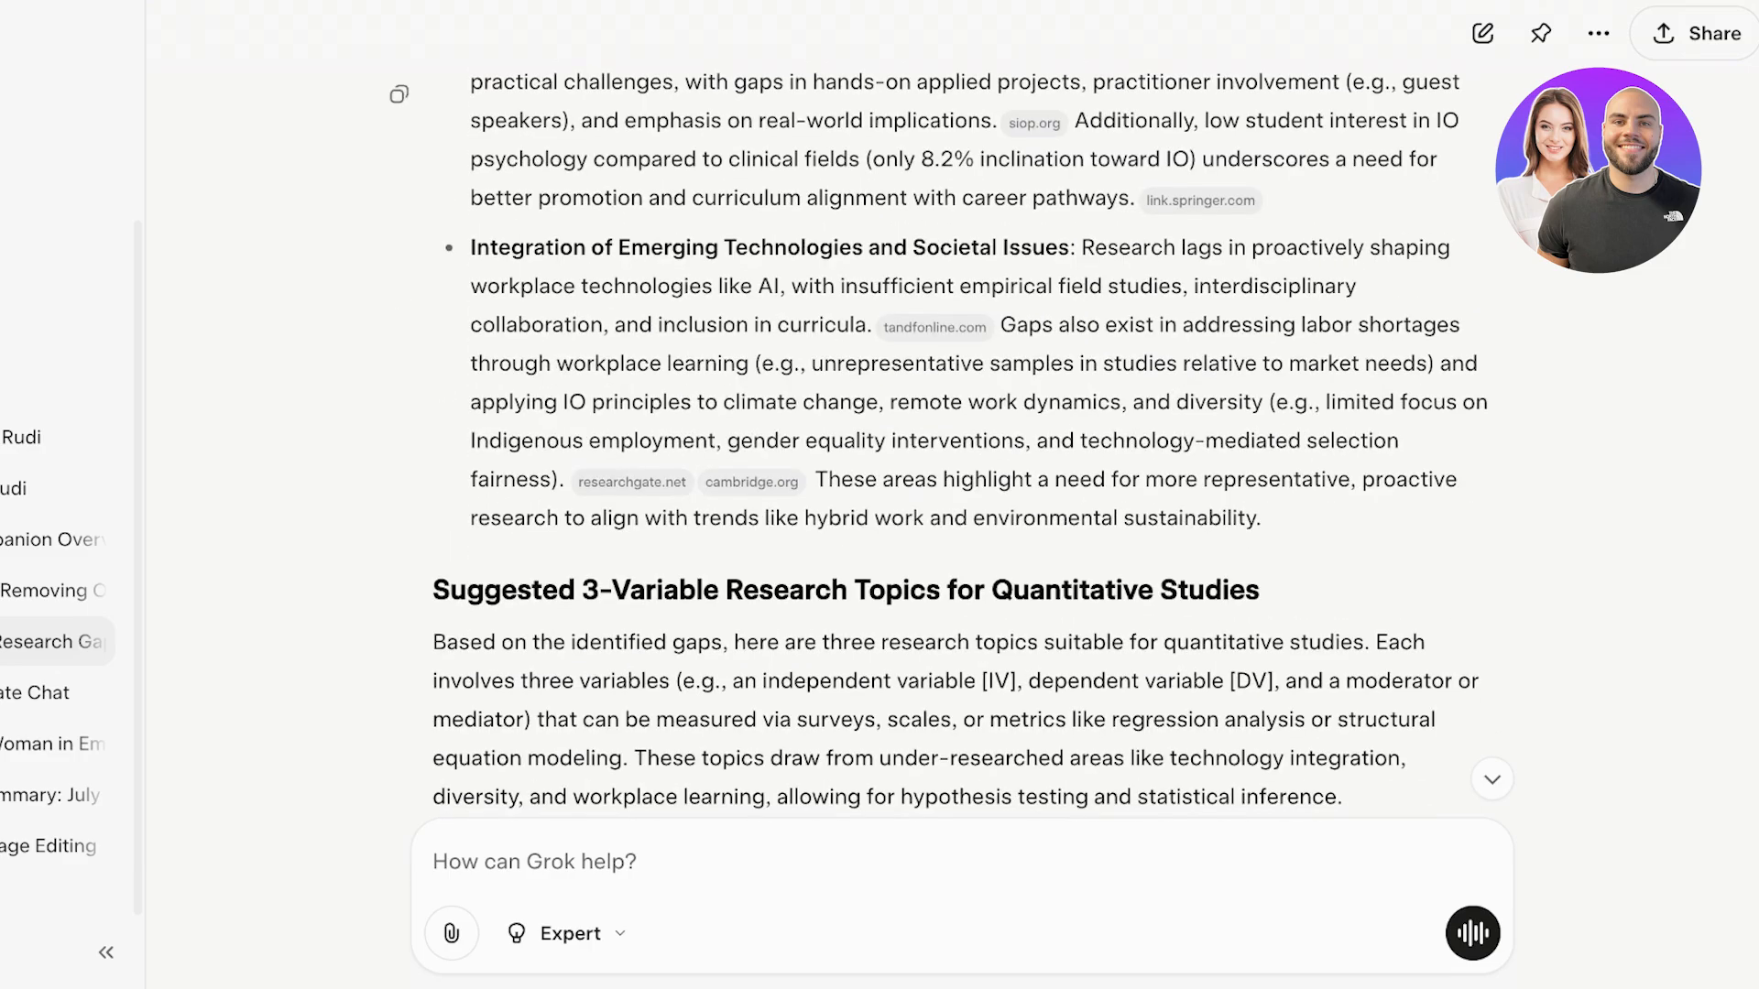
scroll(down, 3)
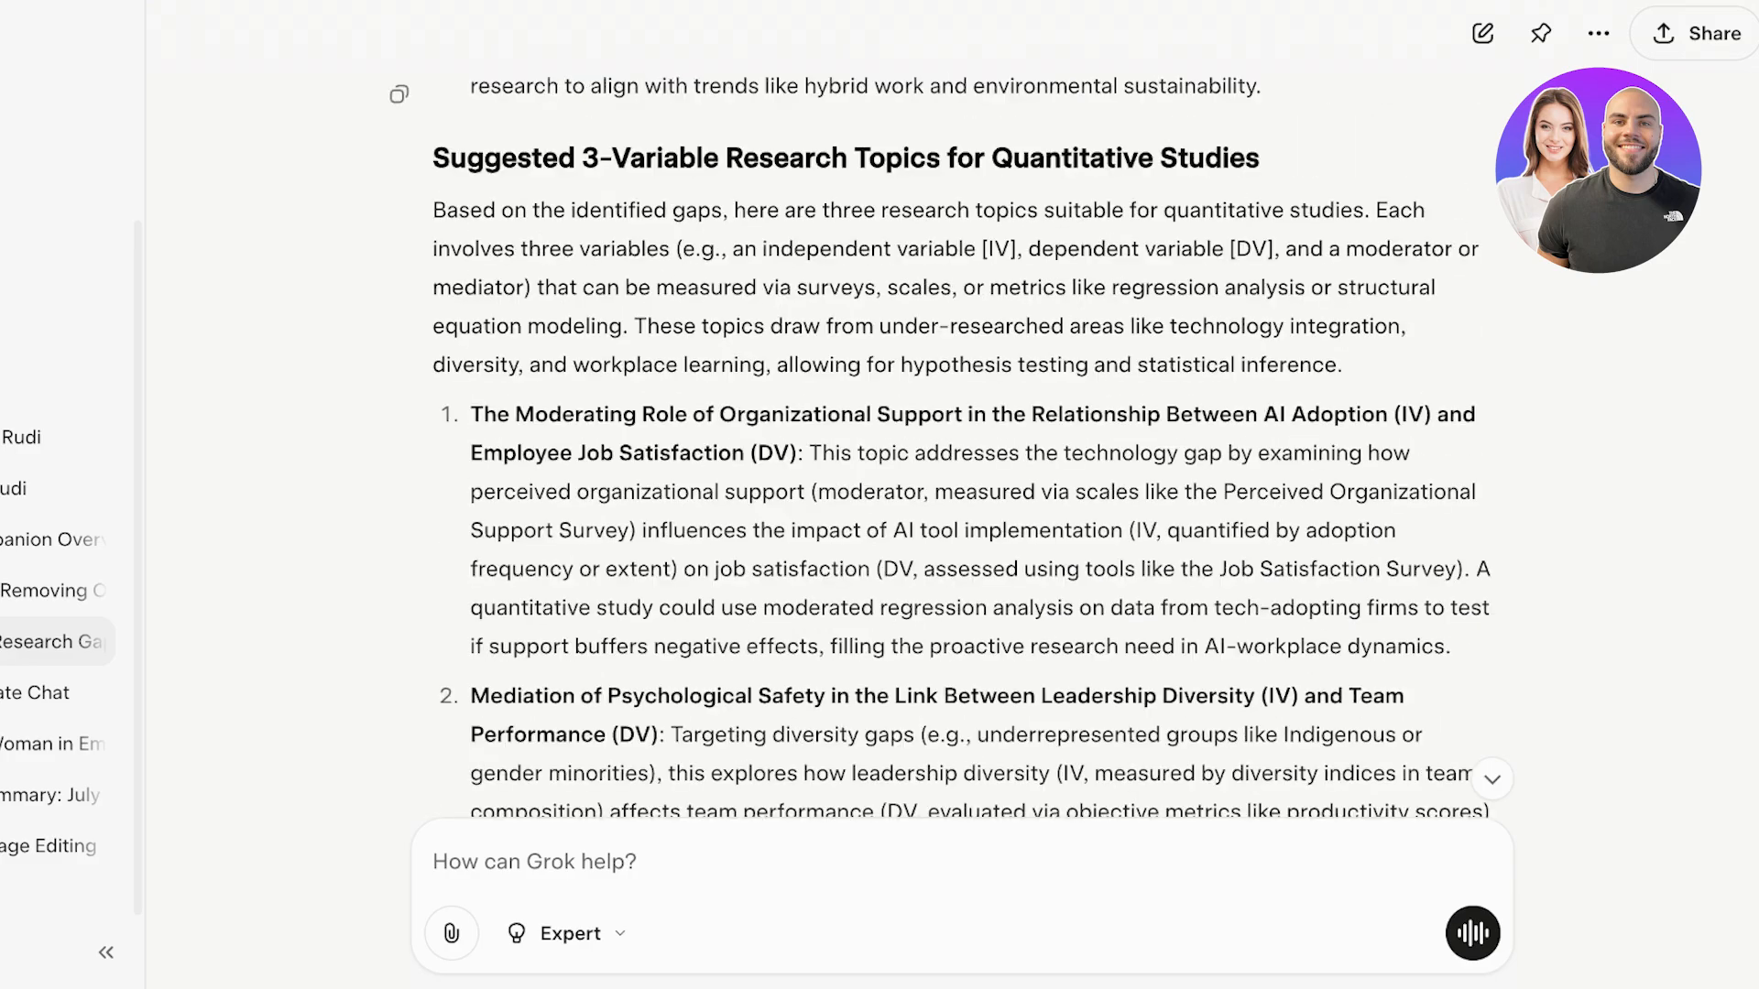
scroll(down, 3)
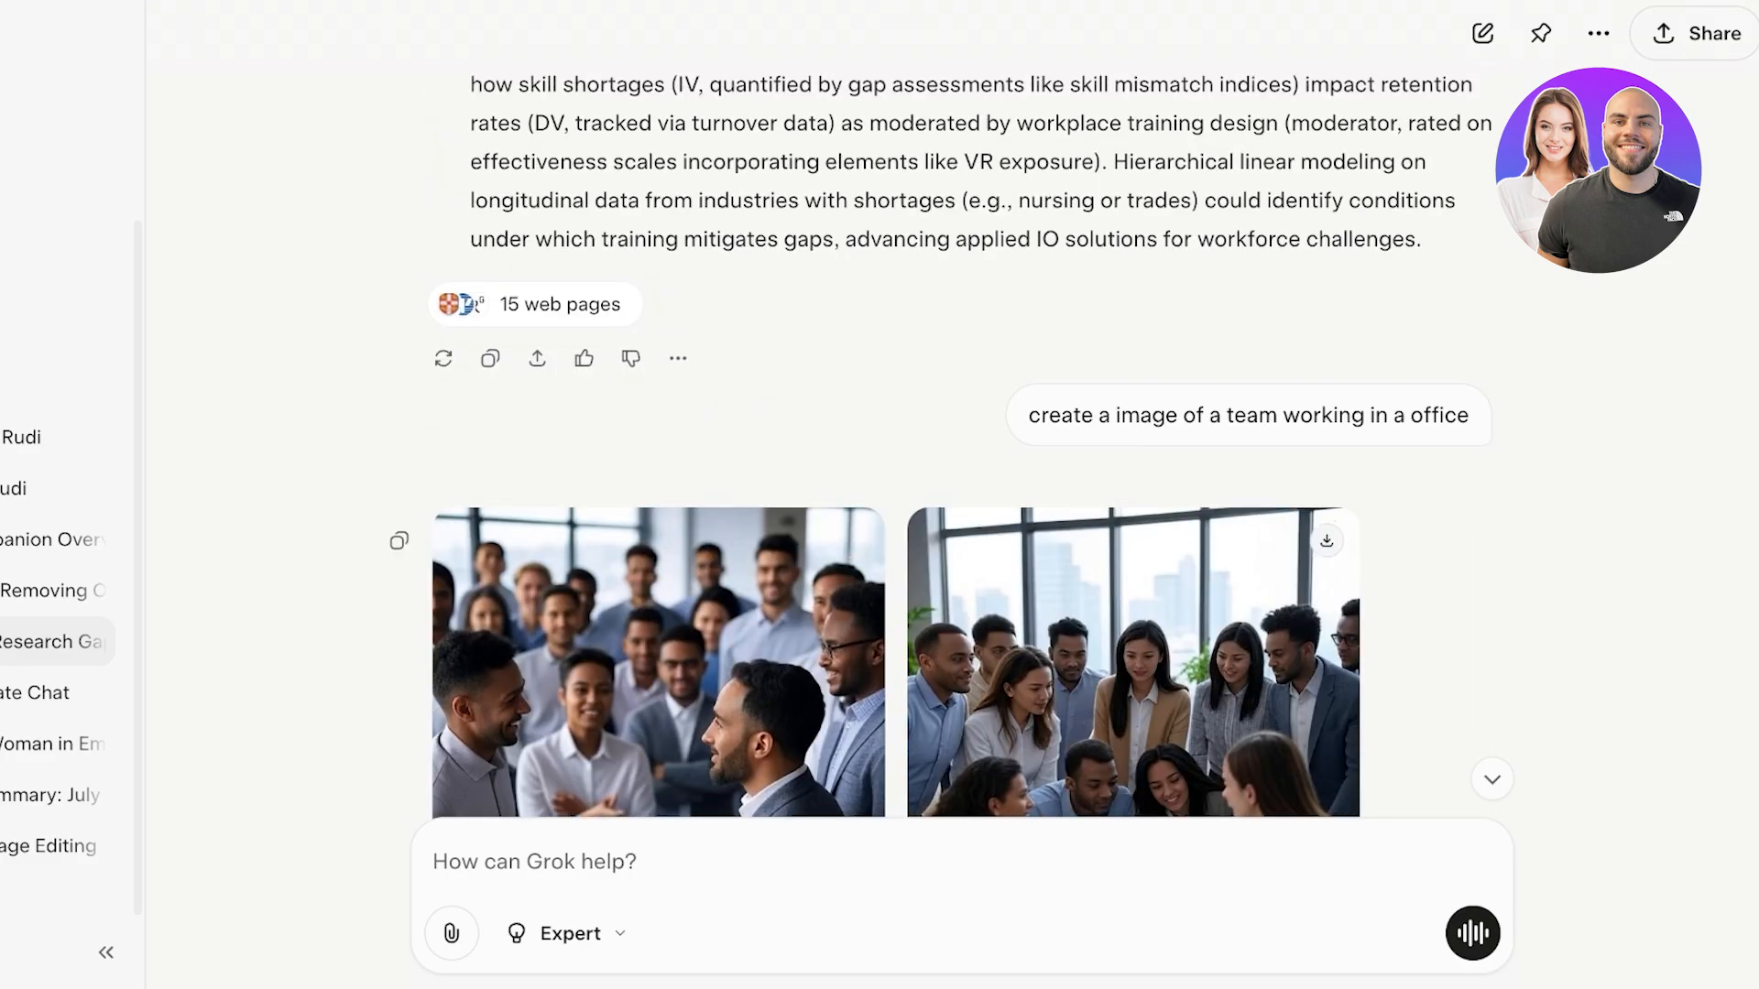
scroll(down, 3)
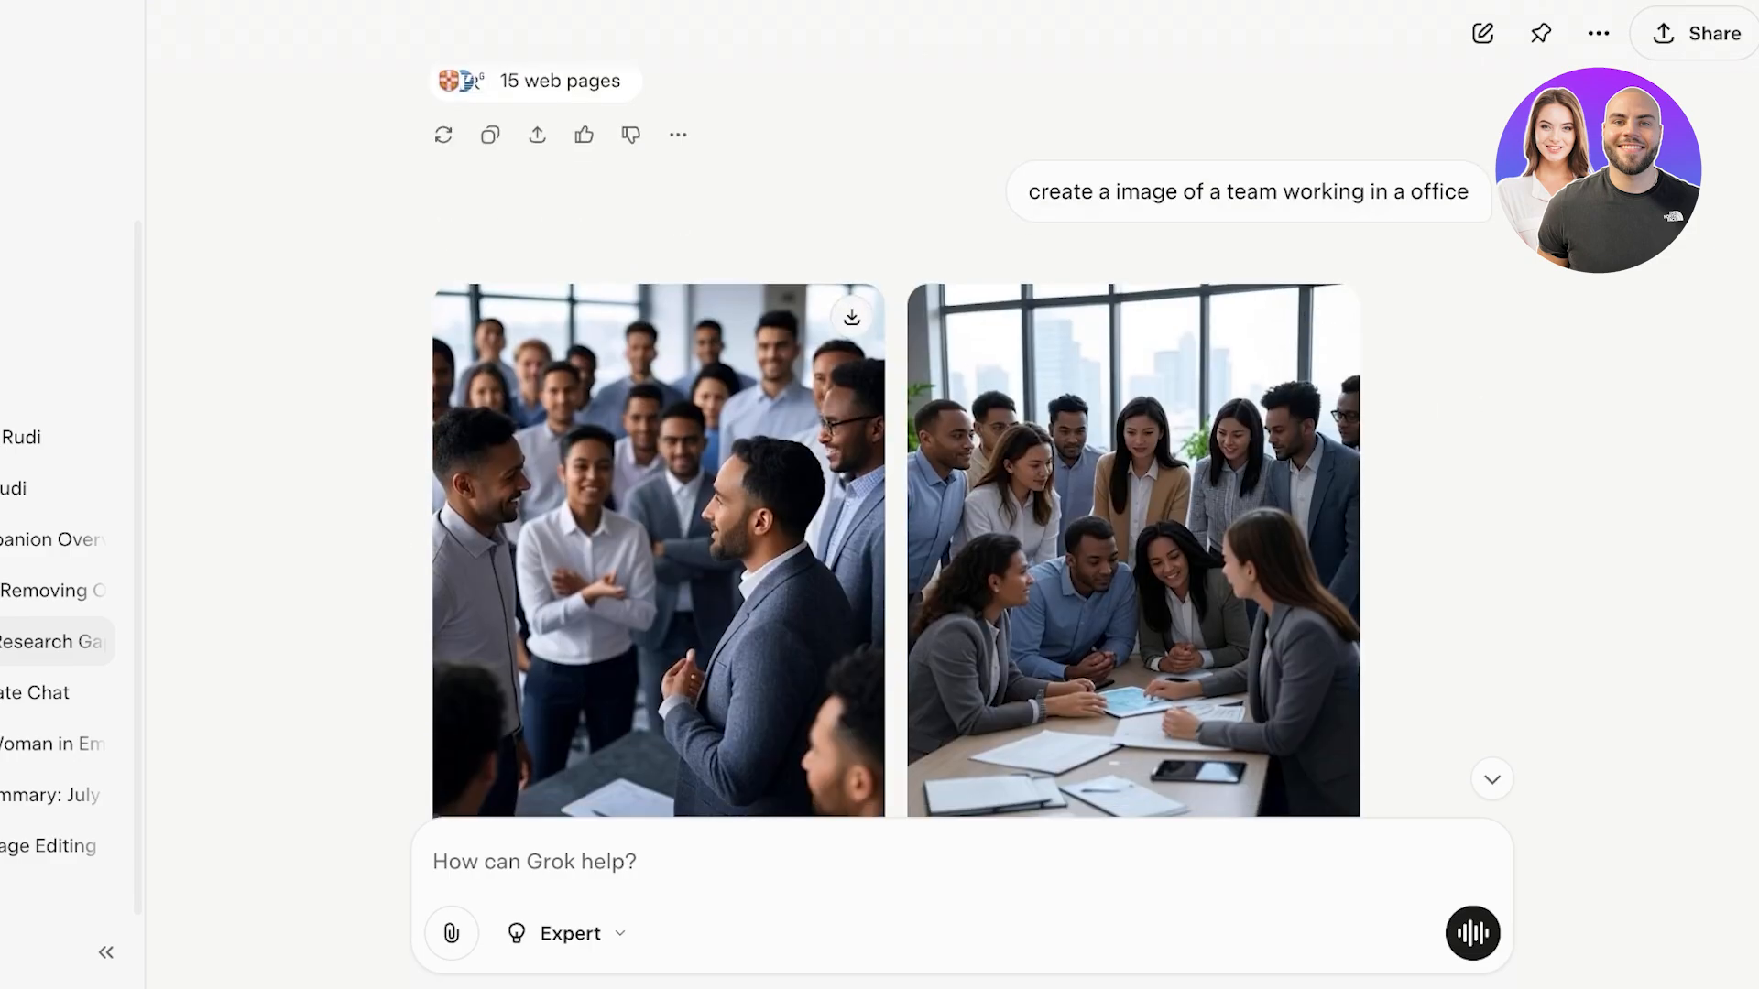
scroll(down, 3)
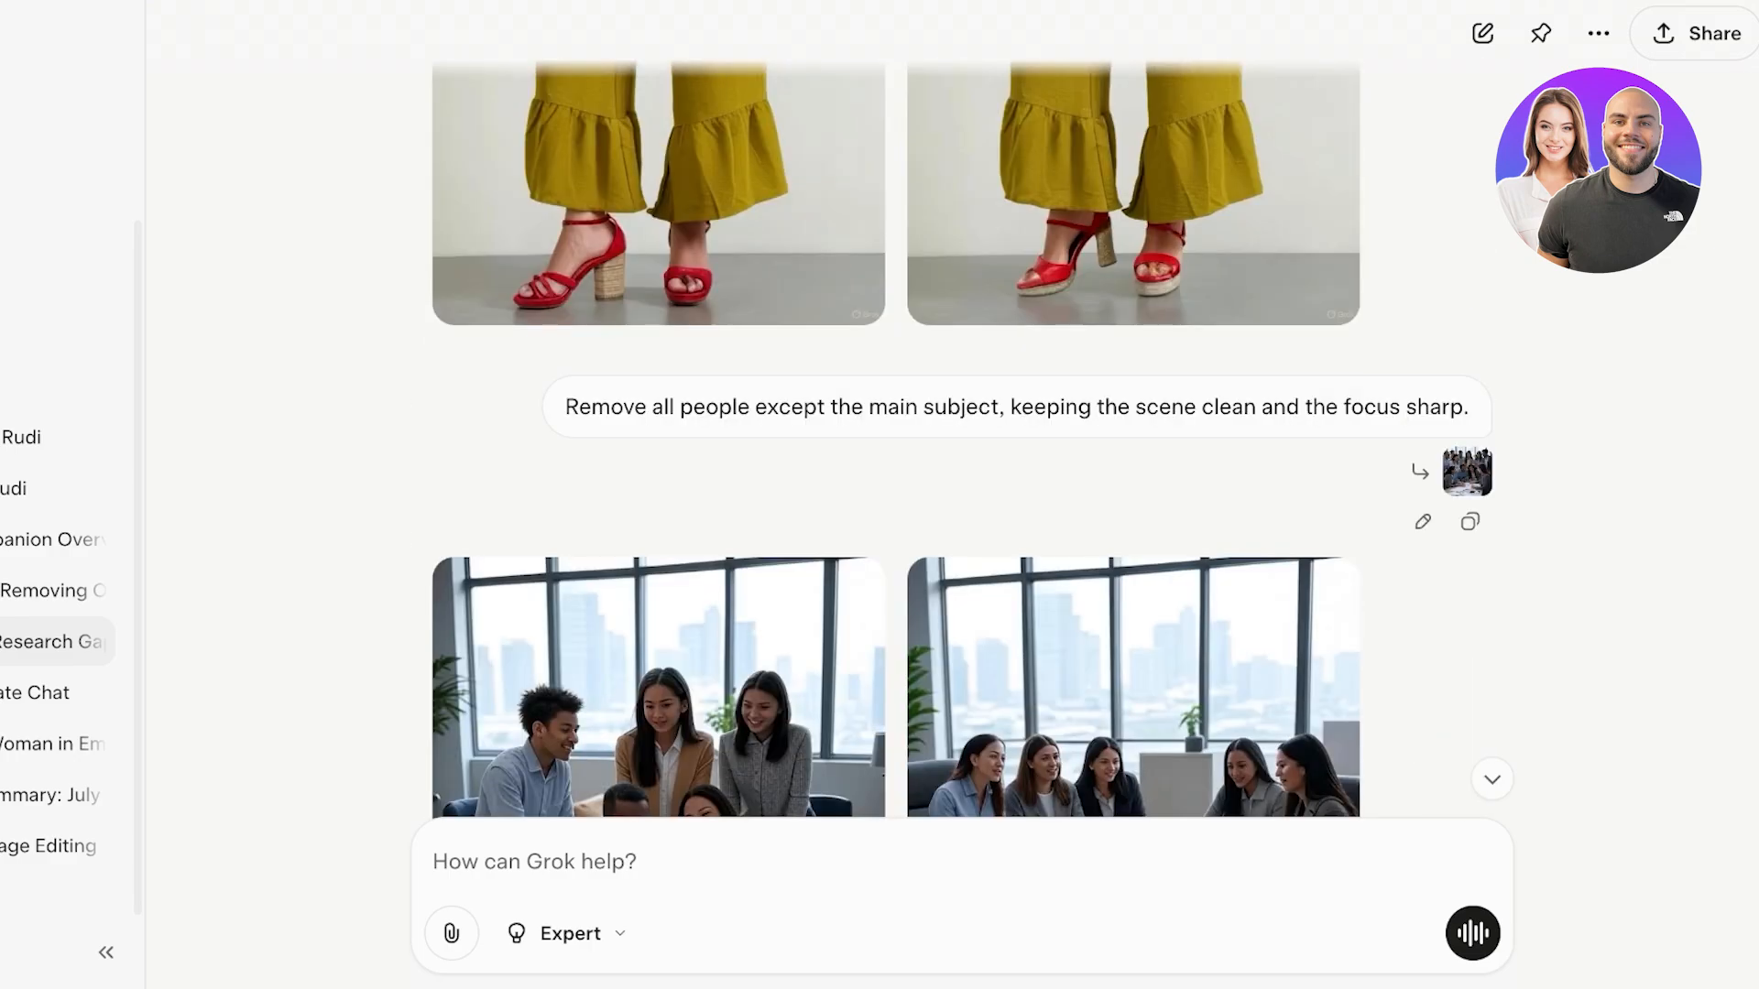
scroll(up, 3)
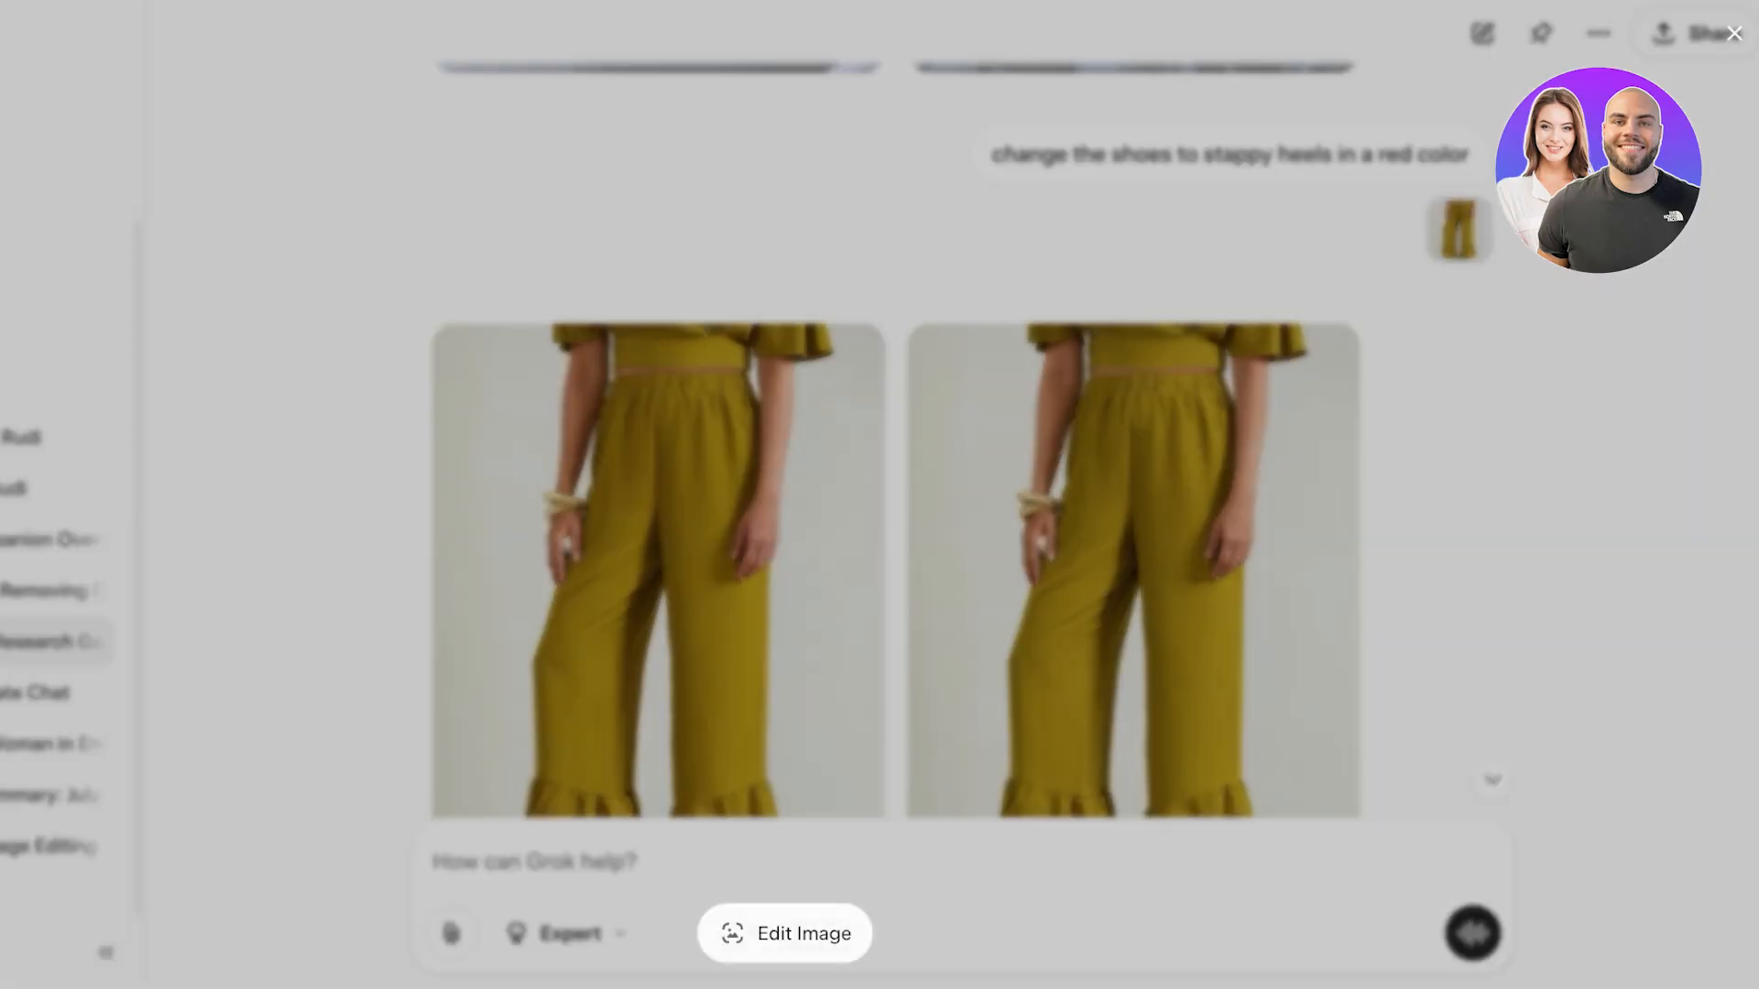
Step: Close the enlarged image and browse the generated office-team and red-heel edits
click(656, 566)
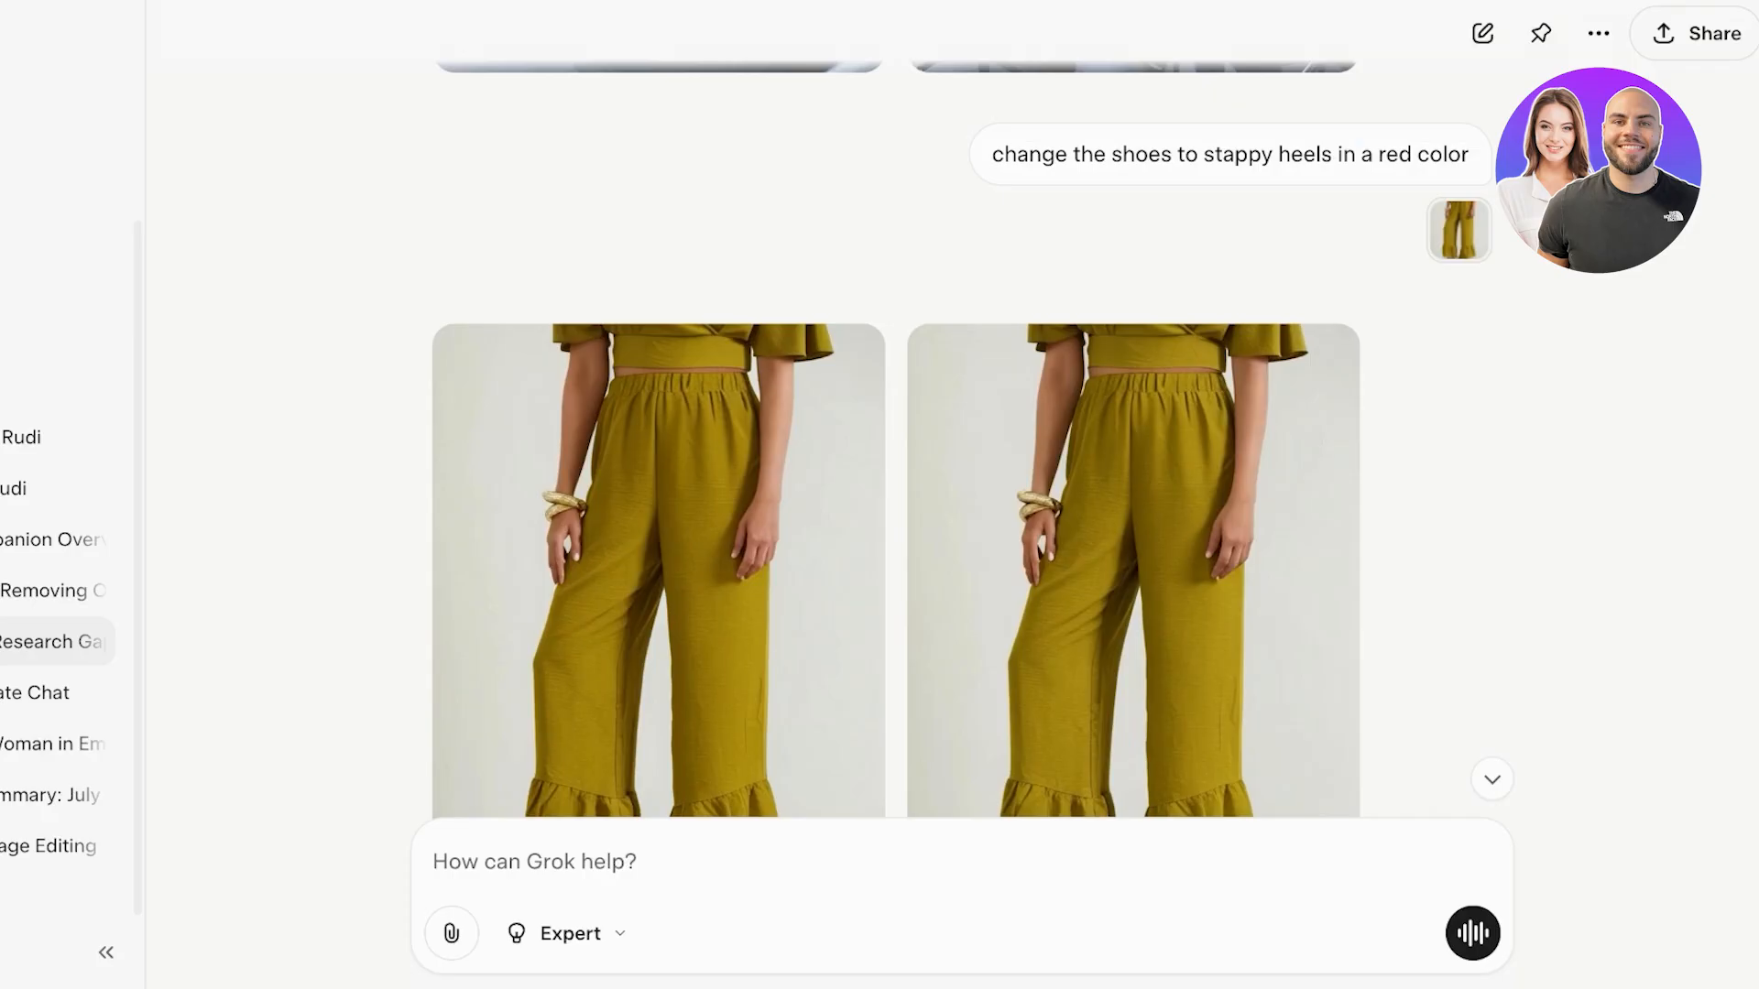
scroll(down, 3)
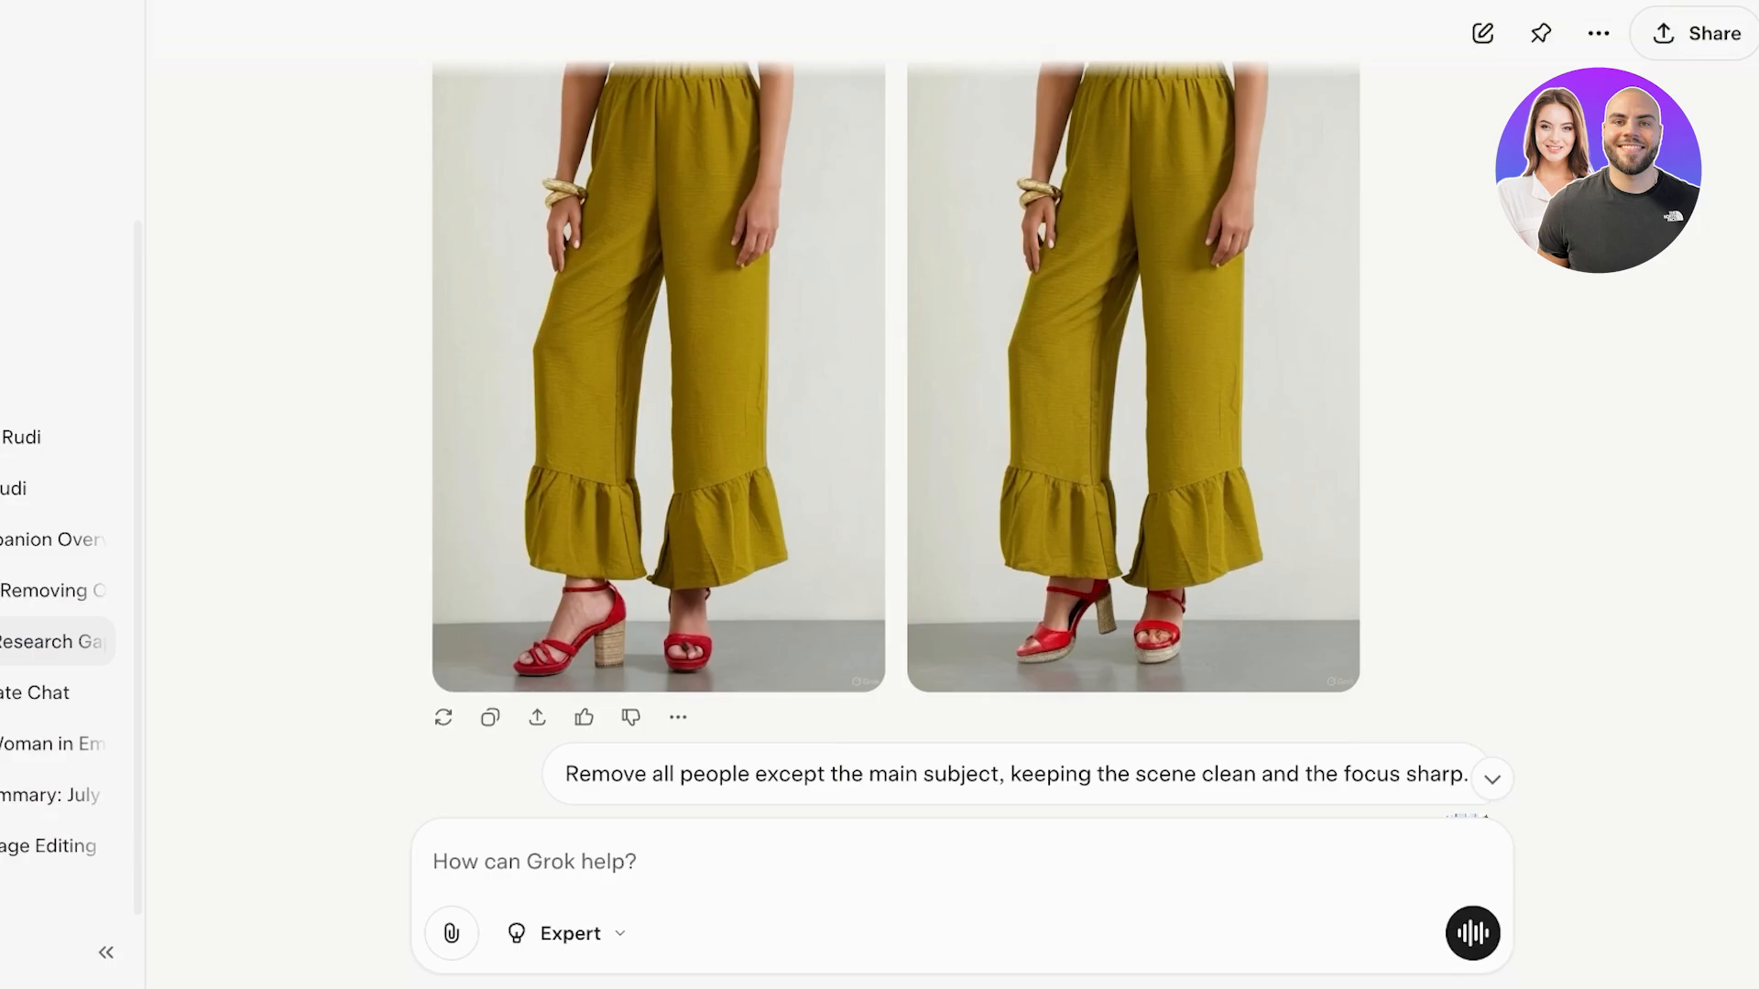
scroll(down, 3)
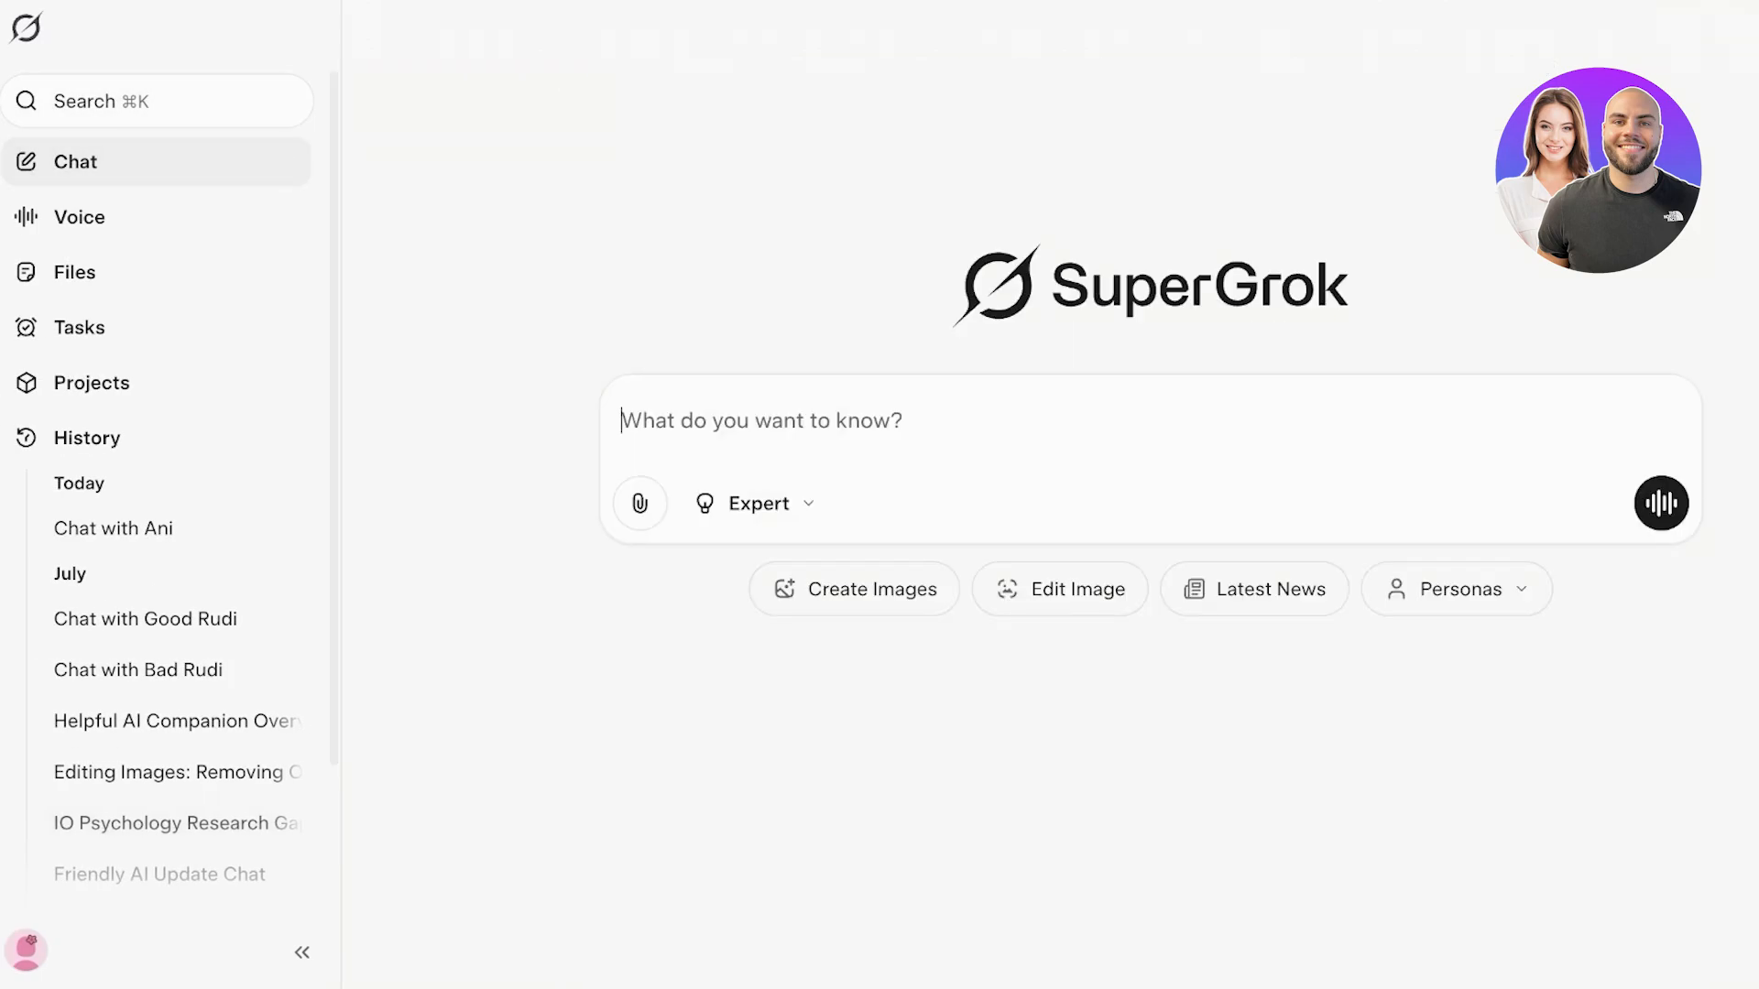
Step: Ask Grok 'Everything i need to know about ai' in a new chat with the sidebar hidden
click(755, 502)
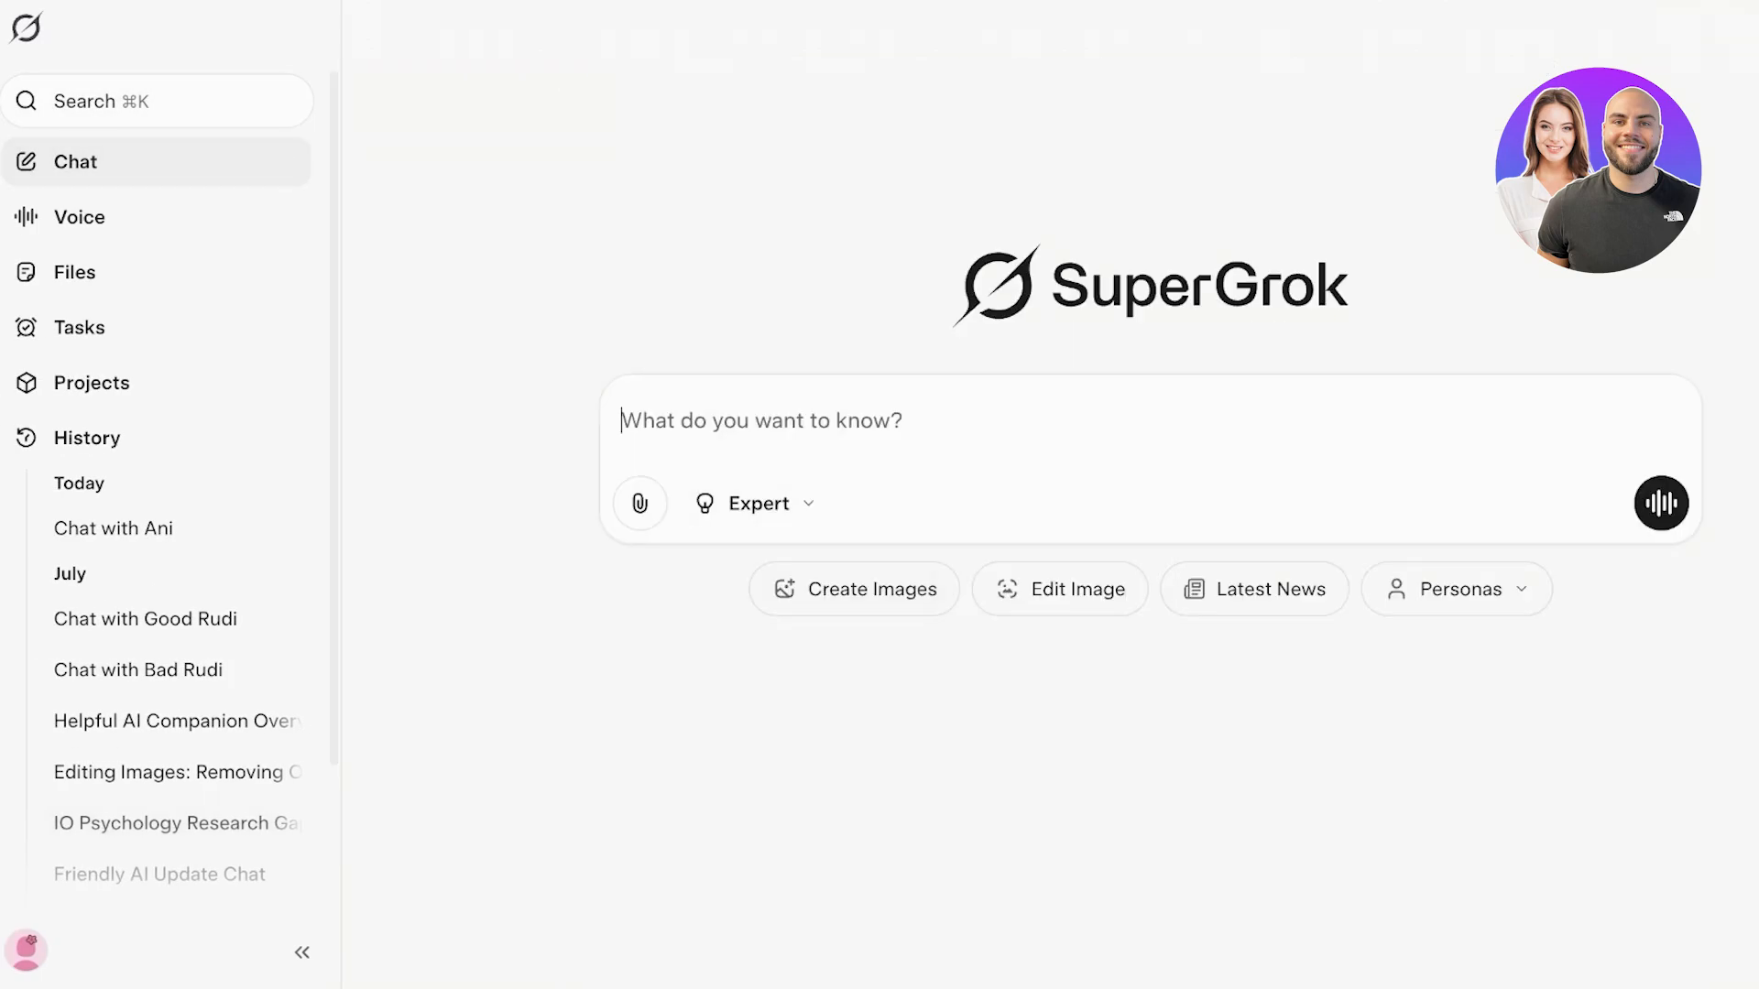
click(303, 951)
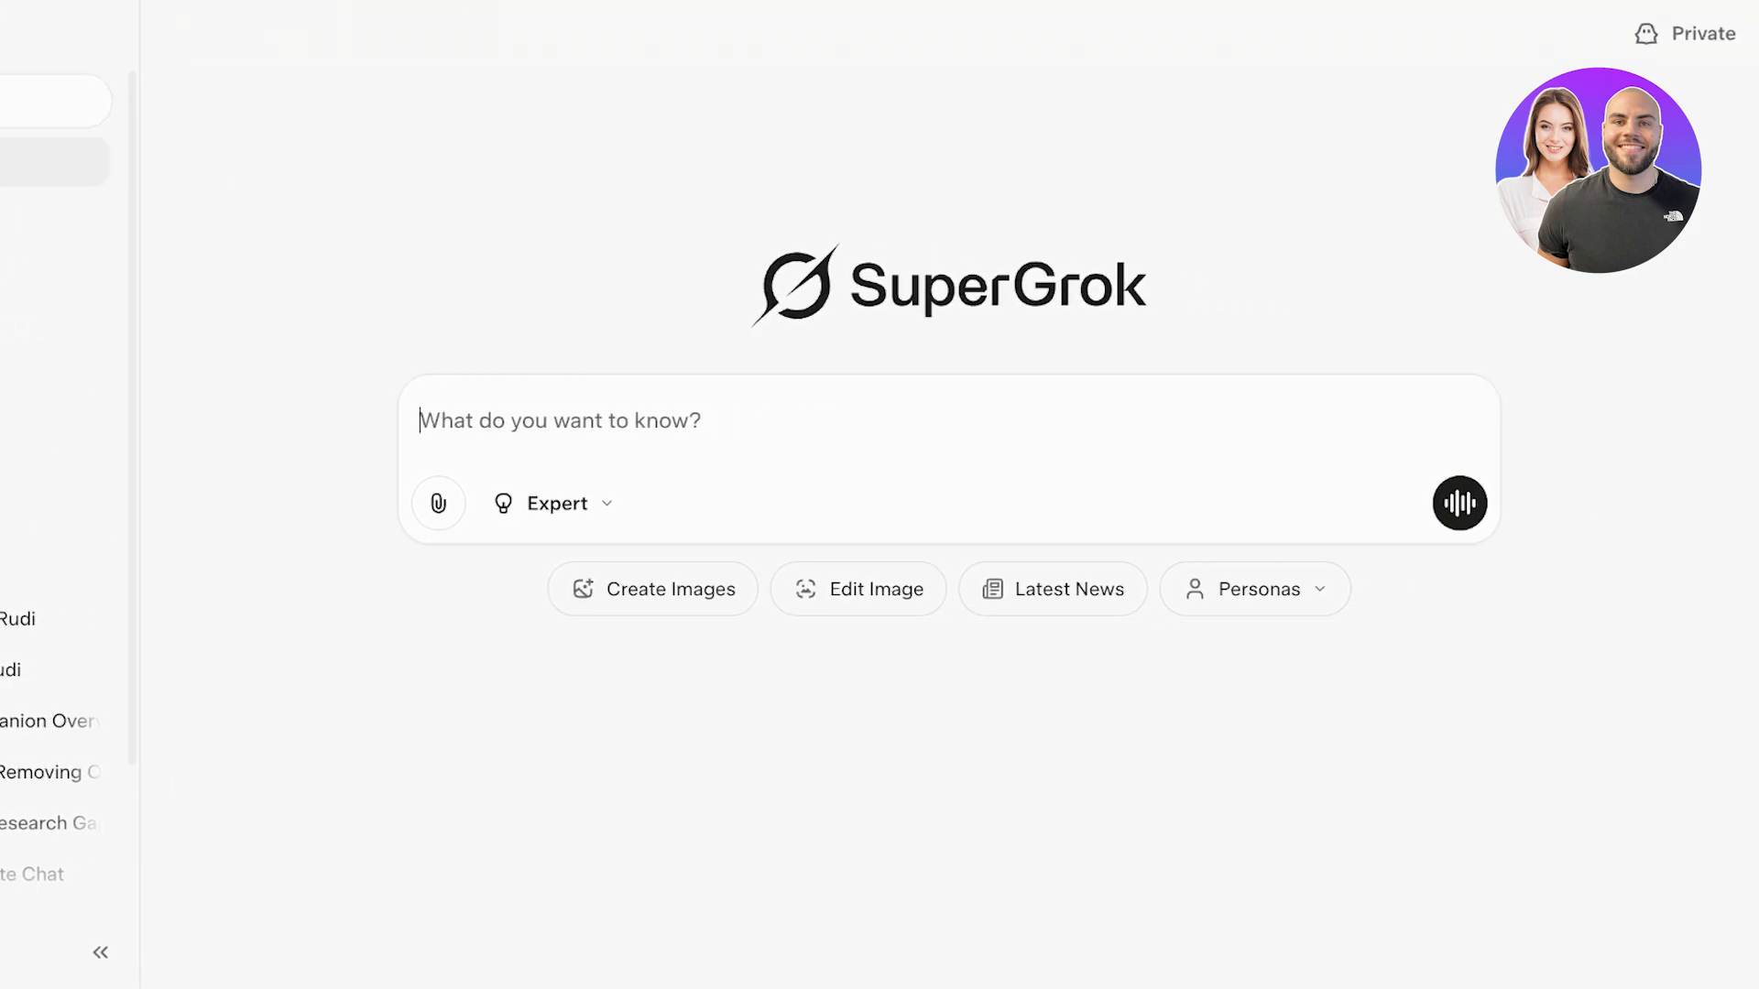
text(Everything i need to know about)
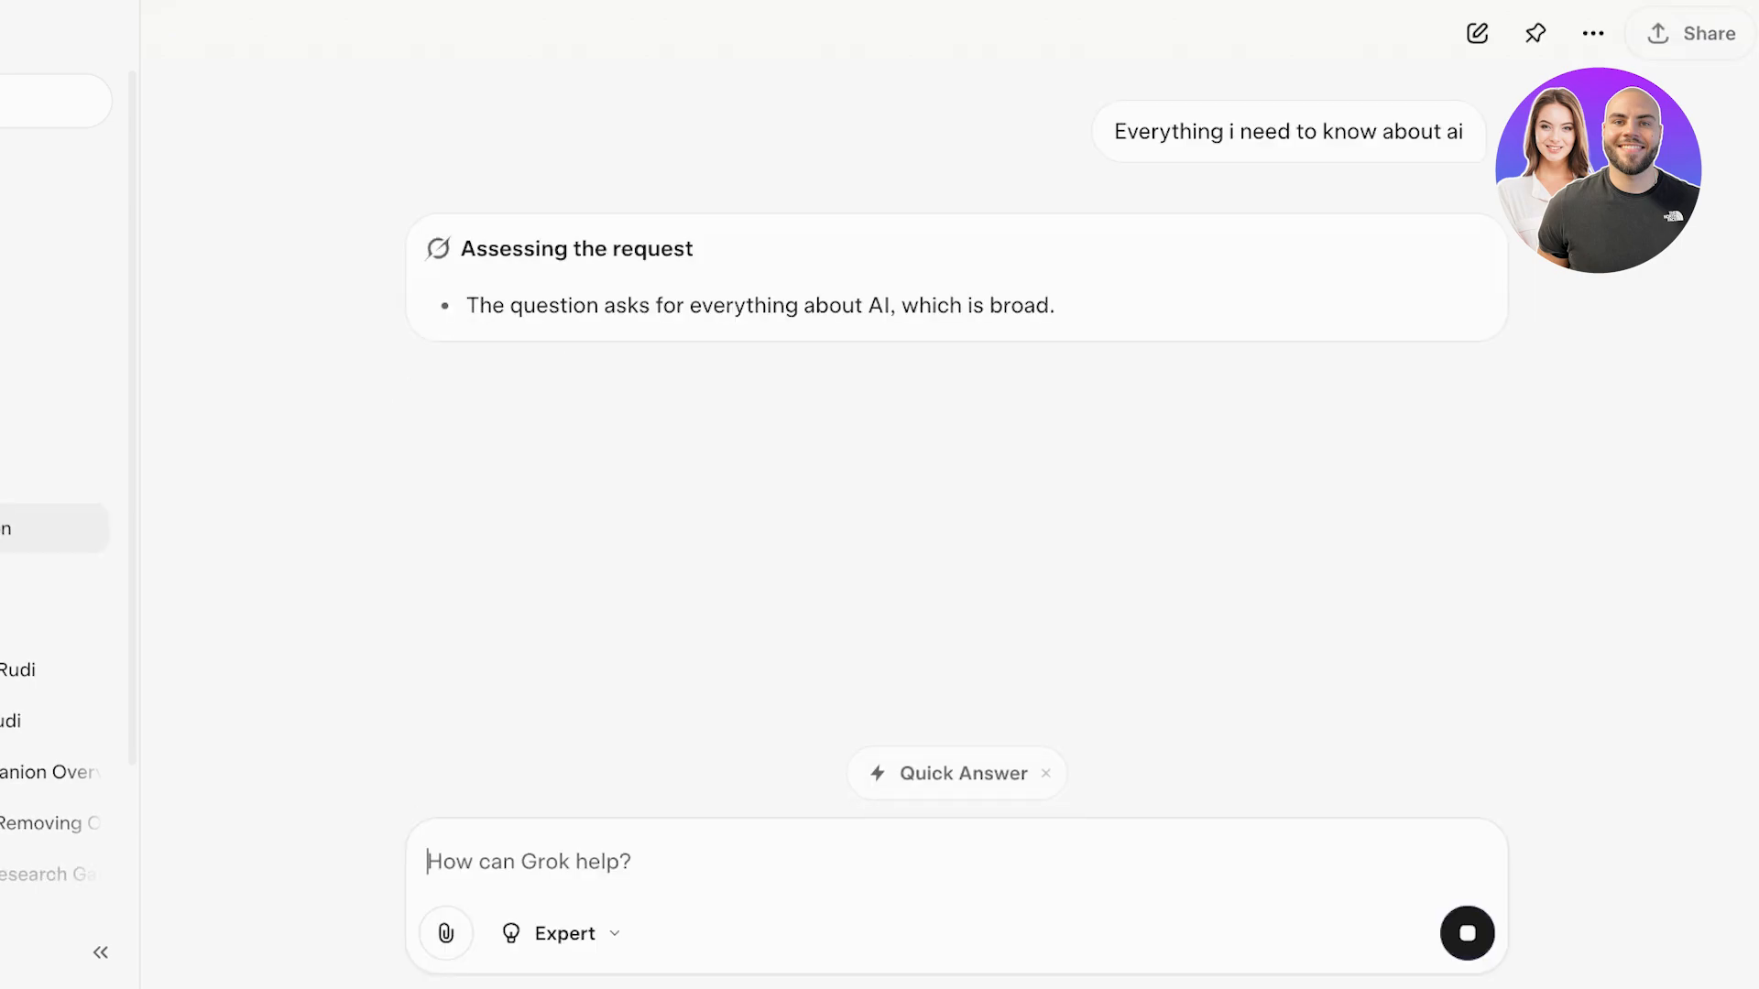
mouse_move(957, 773)
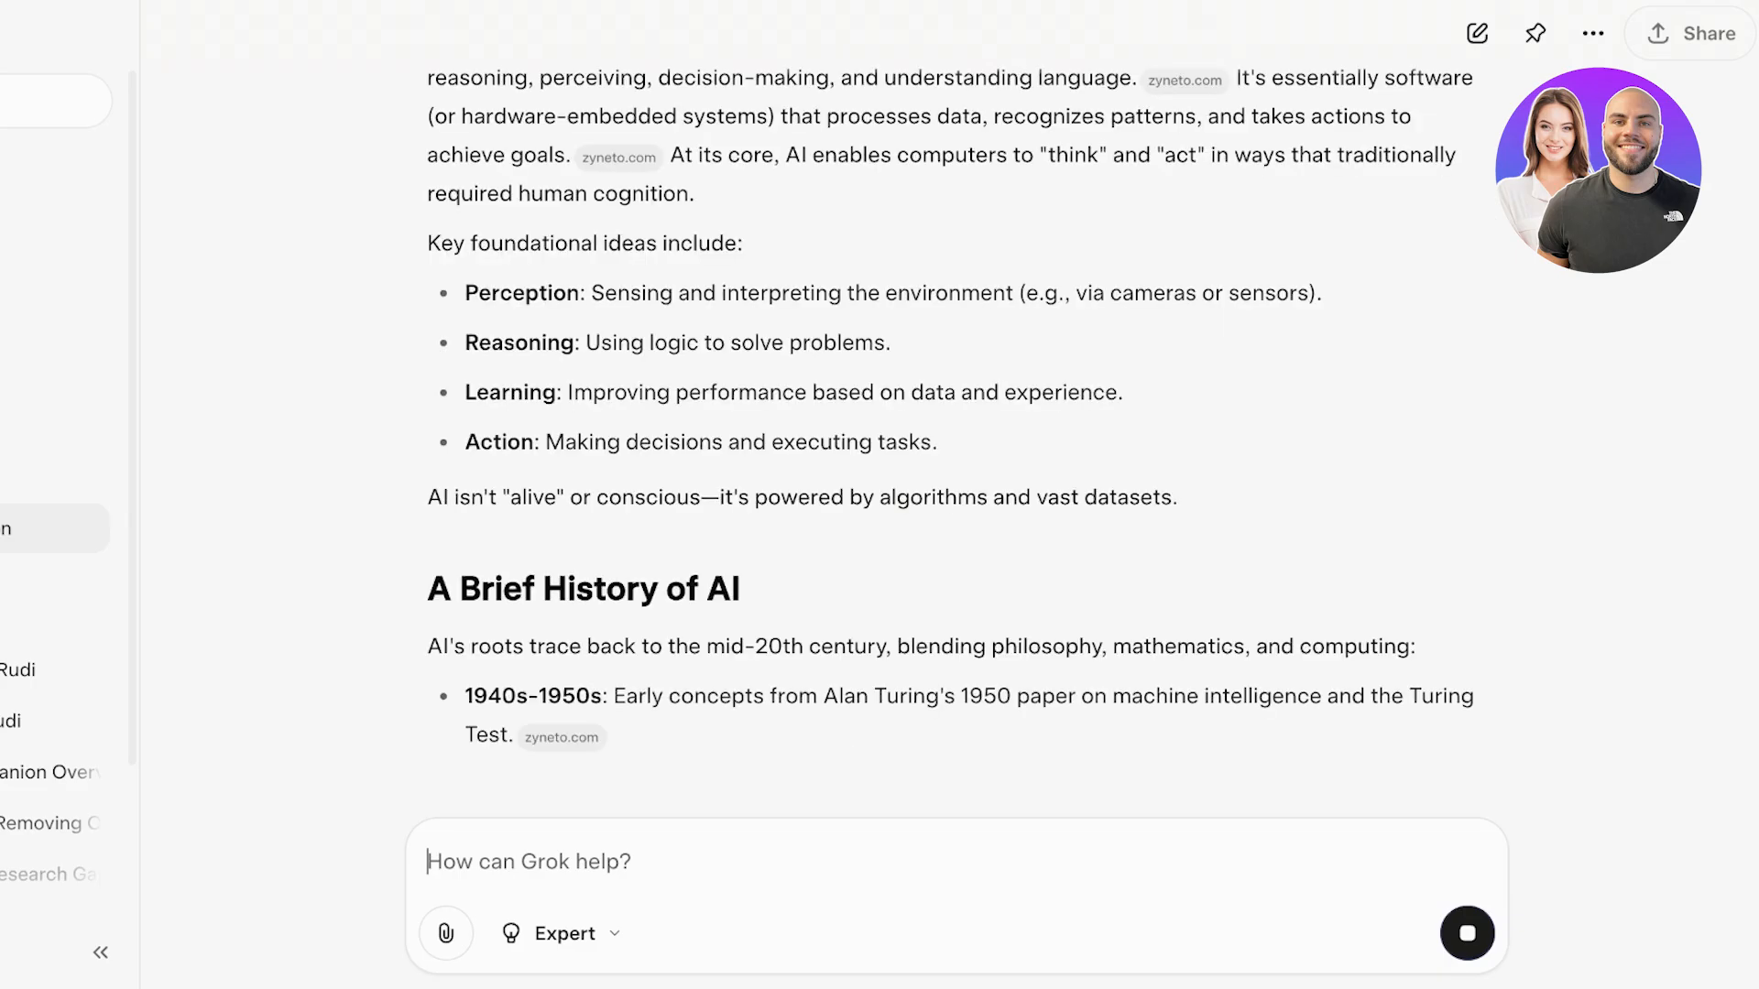
Step: Read the AI guide's definitions, history, types and technologies, then show the chat history again
scroll(down, 3)
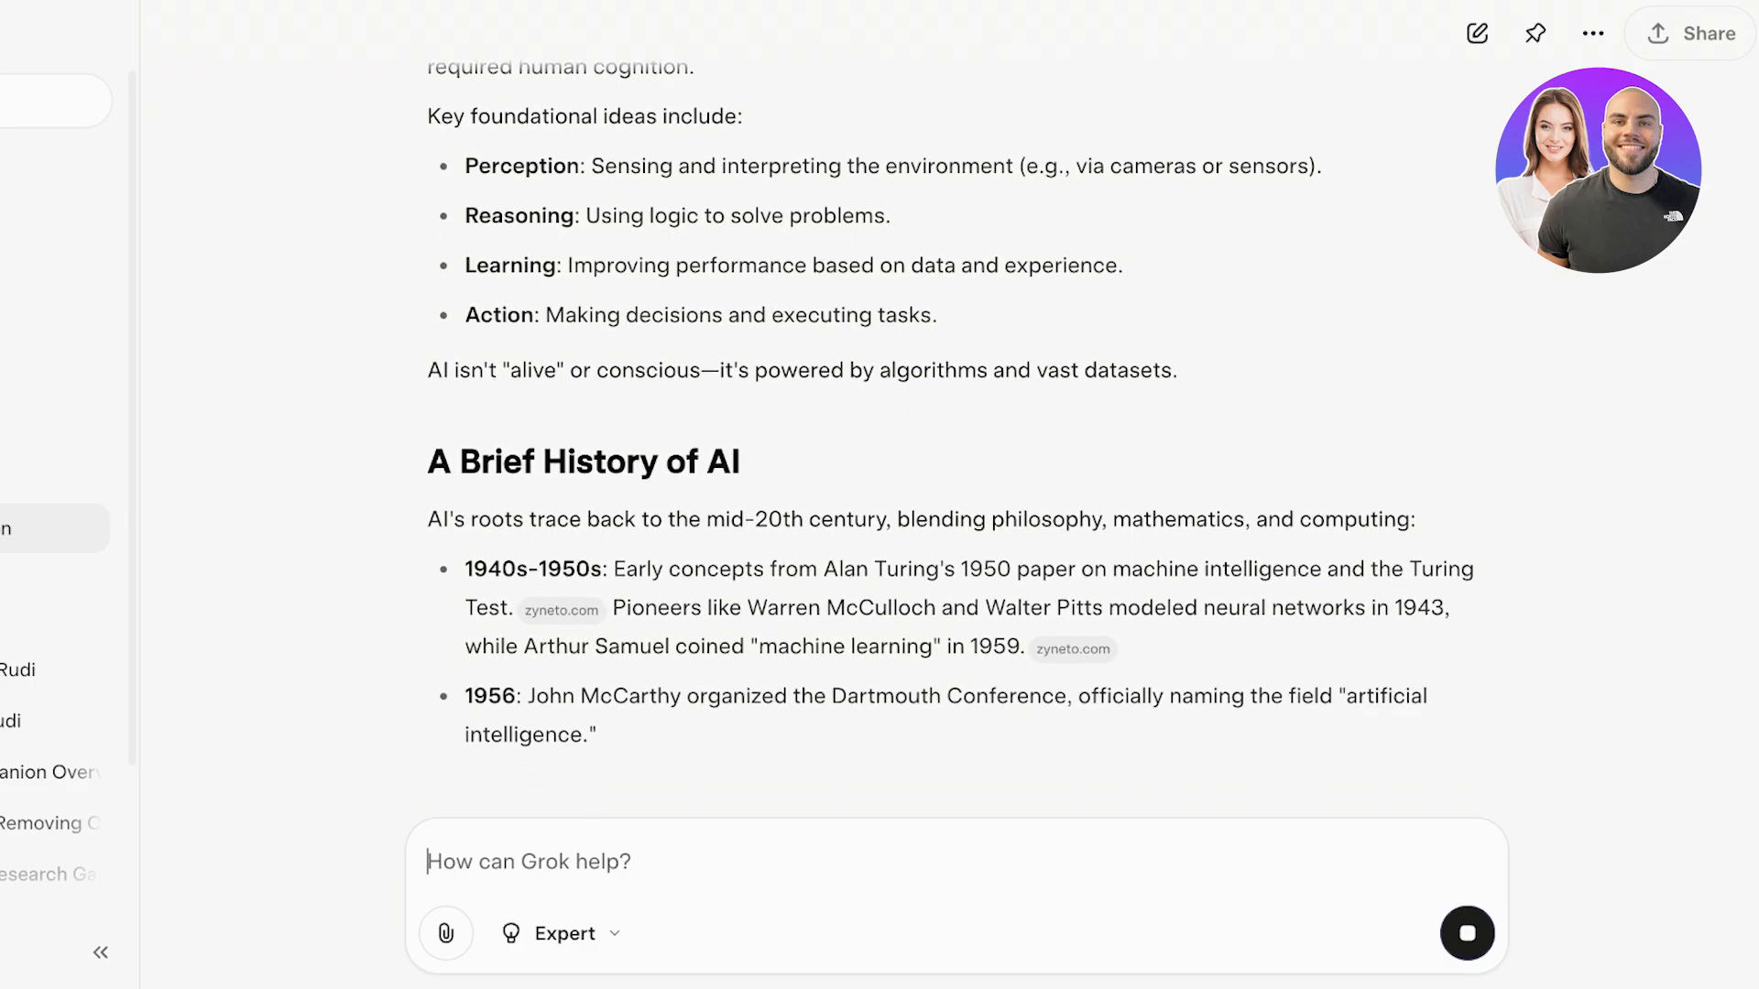
scroll(up, 3)
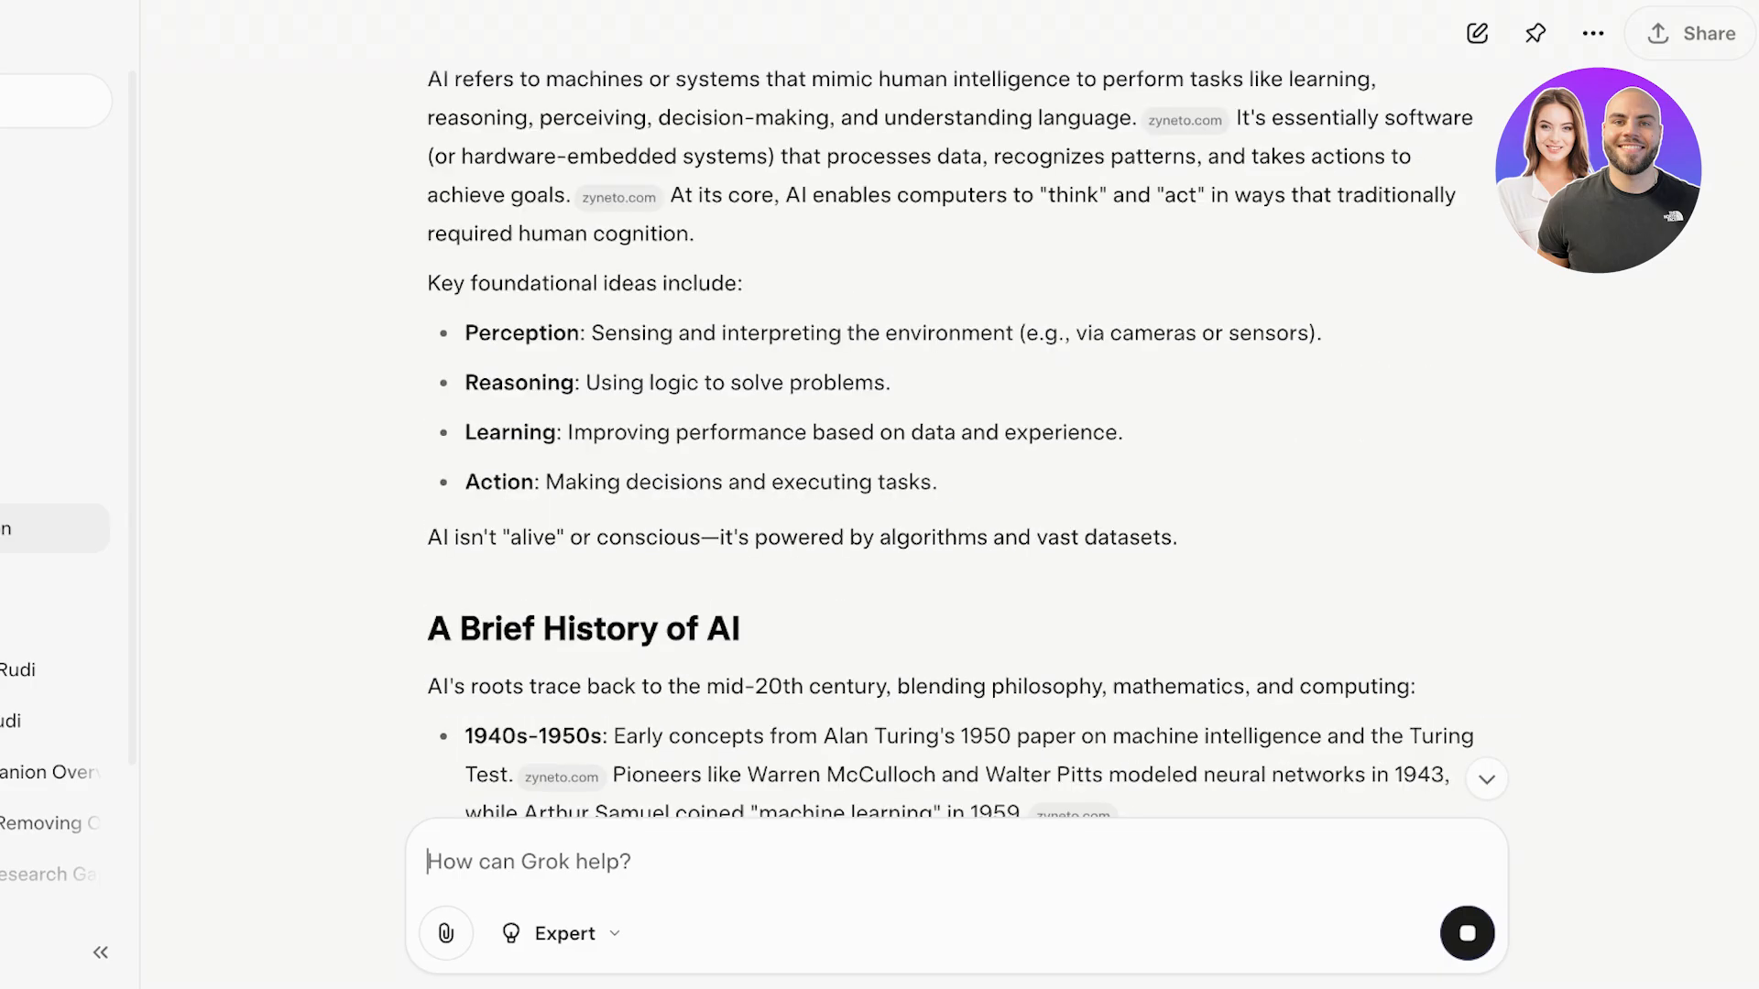
scroll(up, 3)
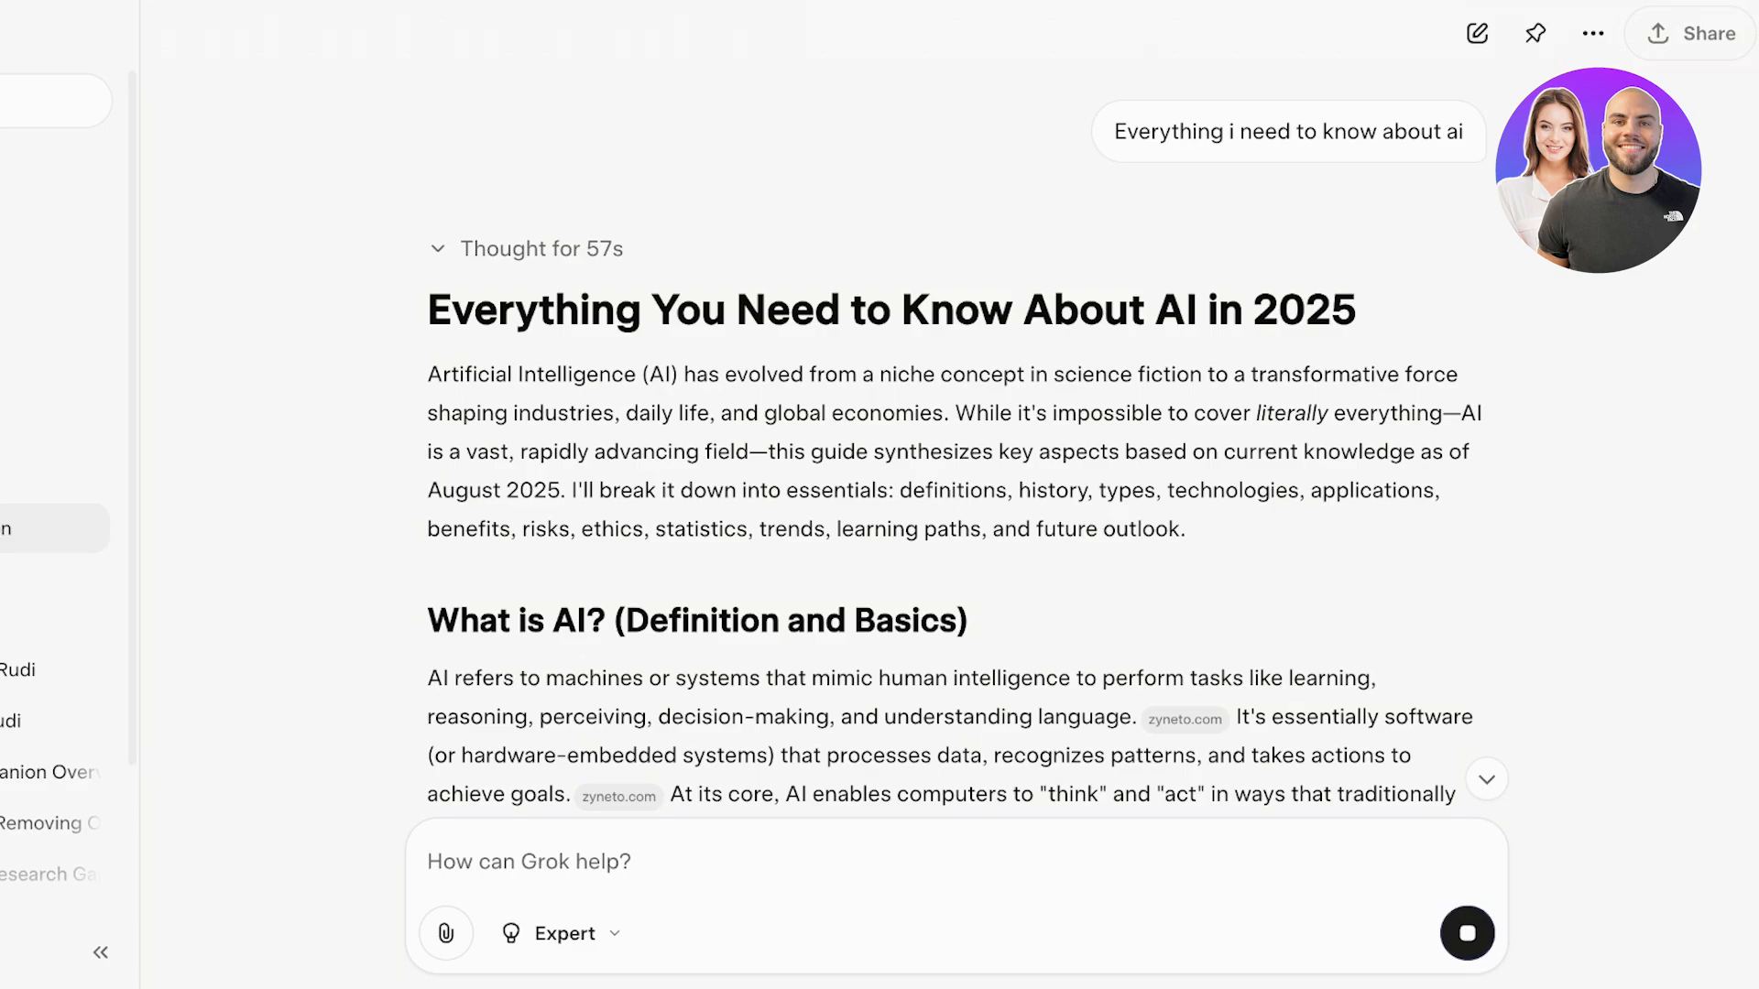
scroll(down, 3)
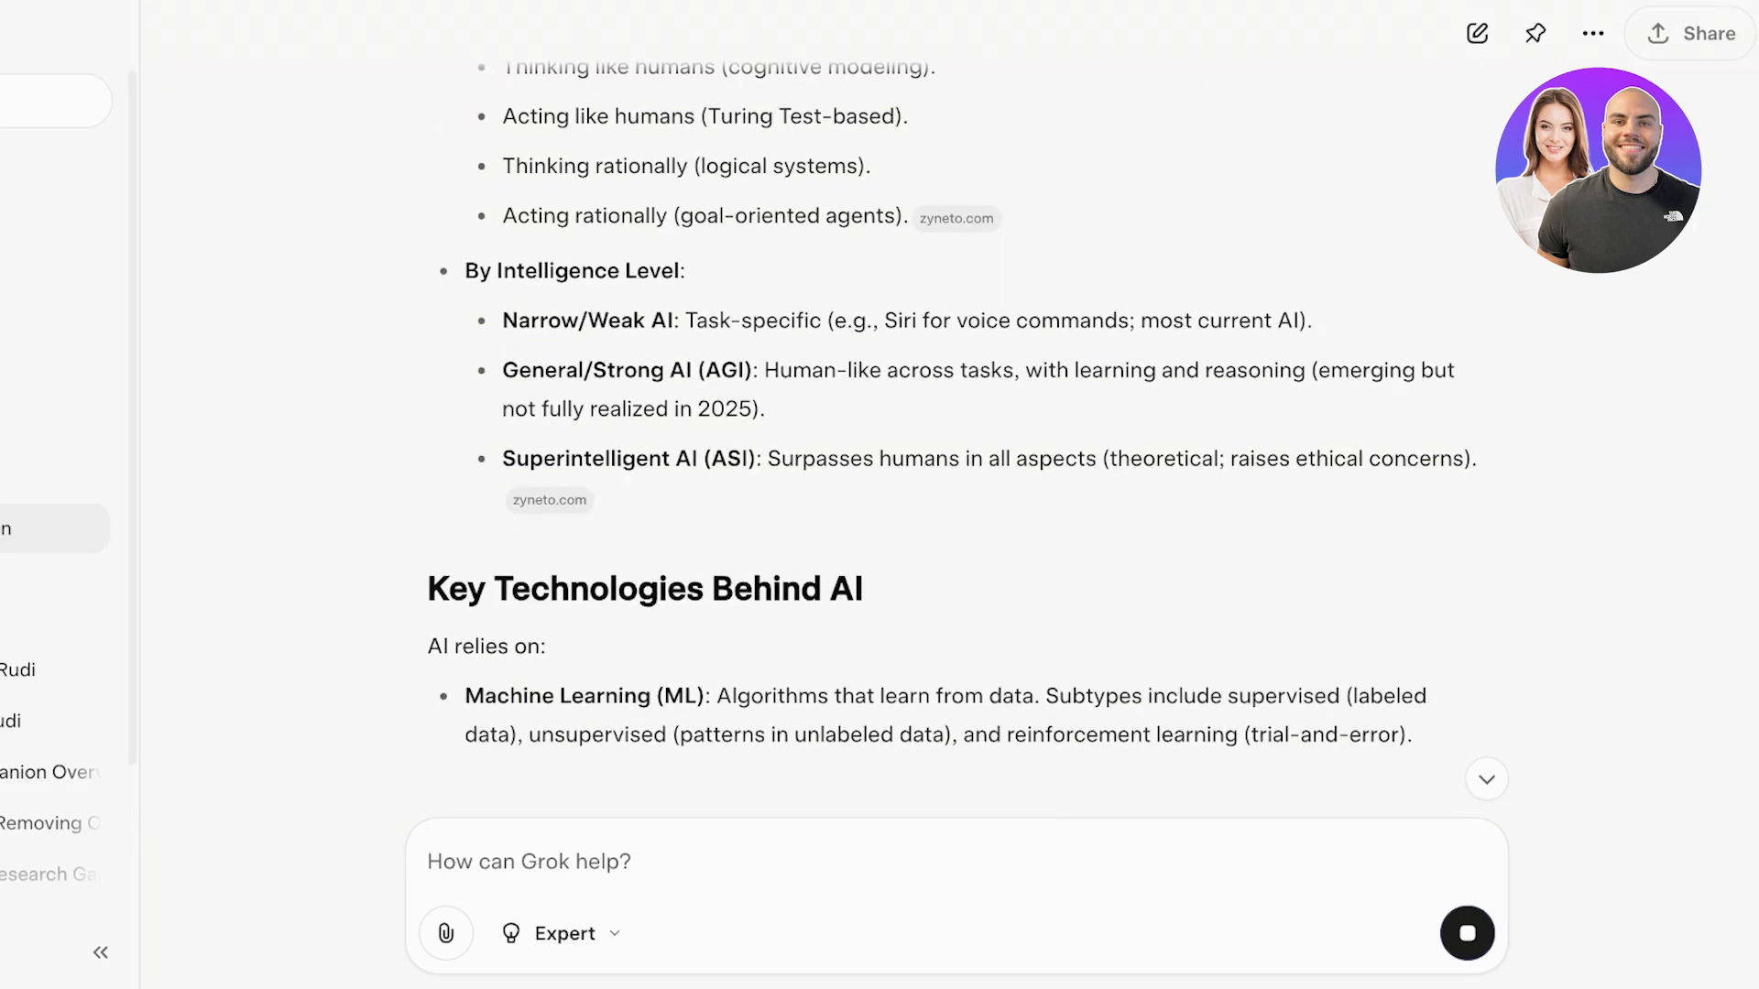
scroll(up, 3)
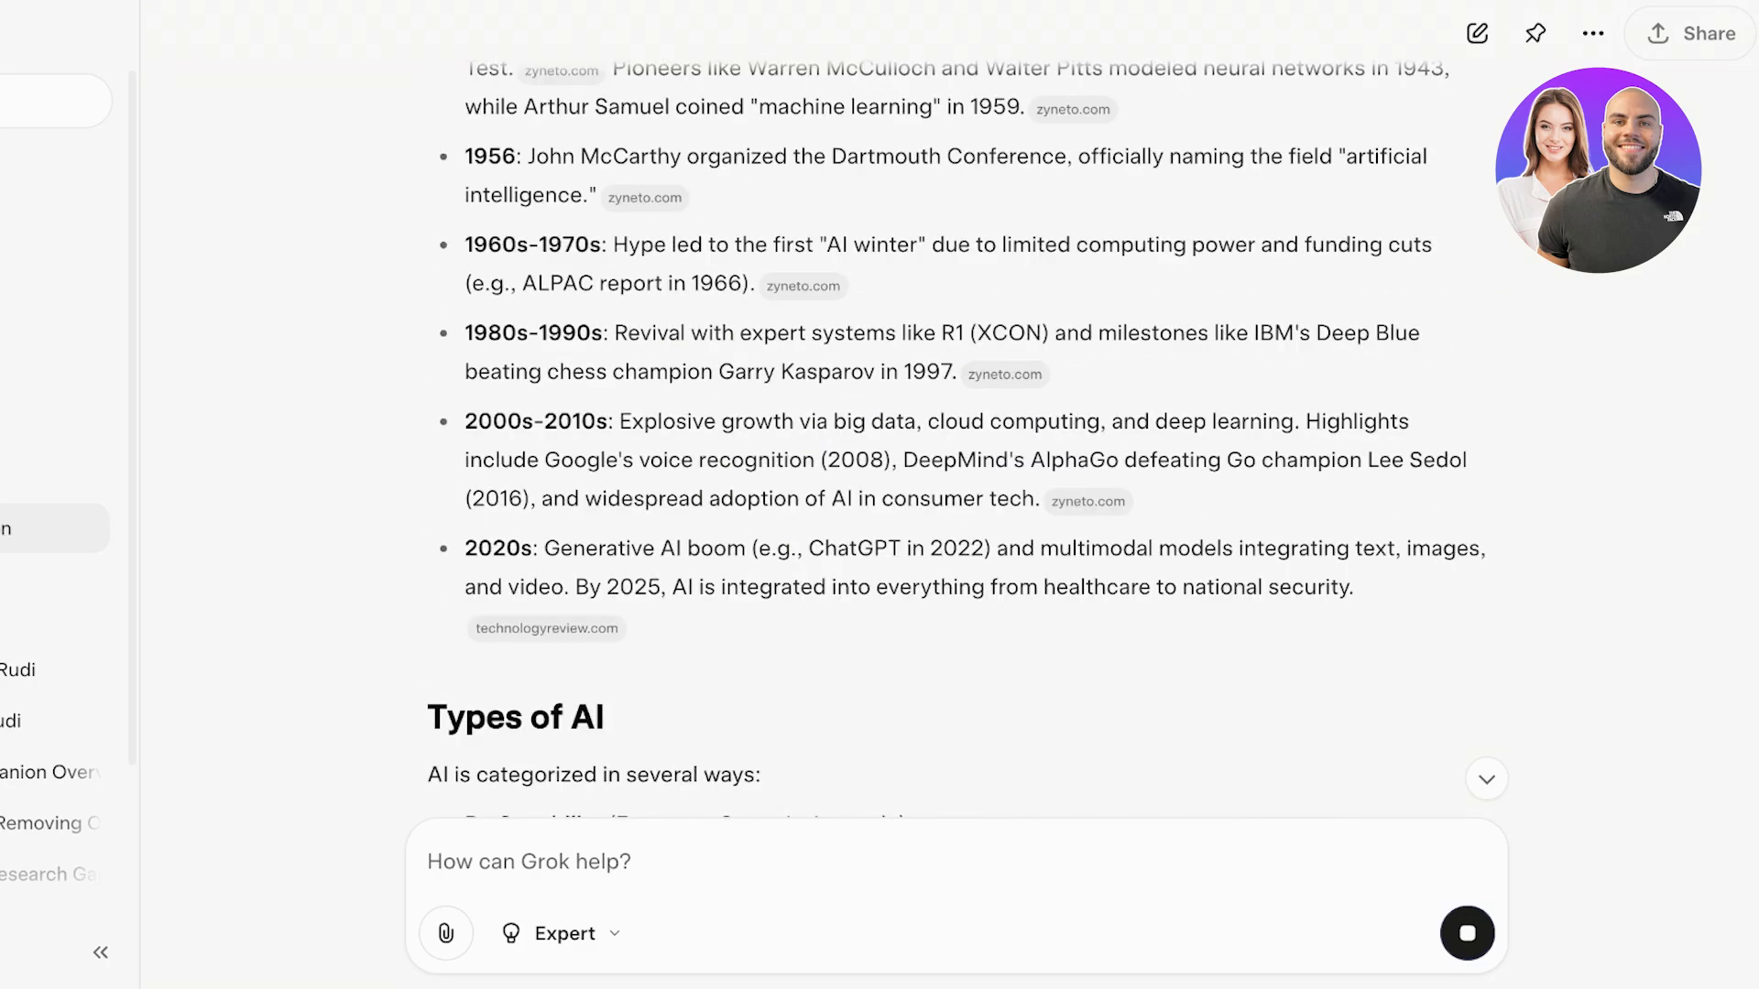
scroll(down, 3)
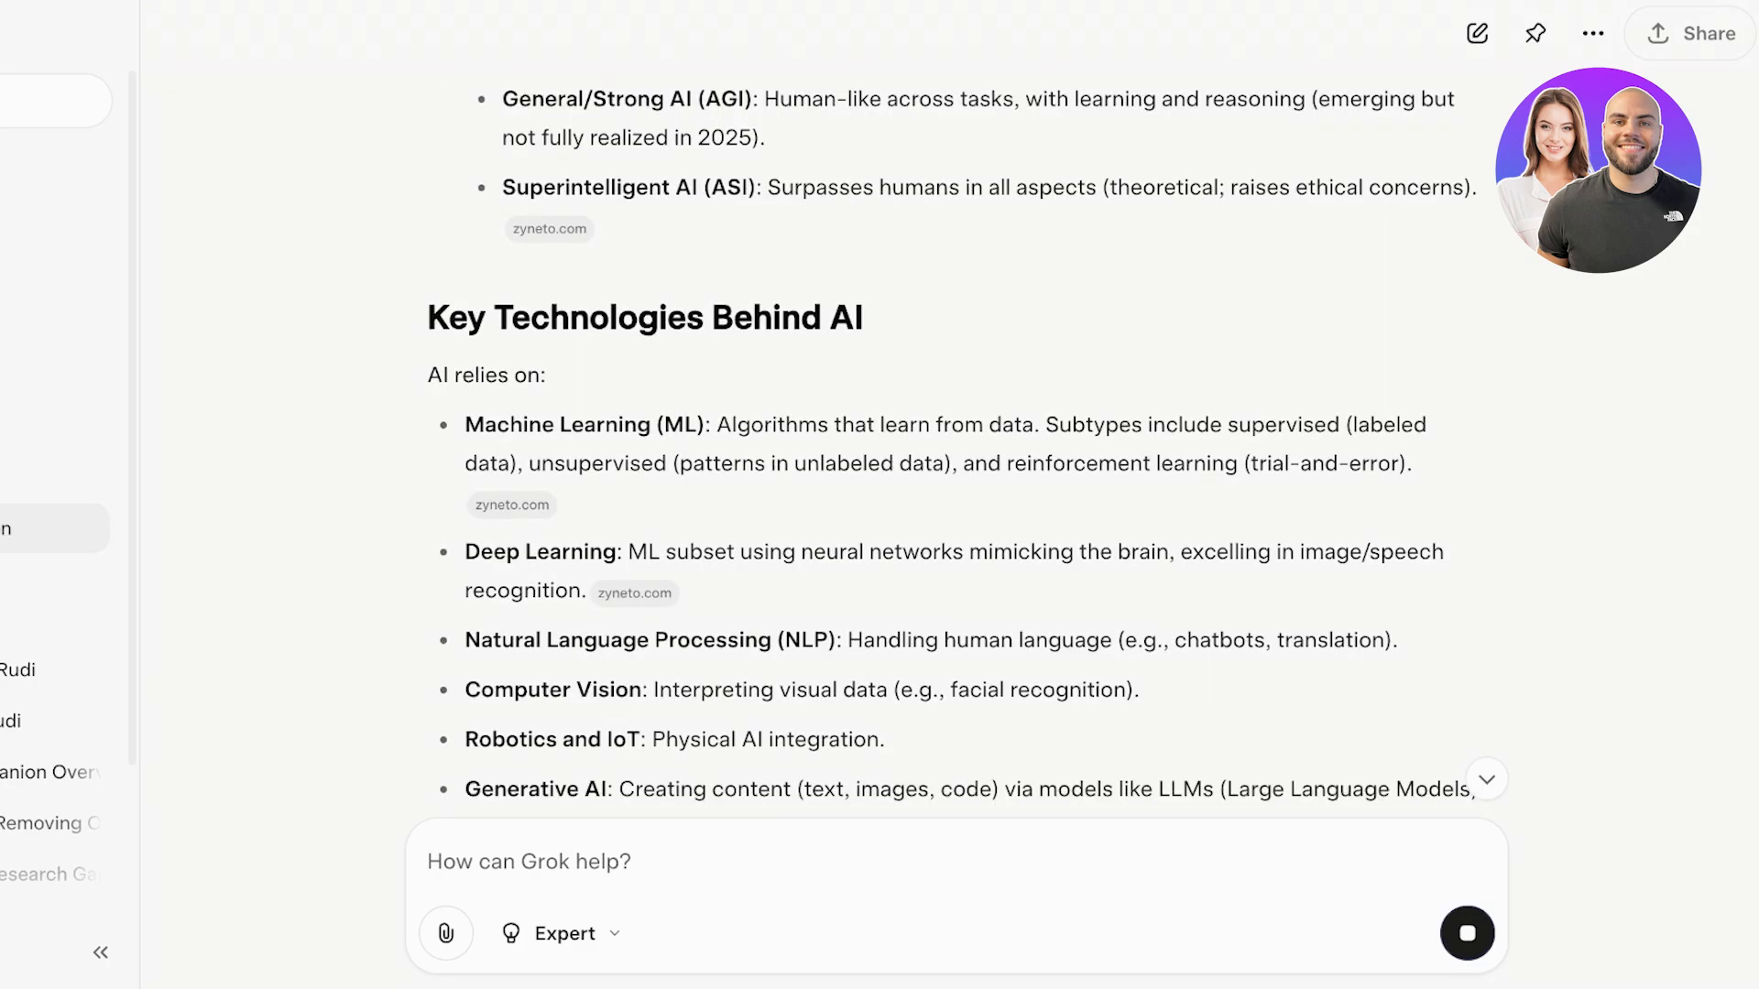
scroll(down, 3)
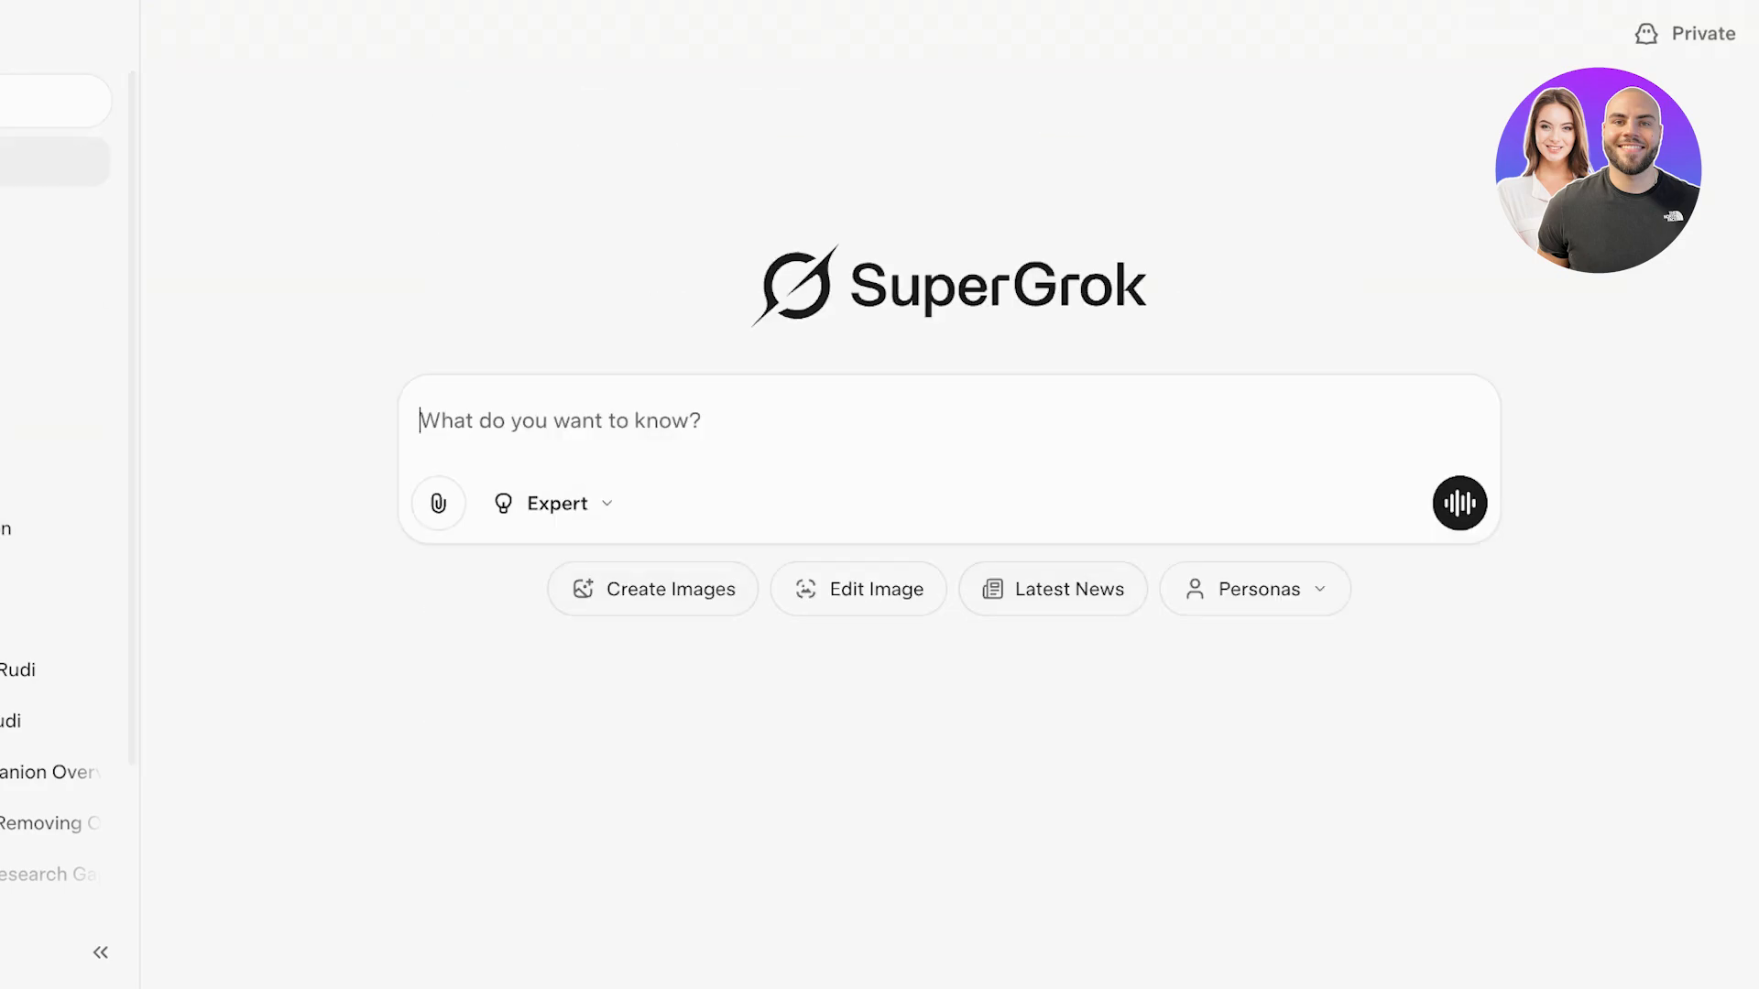
click(99, 951)
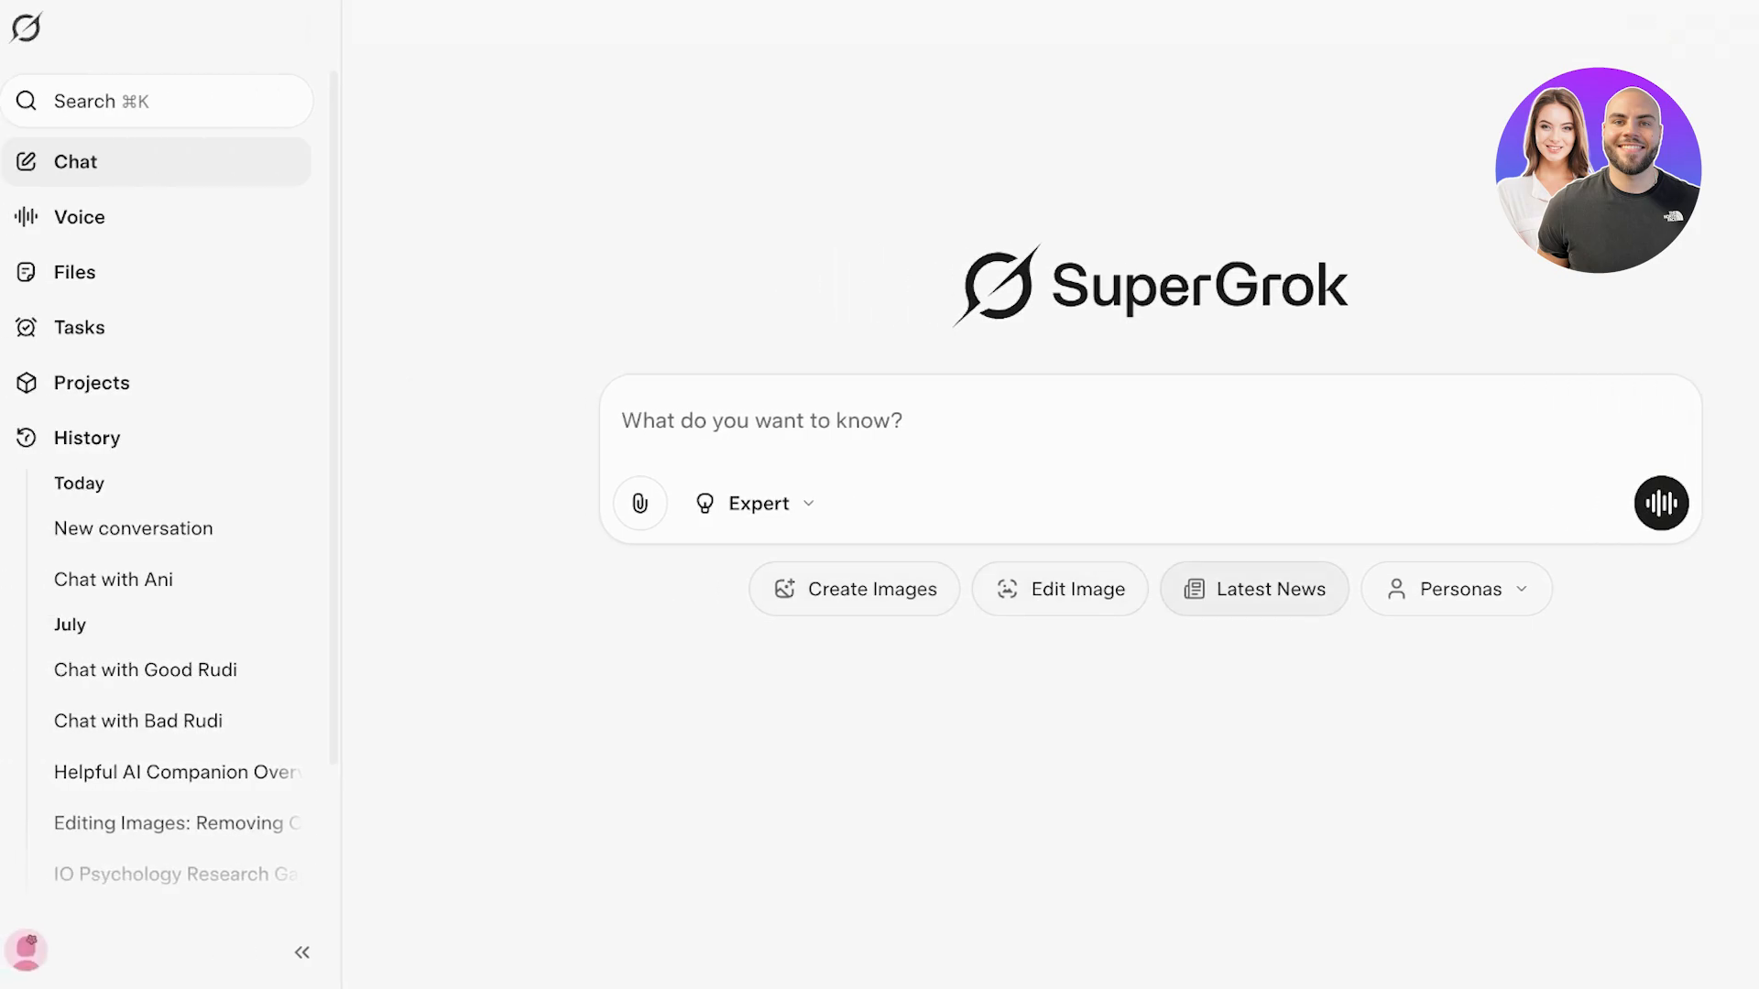
Step: Request the Latest News suggestion and read the politics, world, sports and crypto rundown
click(1254, 589)
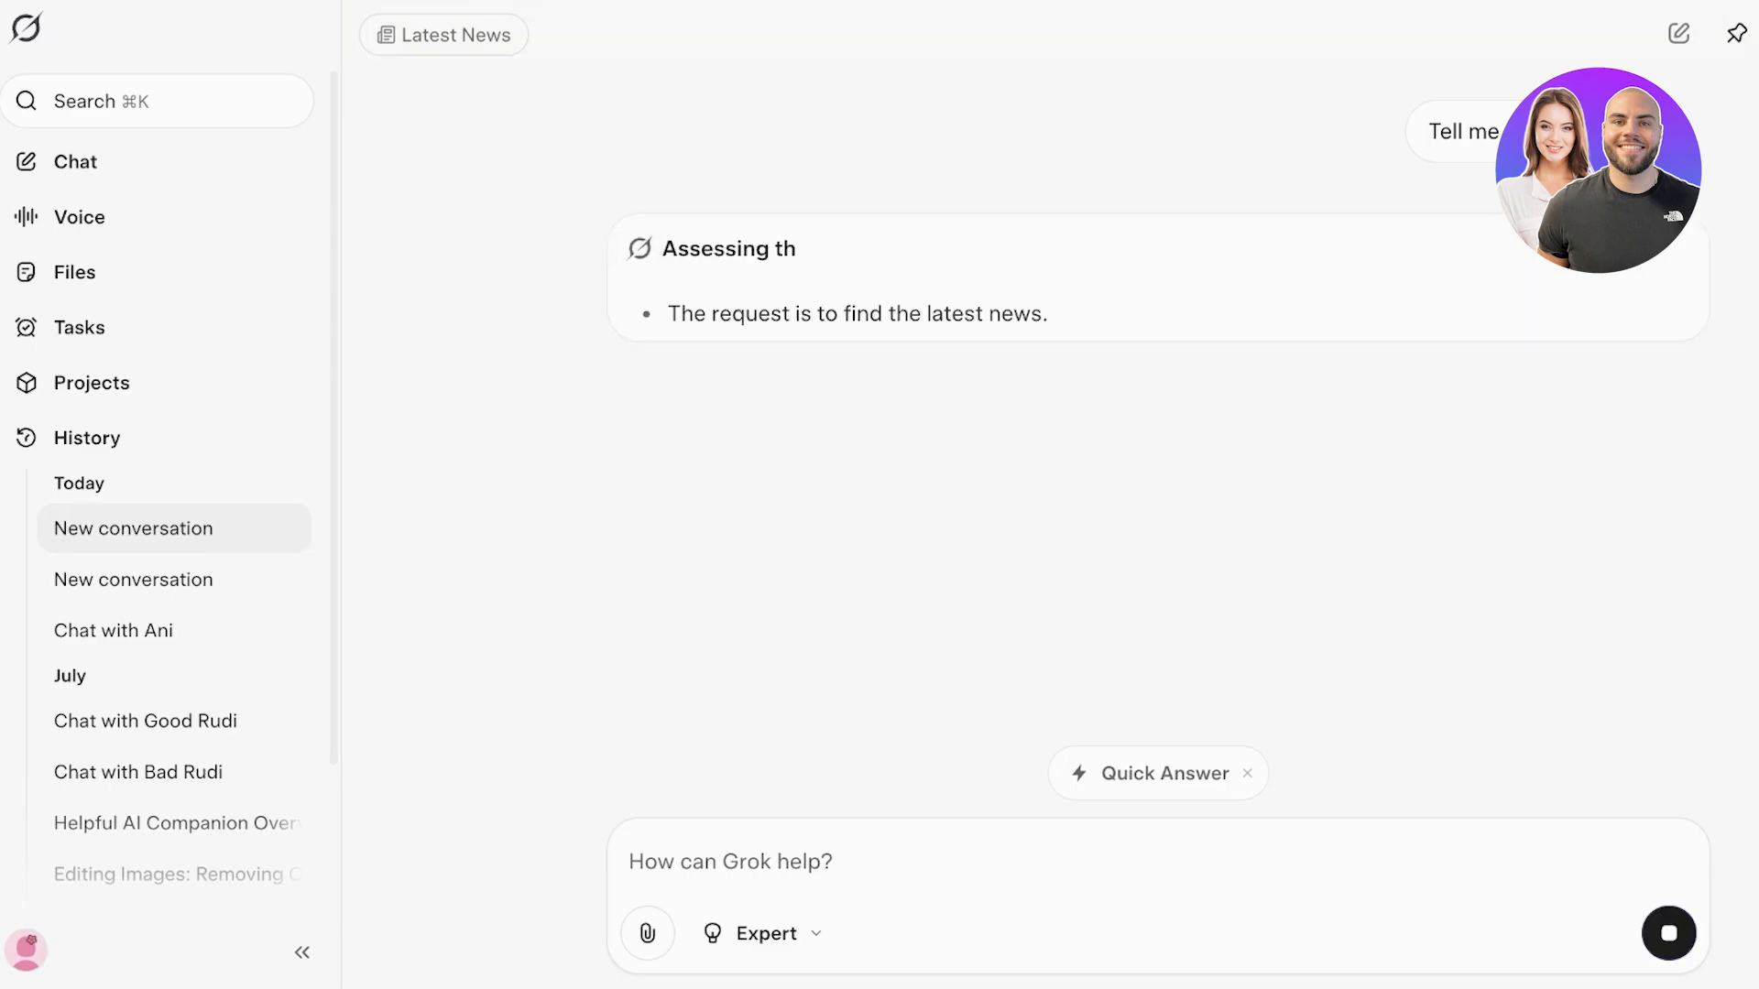
click(300, 953)
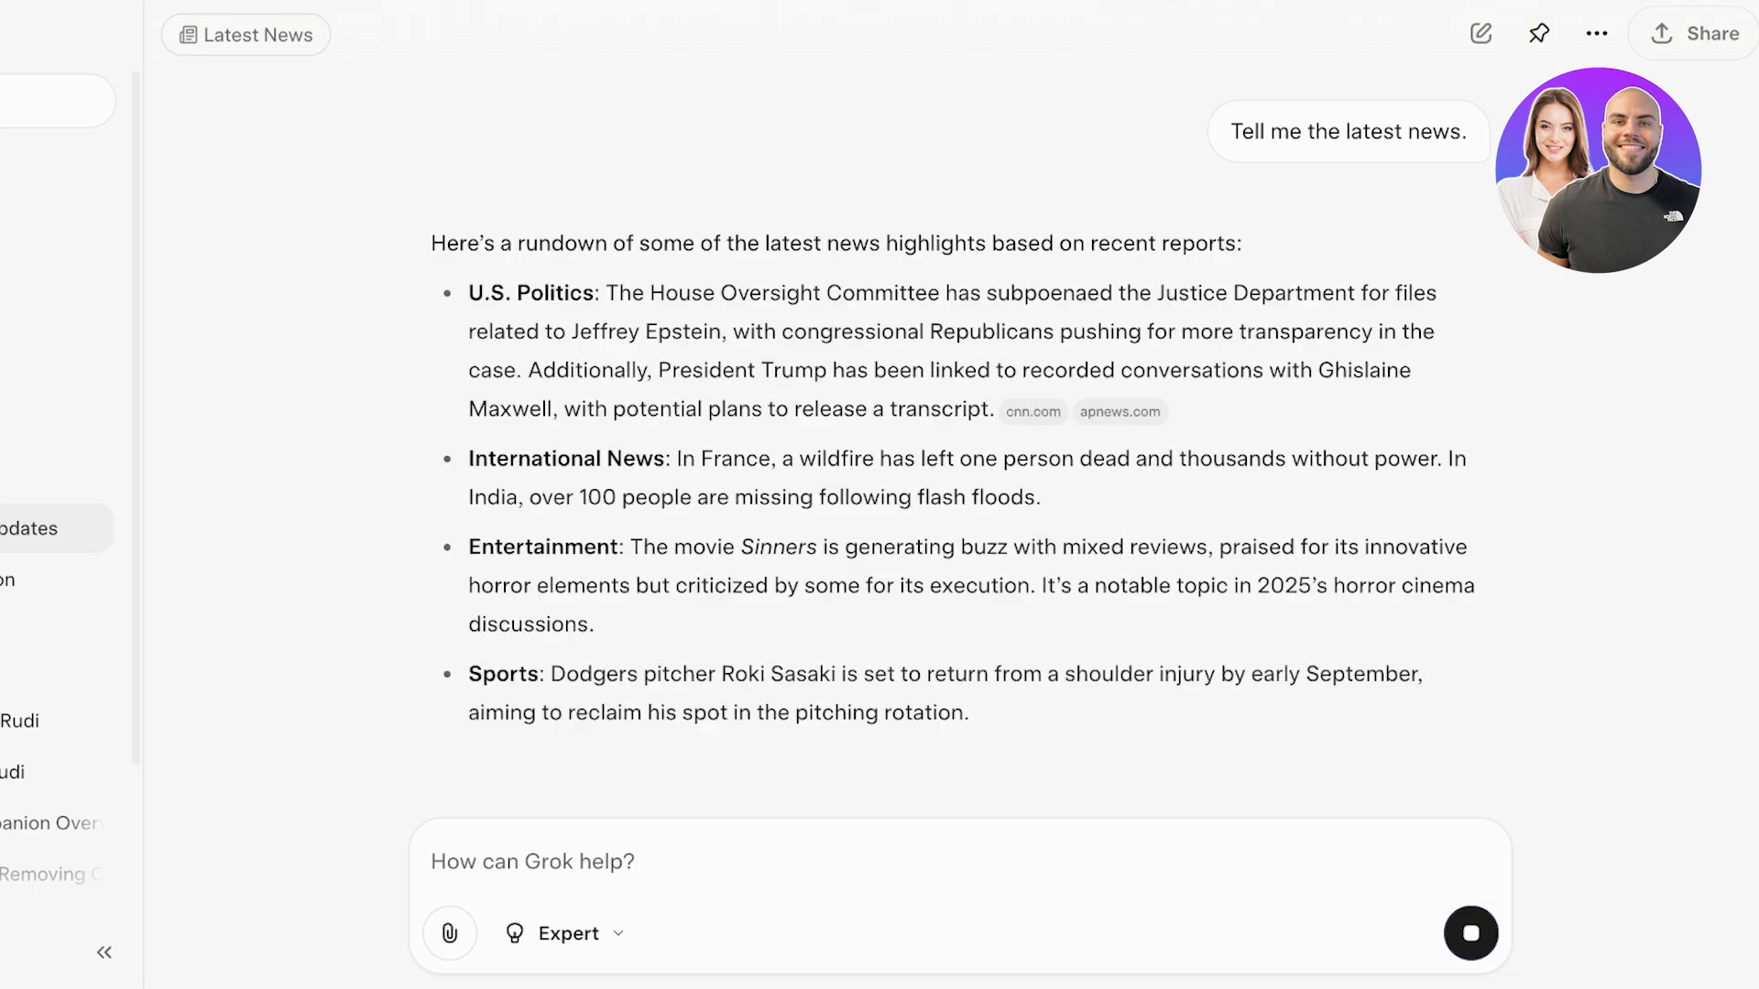
scroll(down, 3)
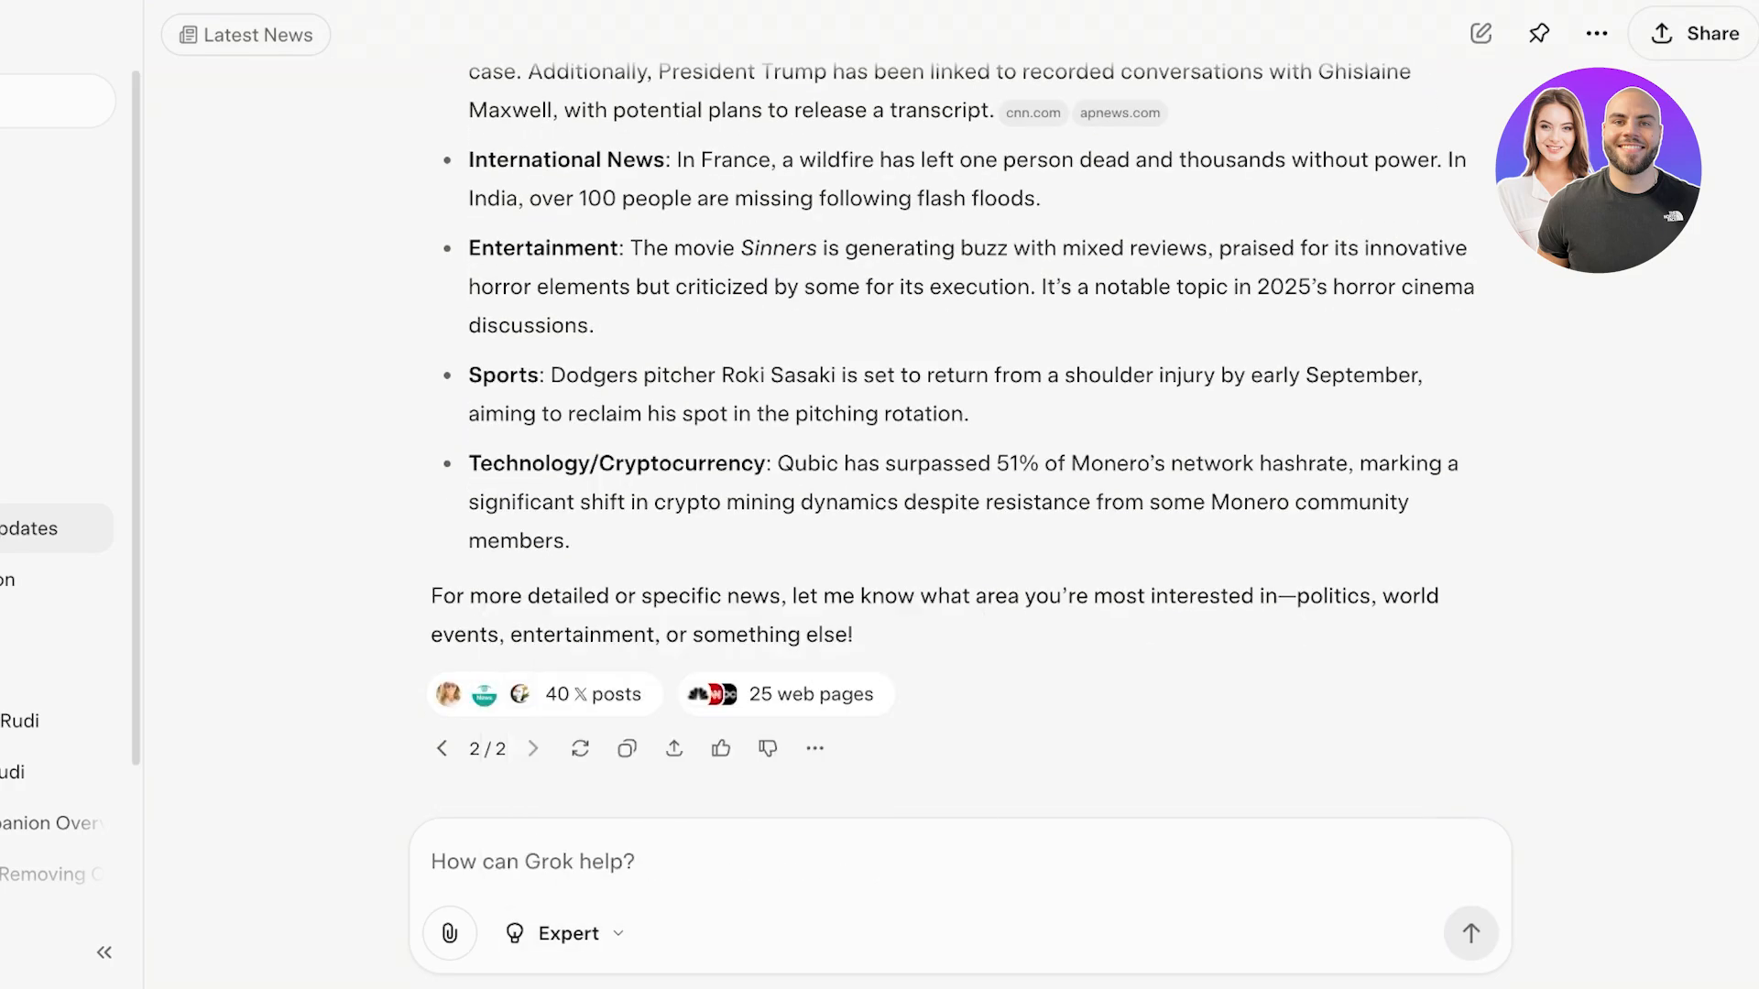
Step: Start a fresh chat with the Grok 'Doc' persona from the personas list
click(1481, 33)
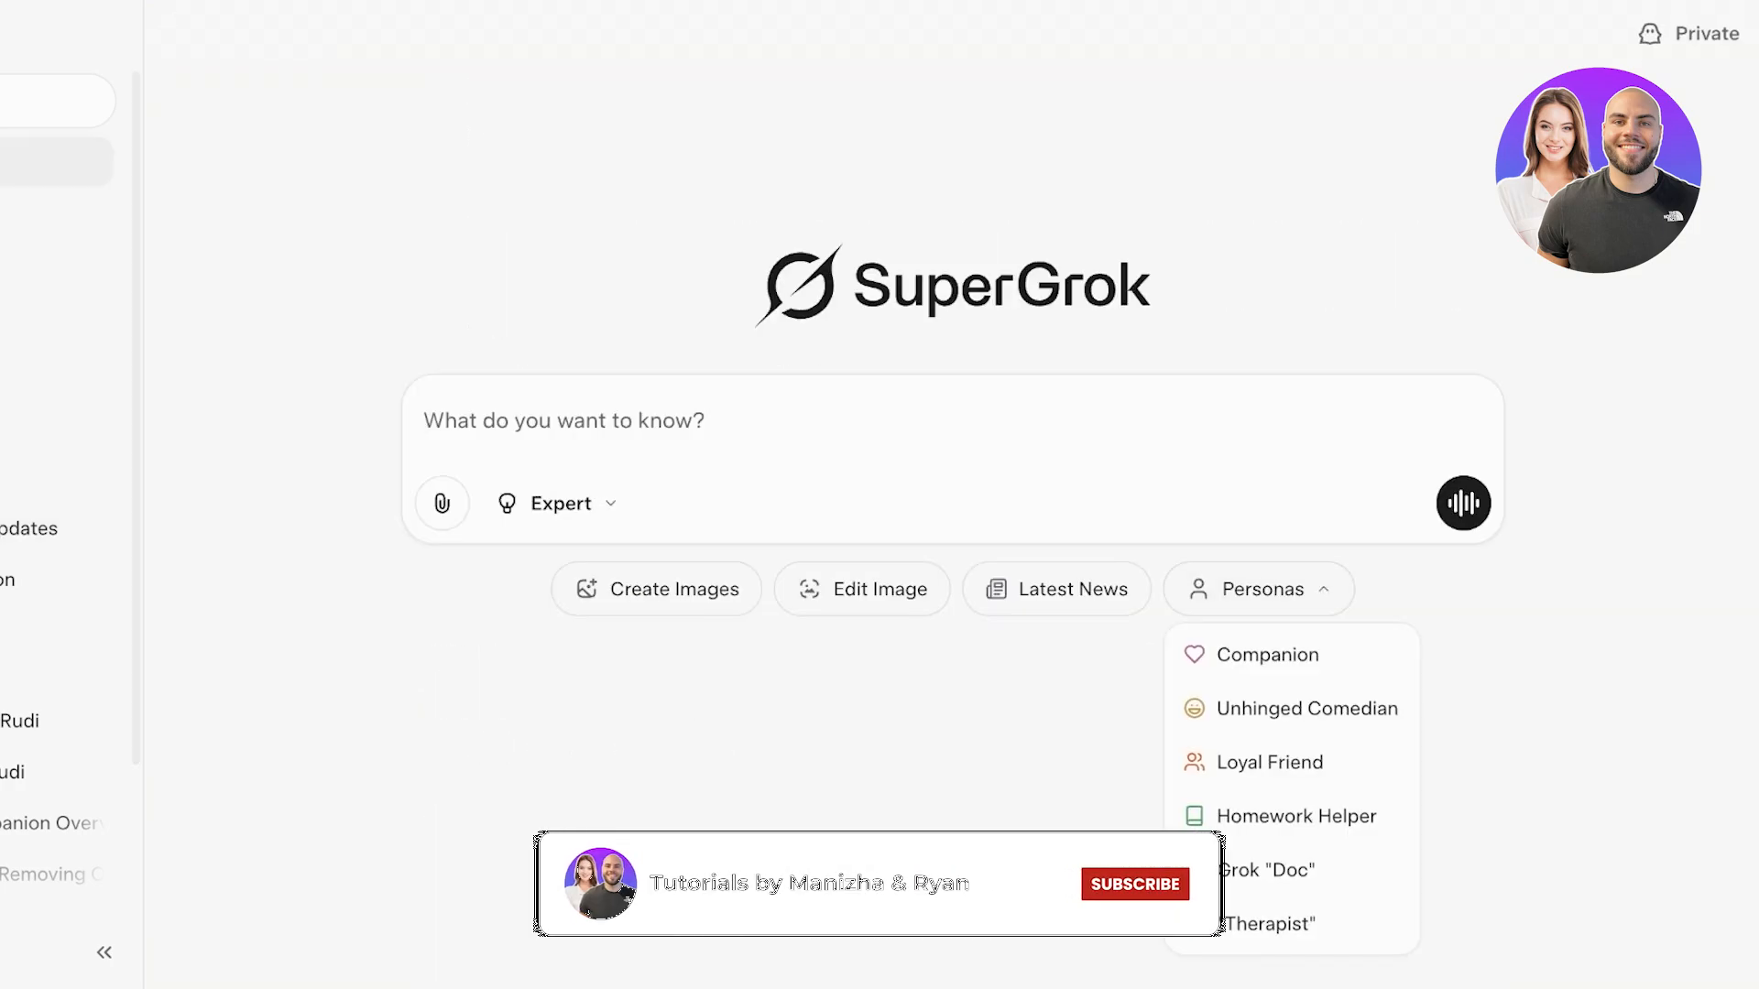
click(1132, 884)
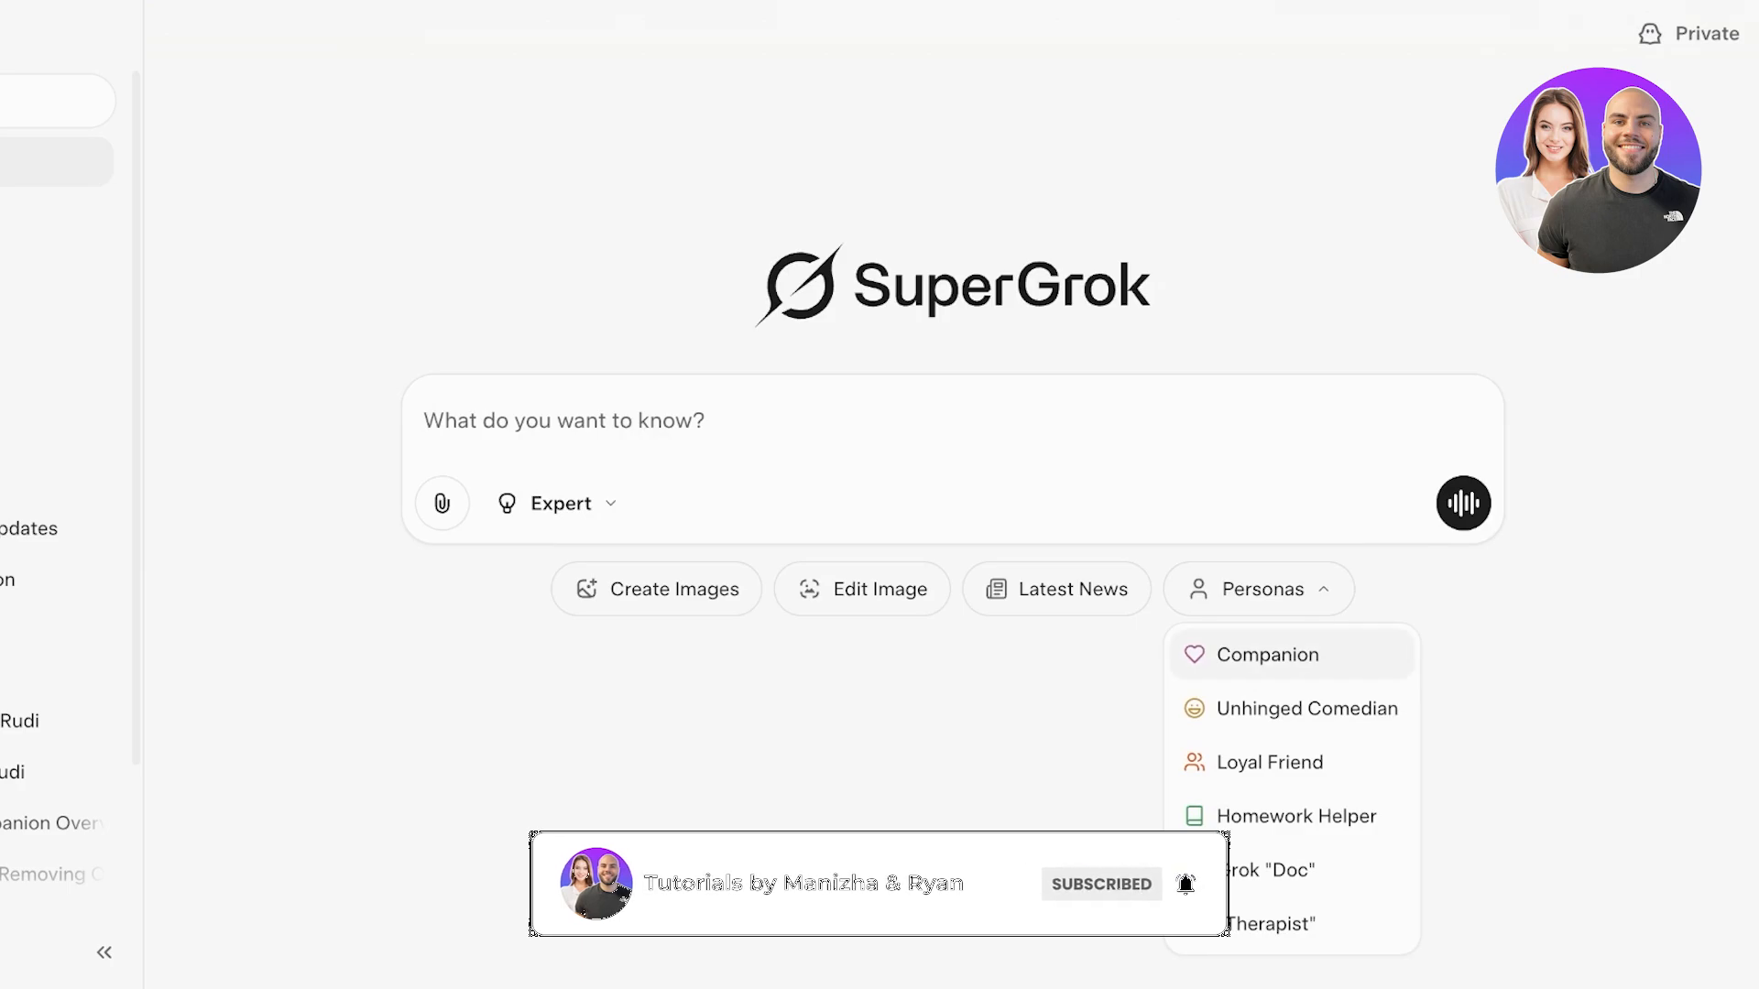
mouse_move(1266, 762)
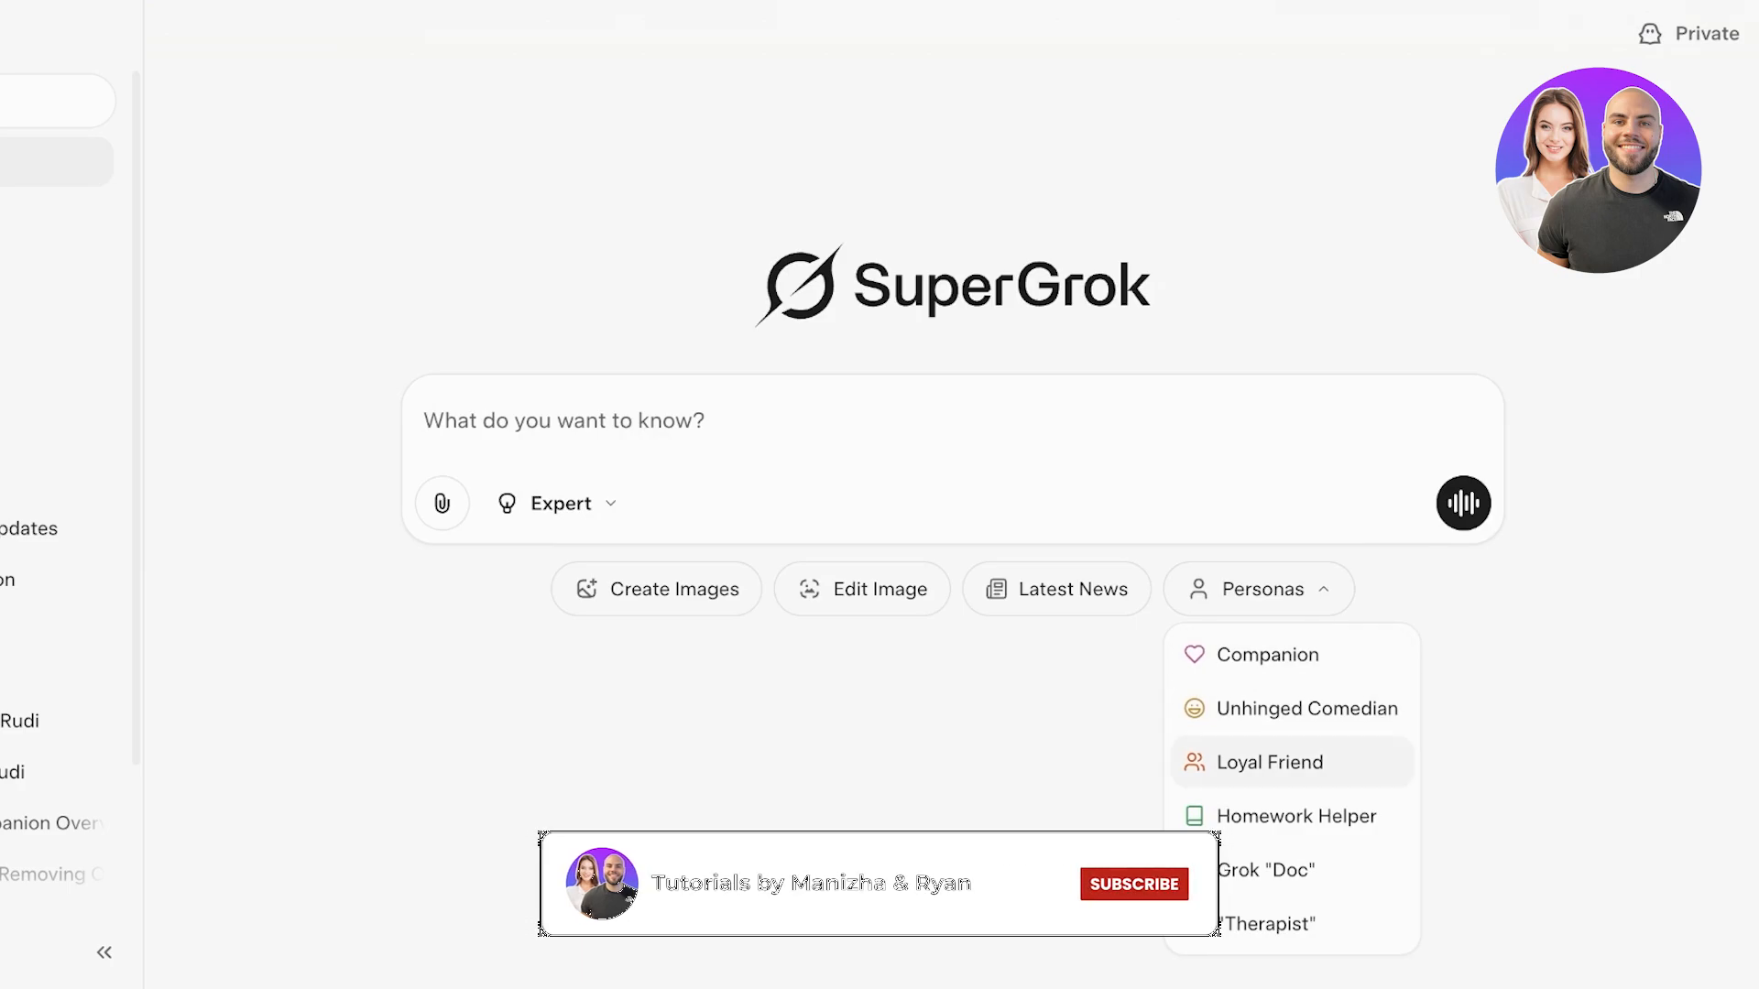
mouse_move(1290, 816)
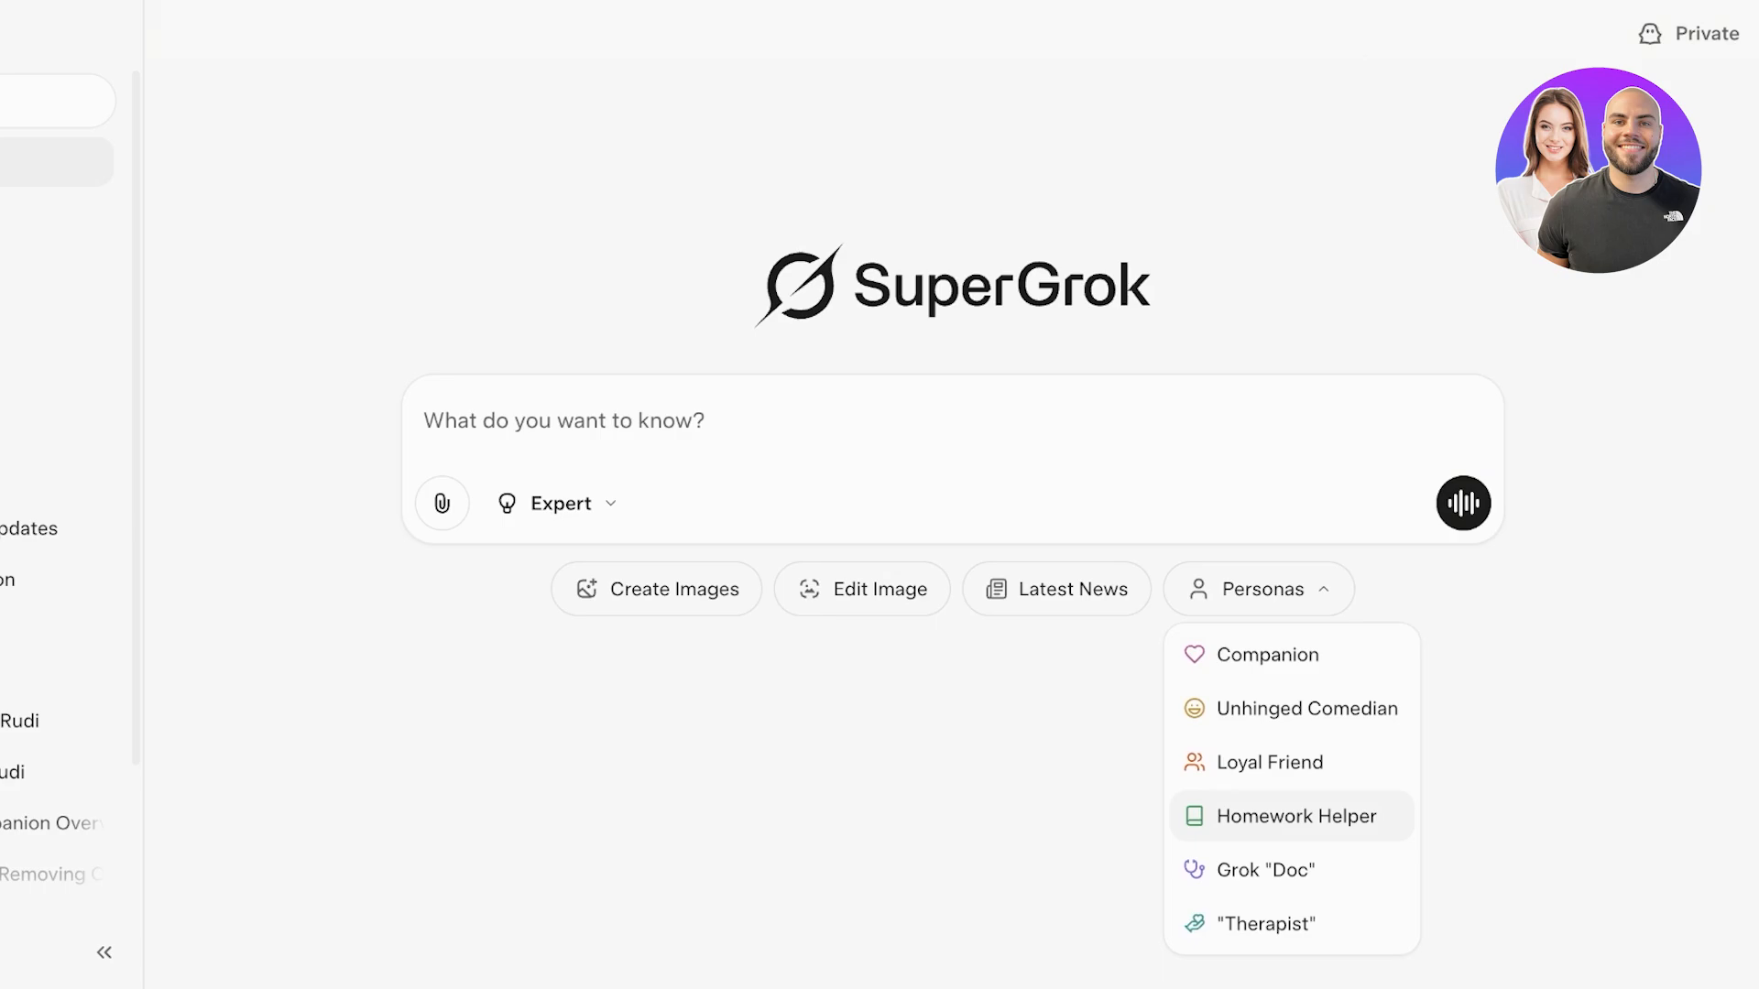
mouse_move(1271, 869)
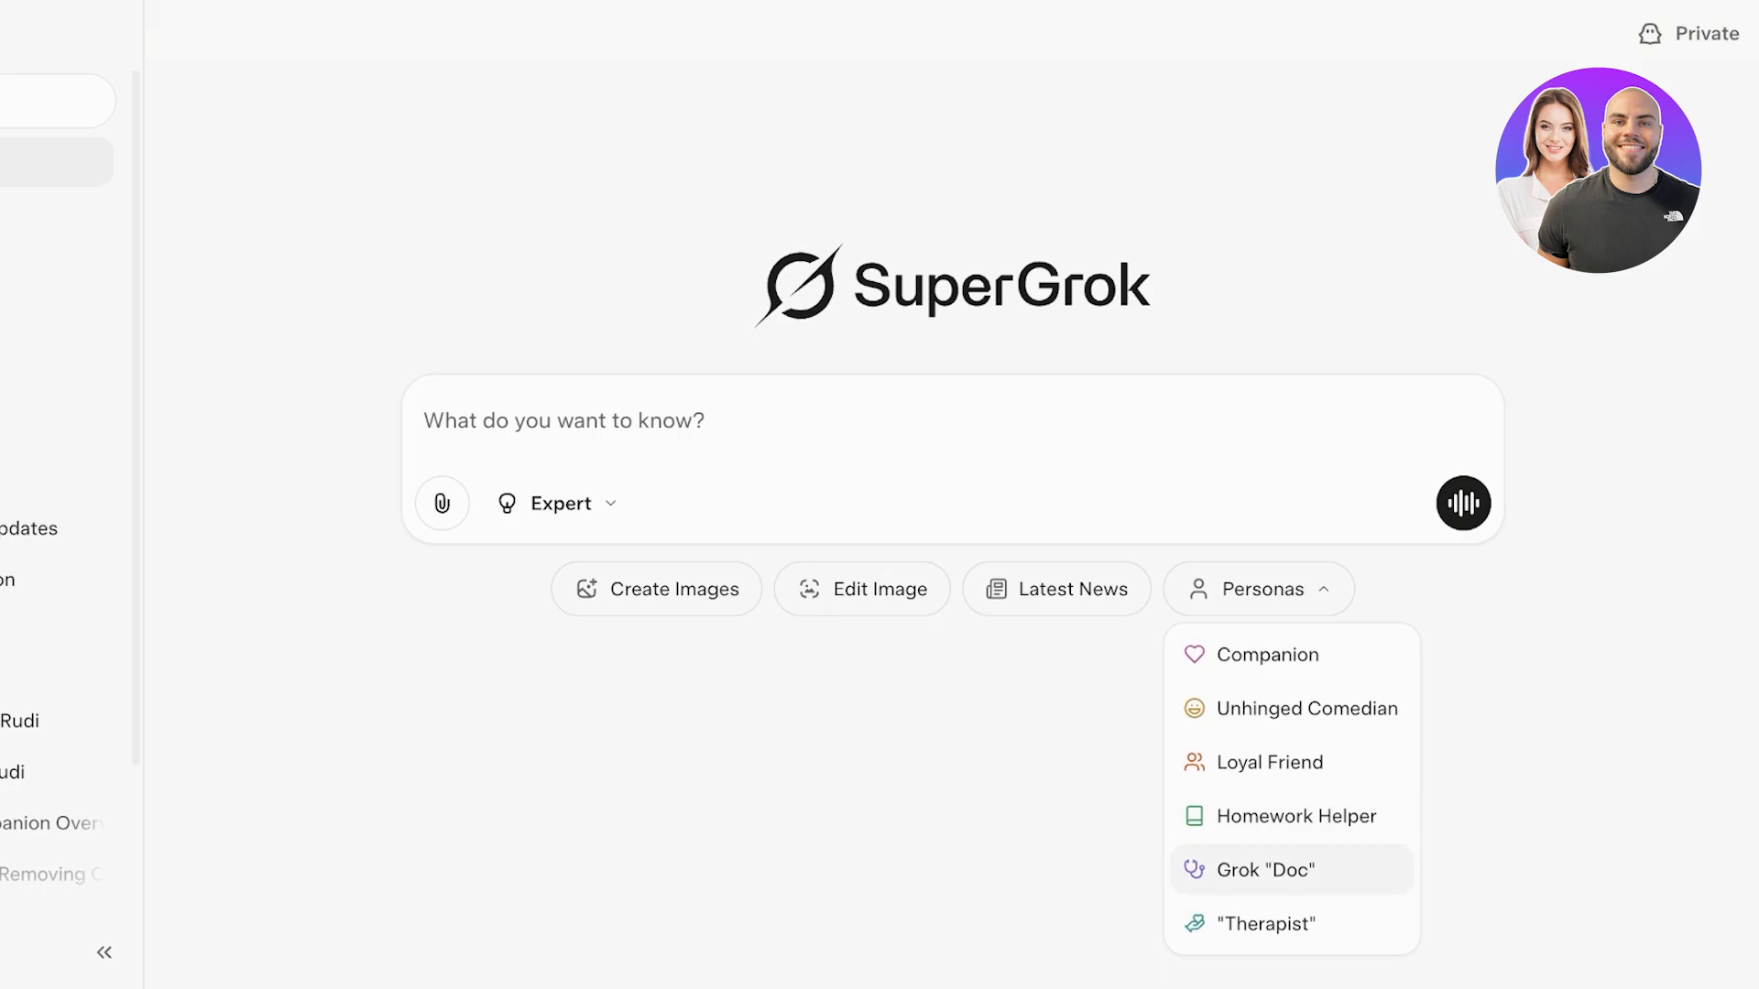
click(1268, 869)
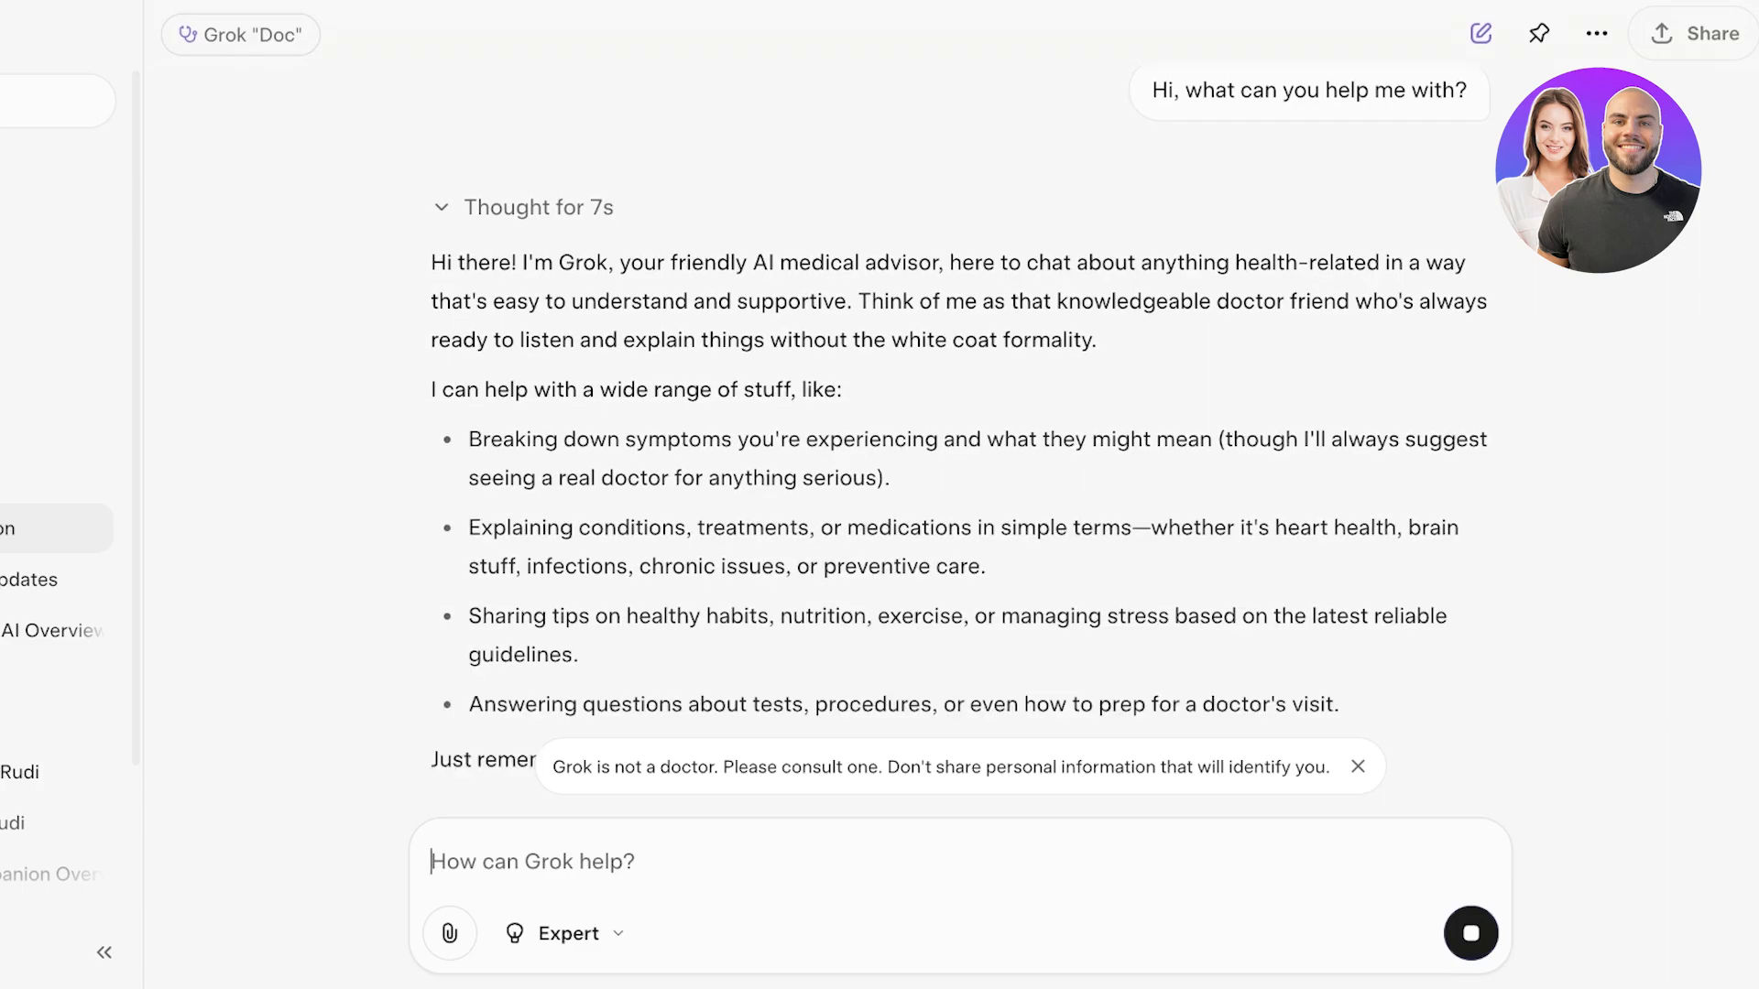
scroll(down, 3)
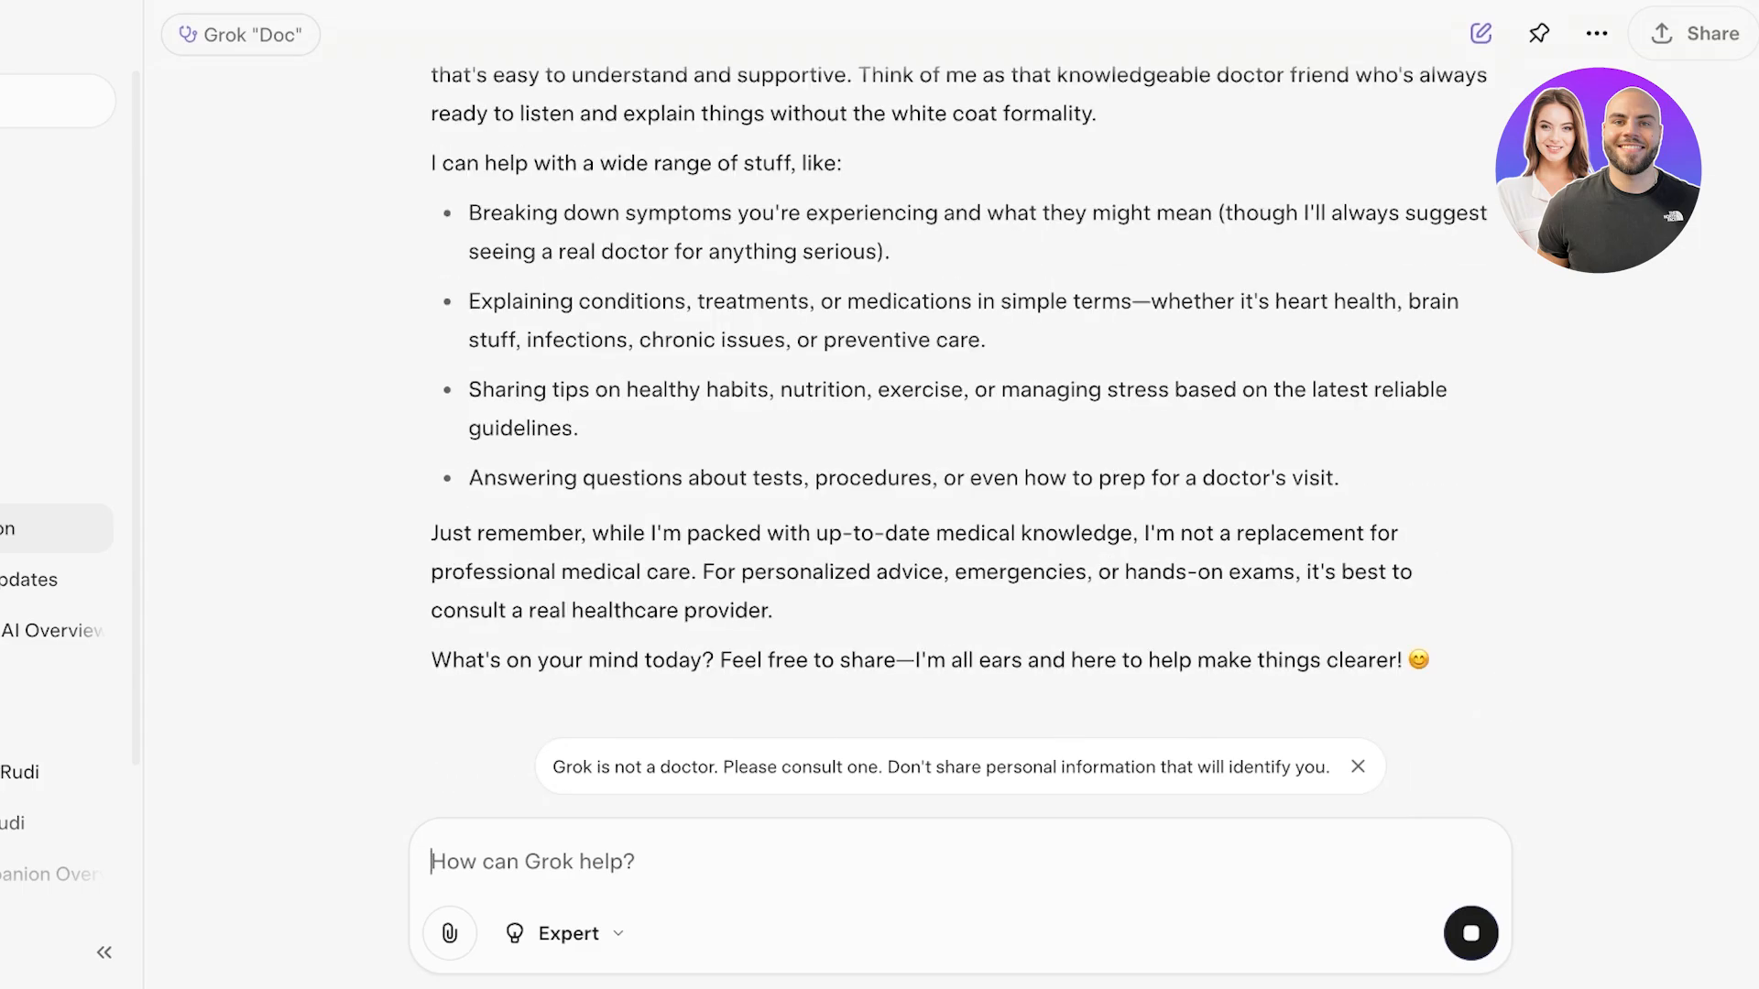
scroll(up, 3)
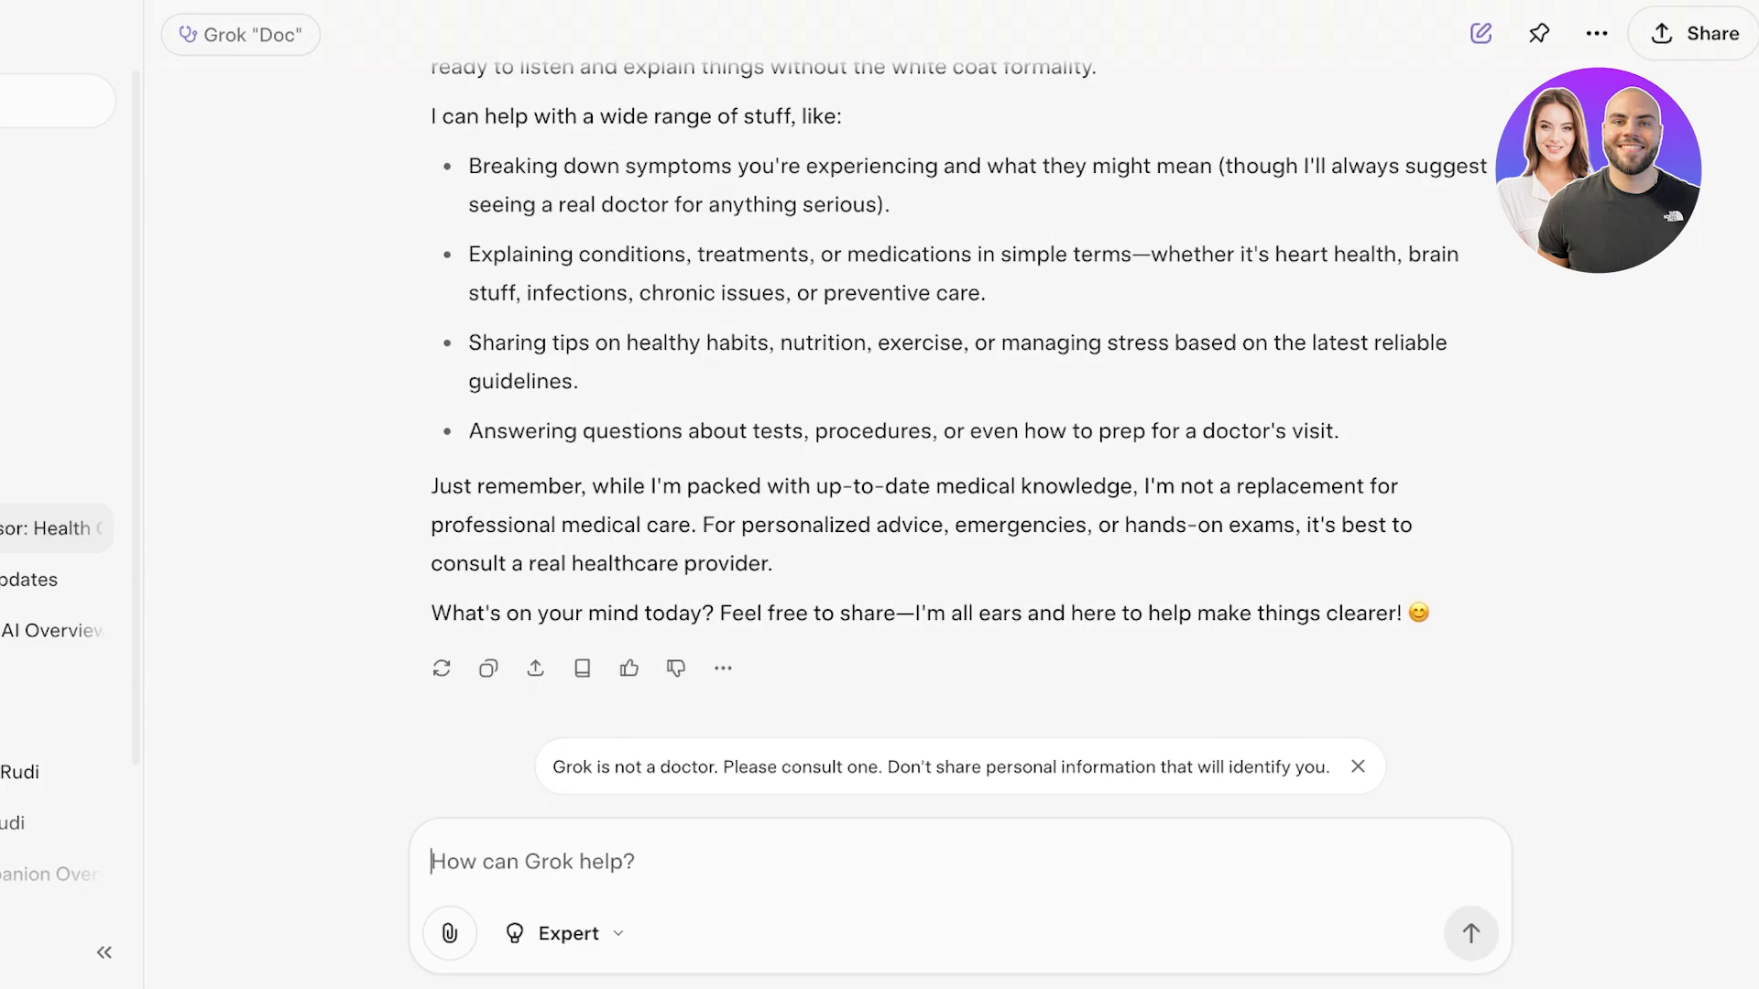
Step: Ask Doc to build a healthy lifestyle plan to lose 10kg and read the reply
text(Build me a healthy)
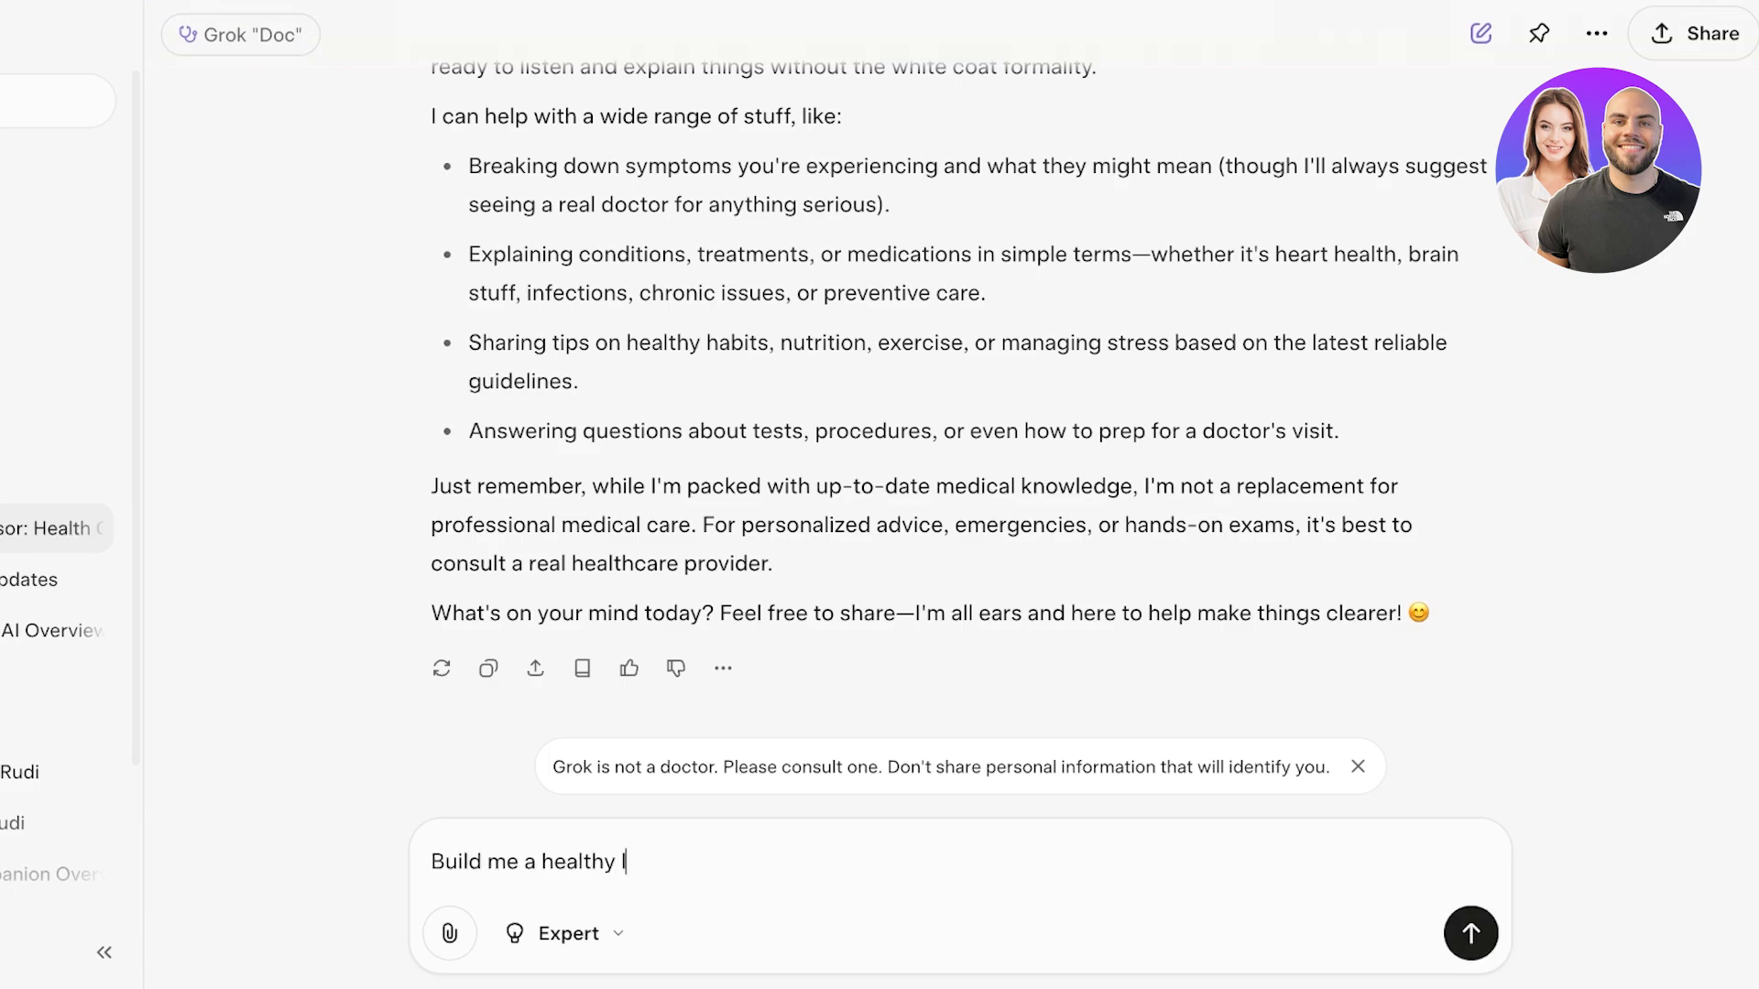
text(lifestyle plan t)
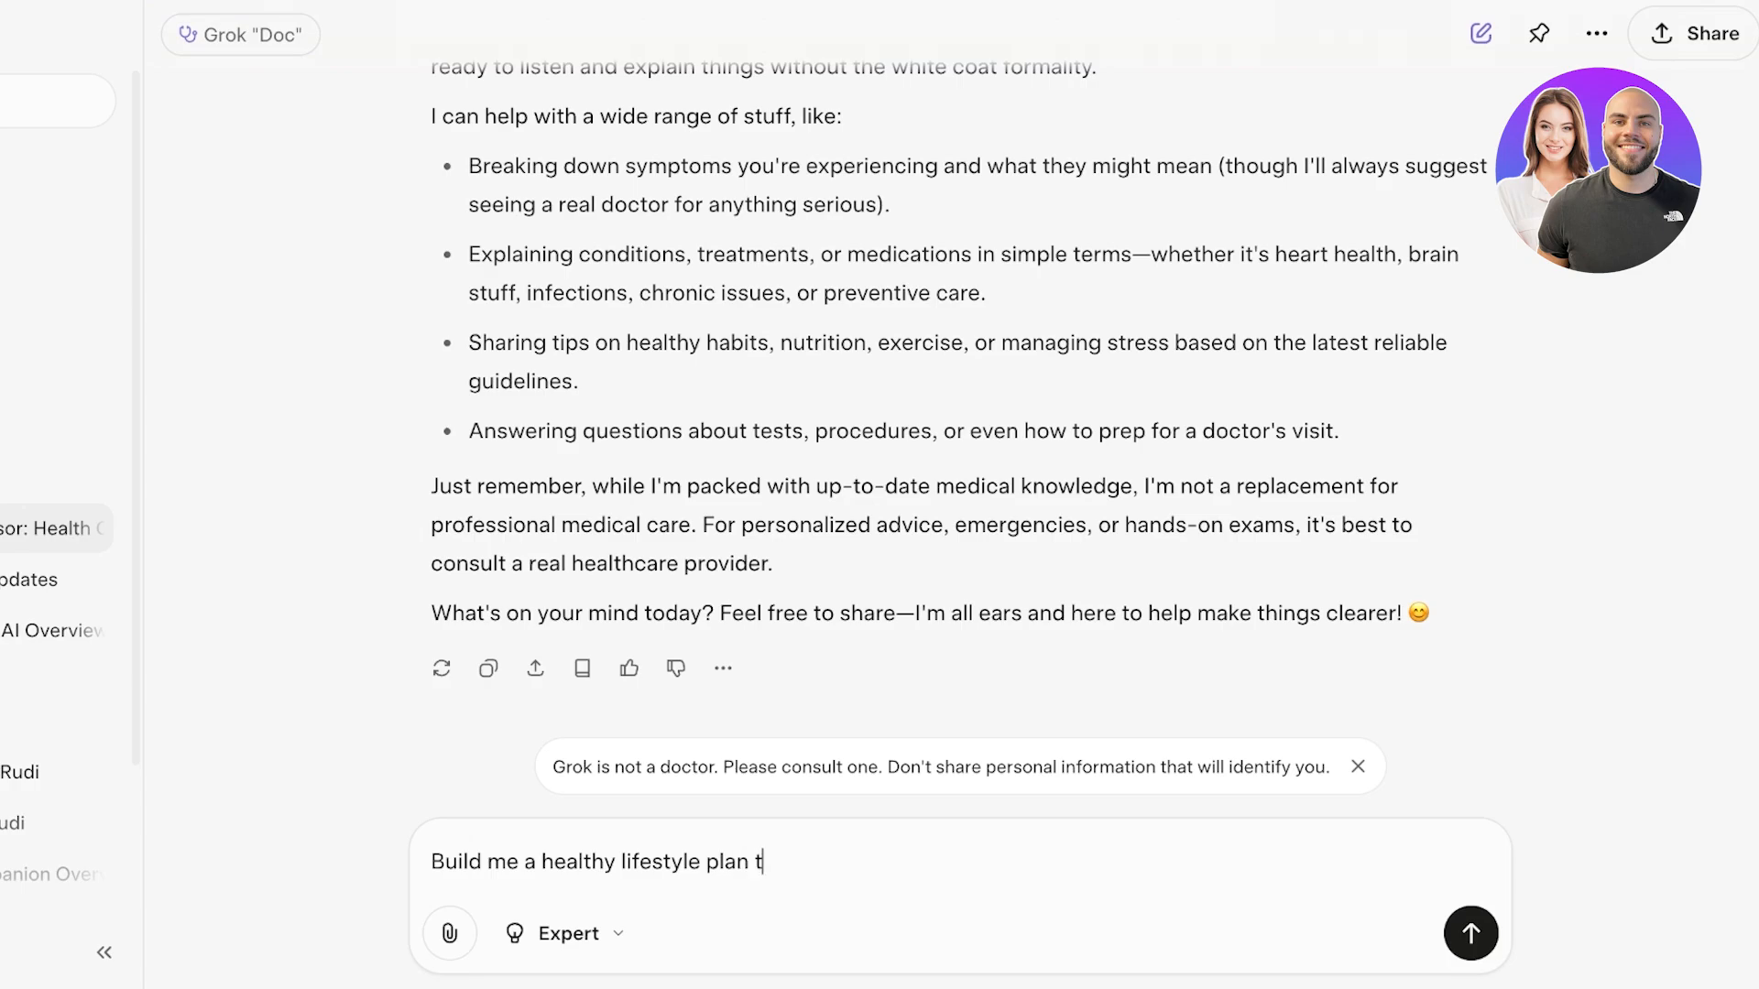
text(o lose 10)
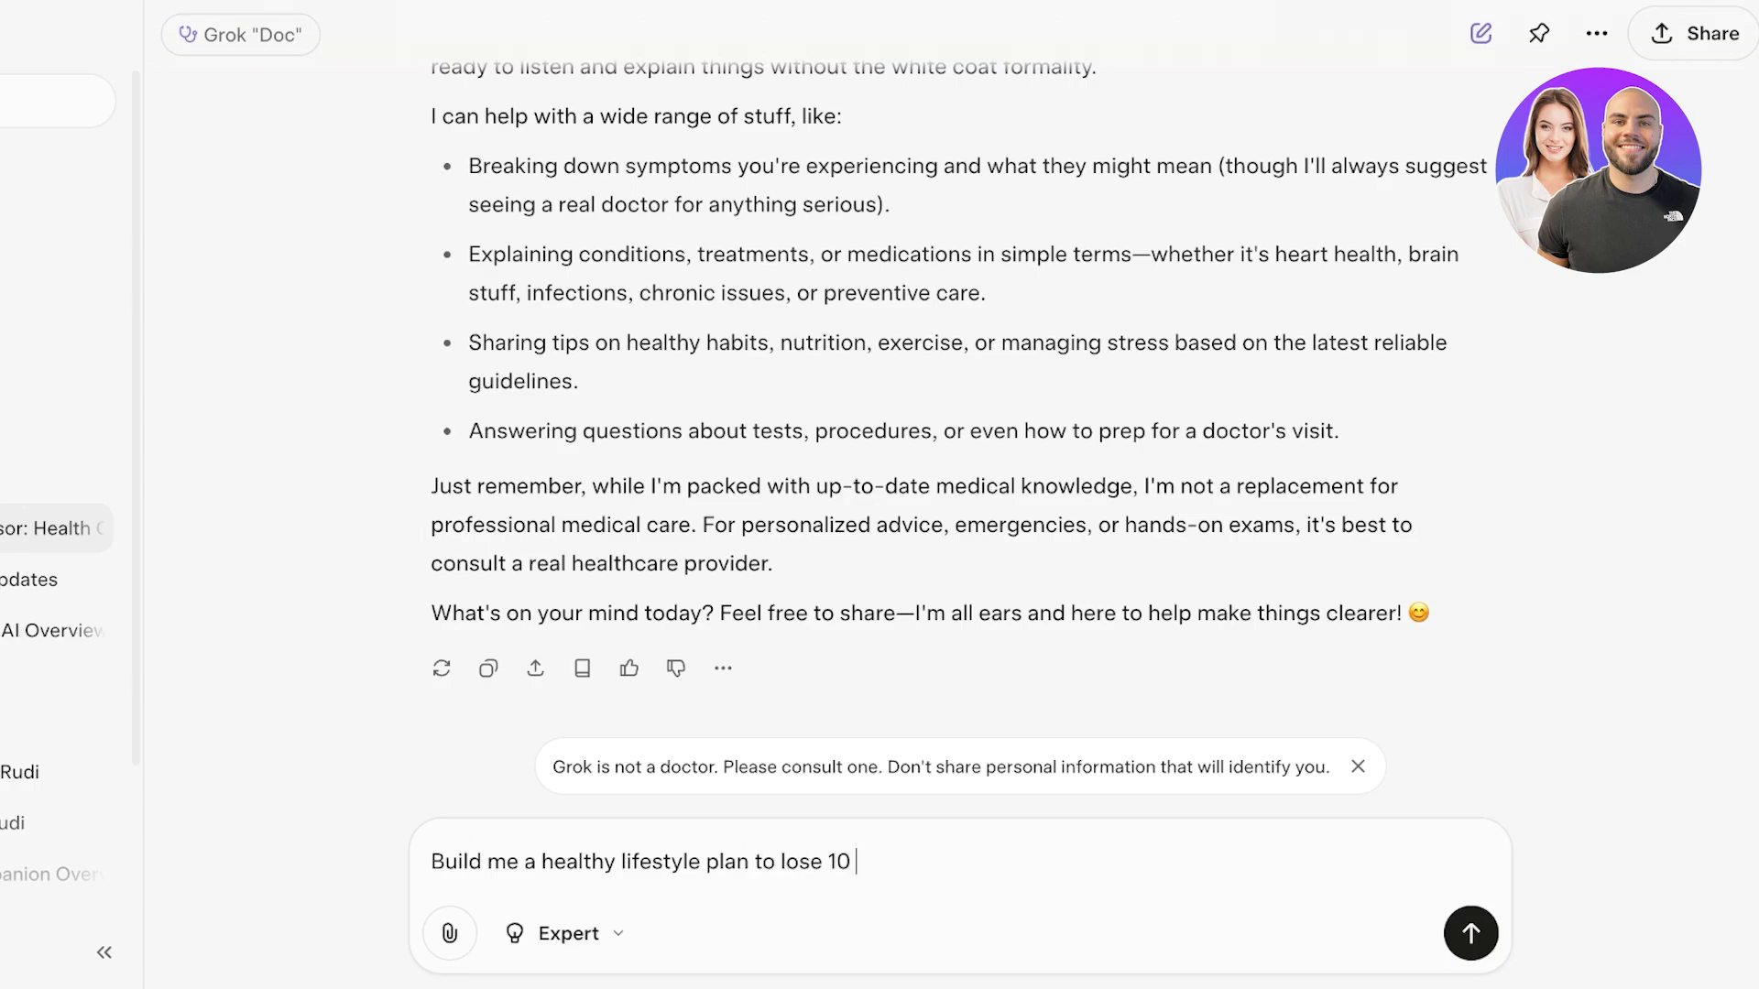
click(1472, 932)
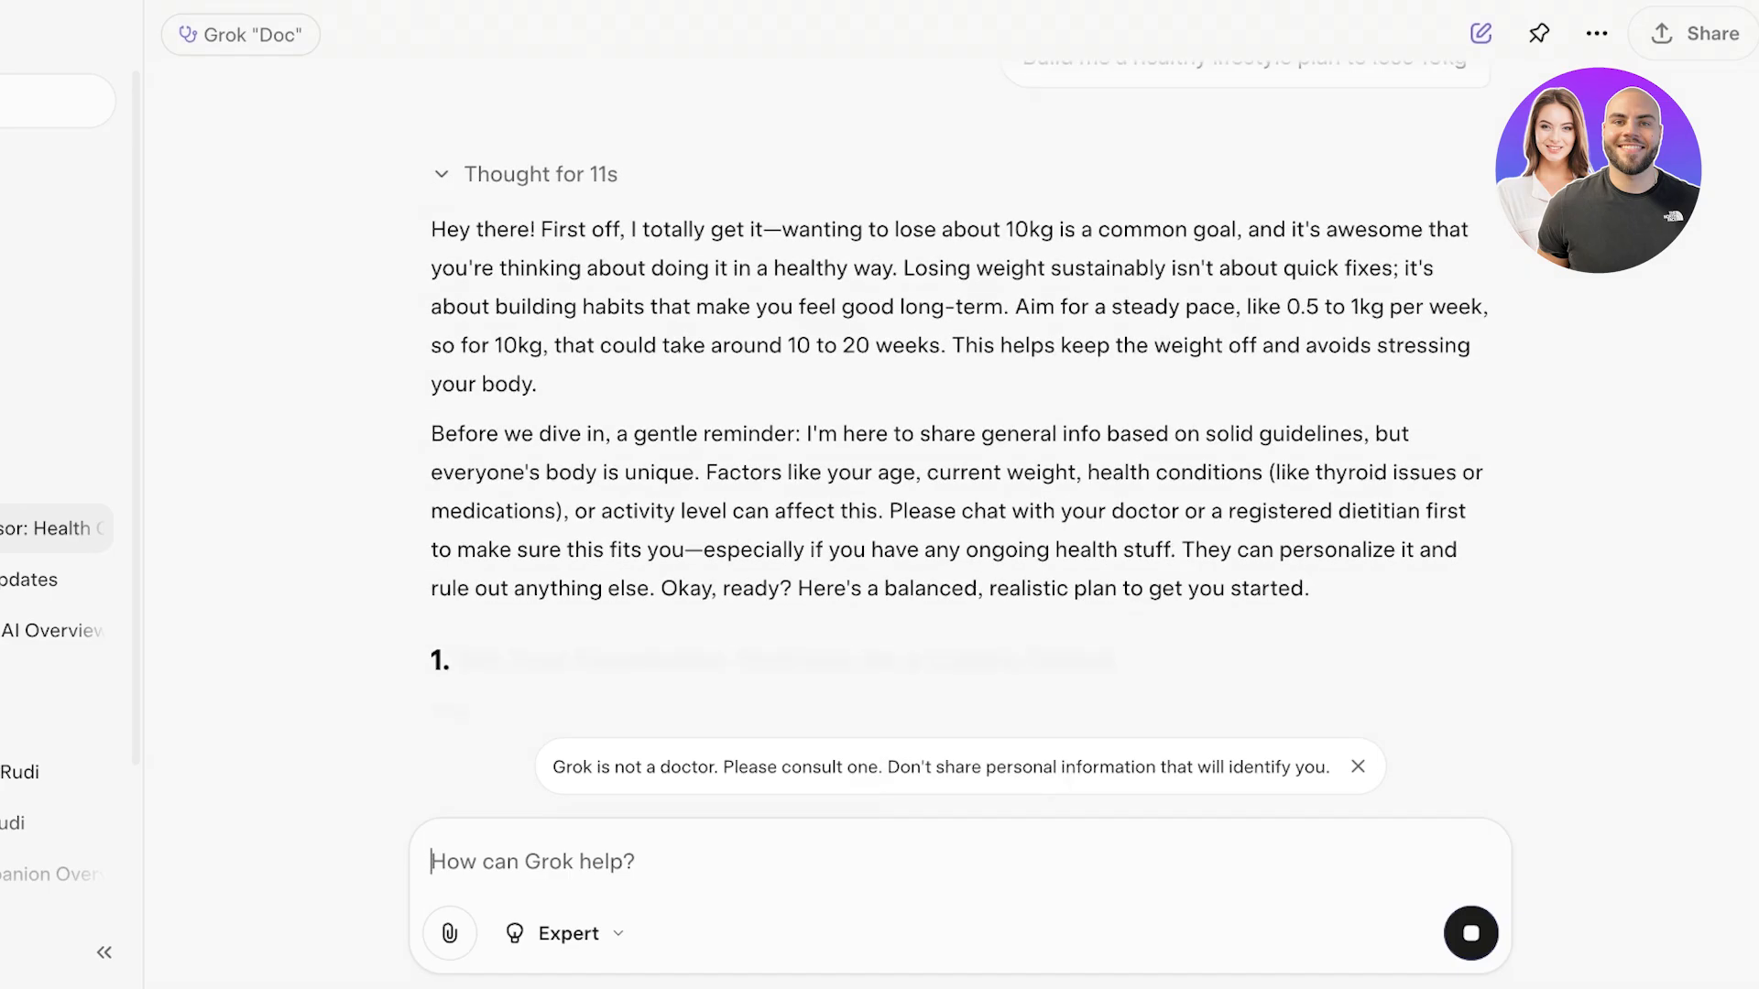
scroll(down, 3)
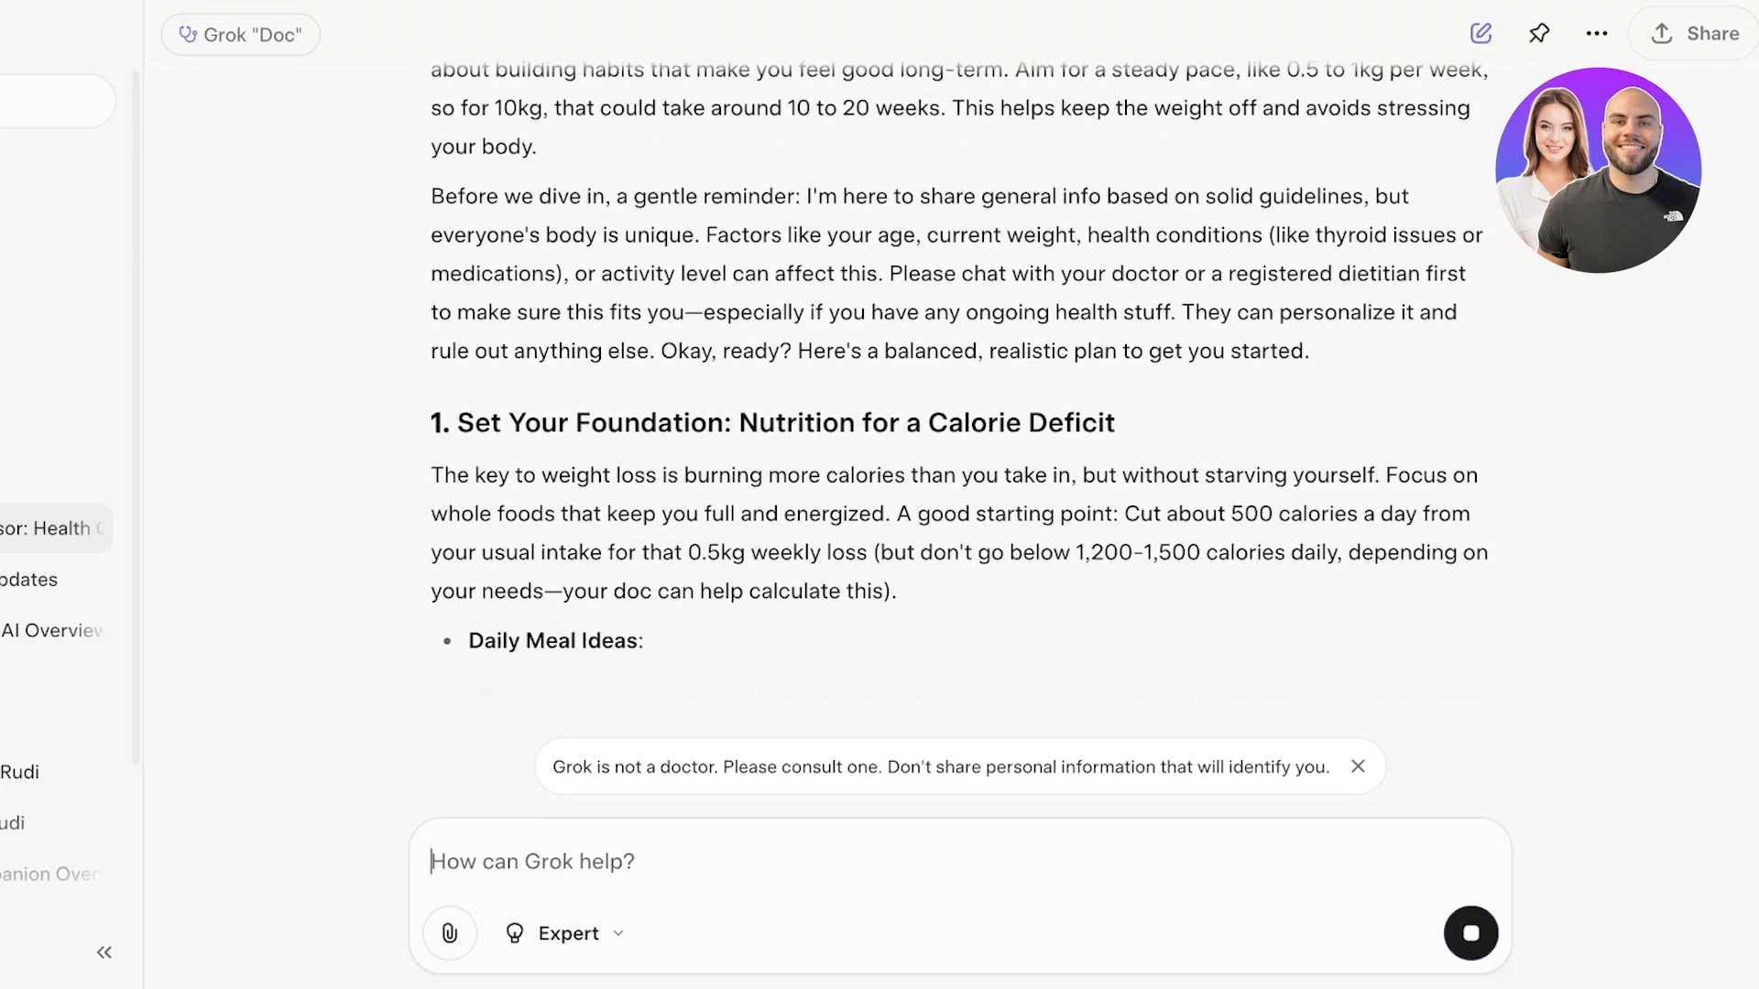
scroll(down, 3)
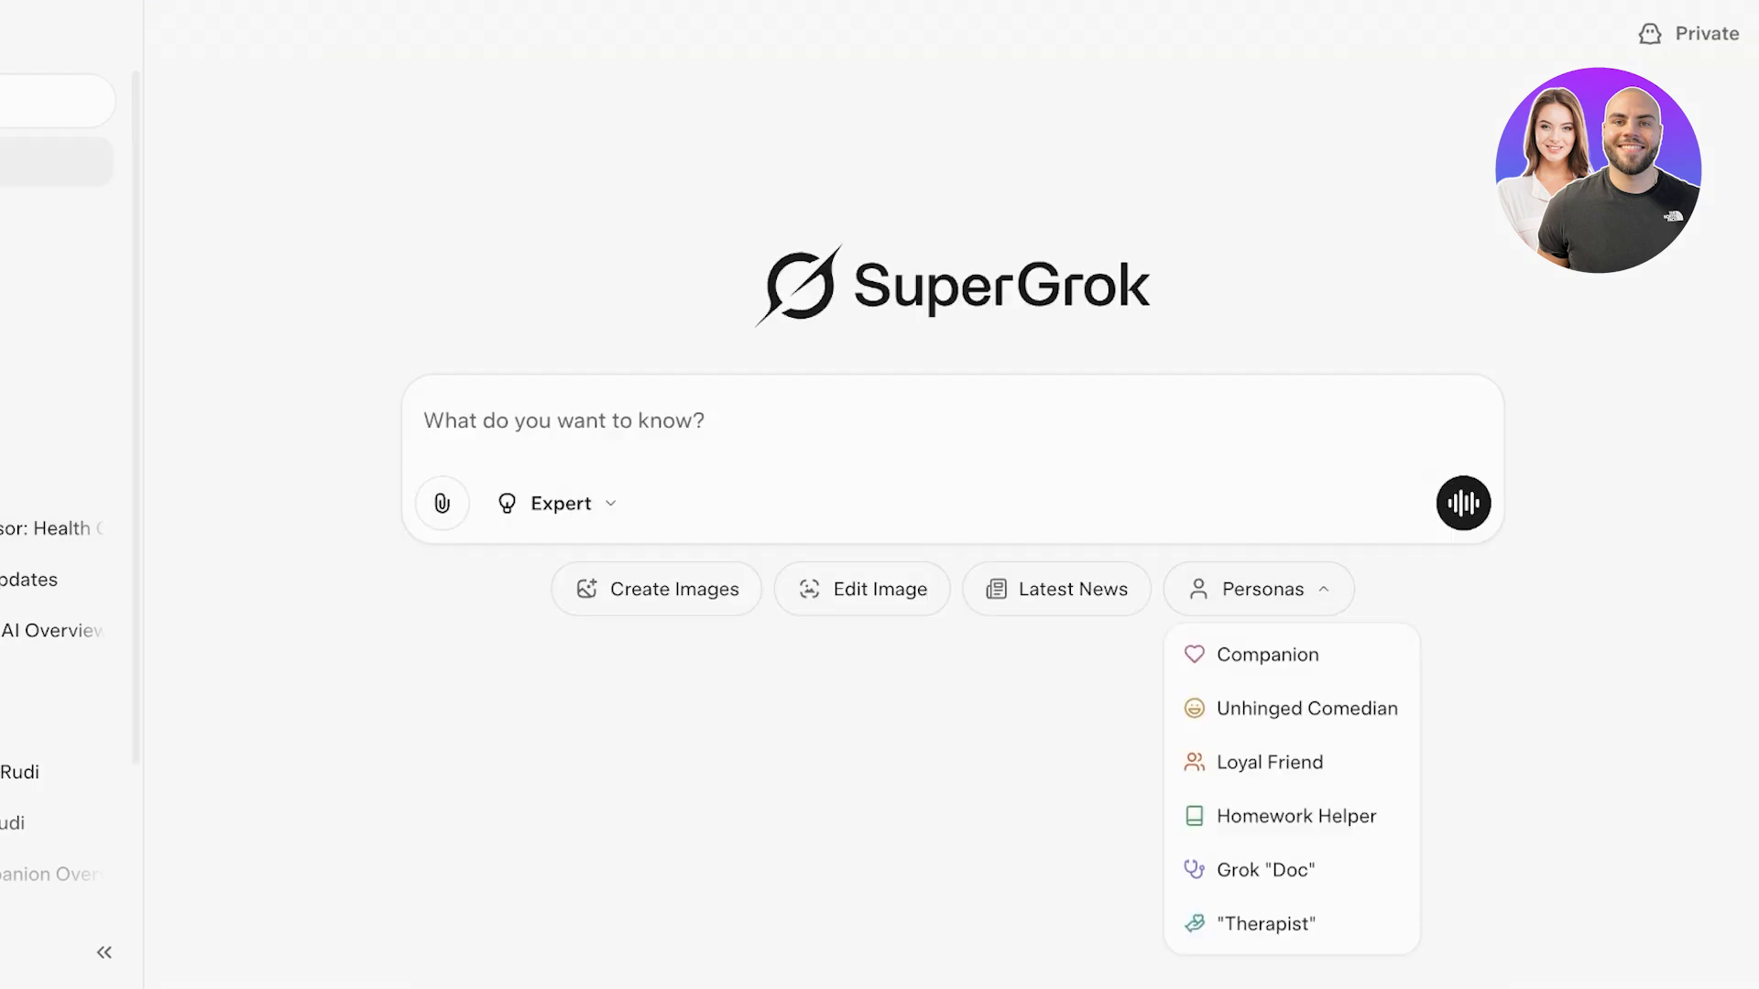
mouse_move(1261, 924)
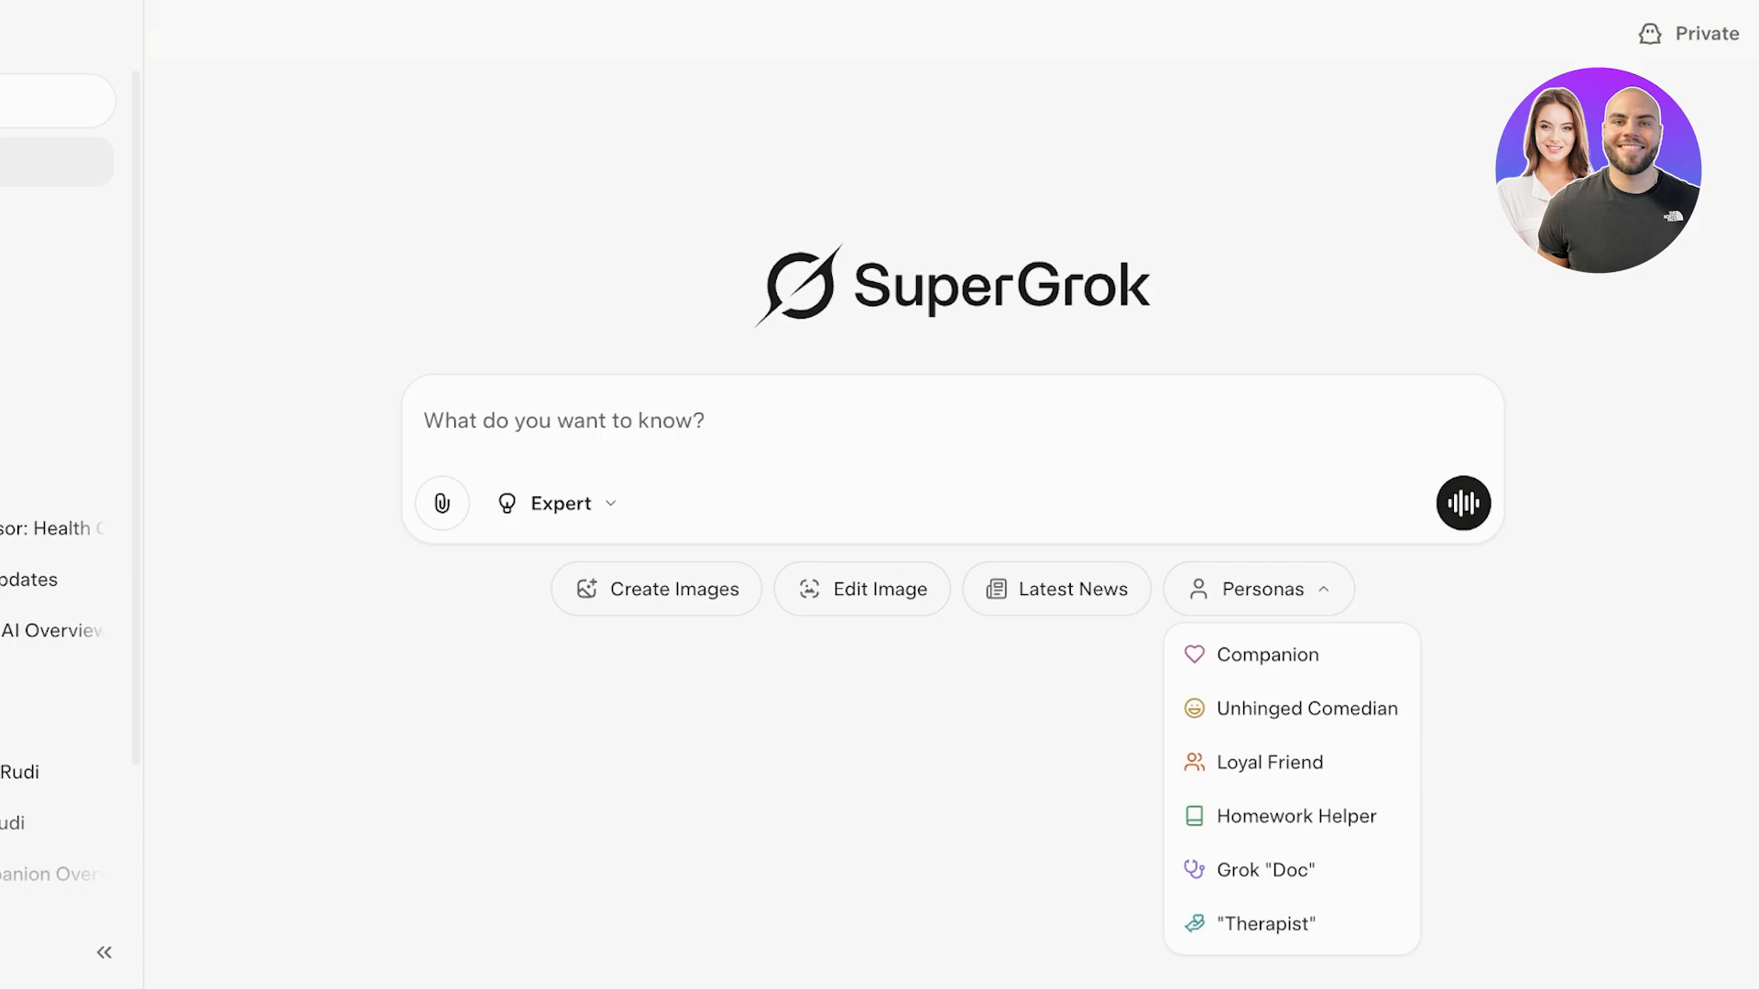
Step: Greet the Companion persona with 'Hey, love. How are you?' and return to a new chat
click(1268, 654)
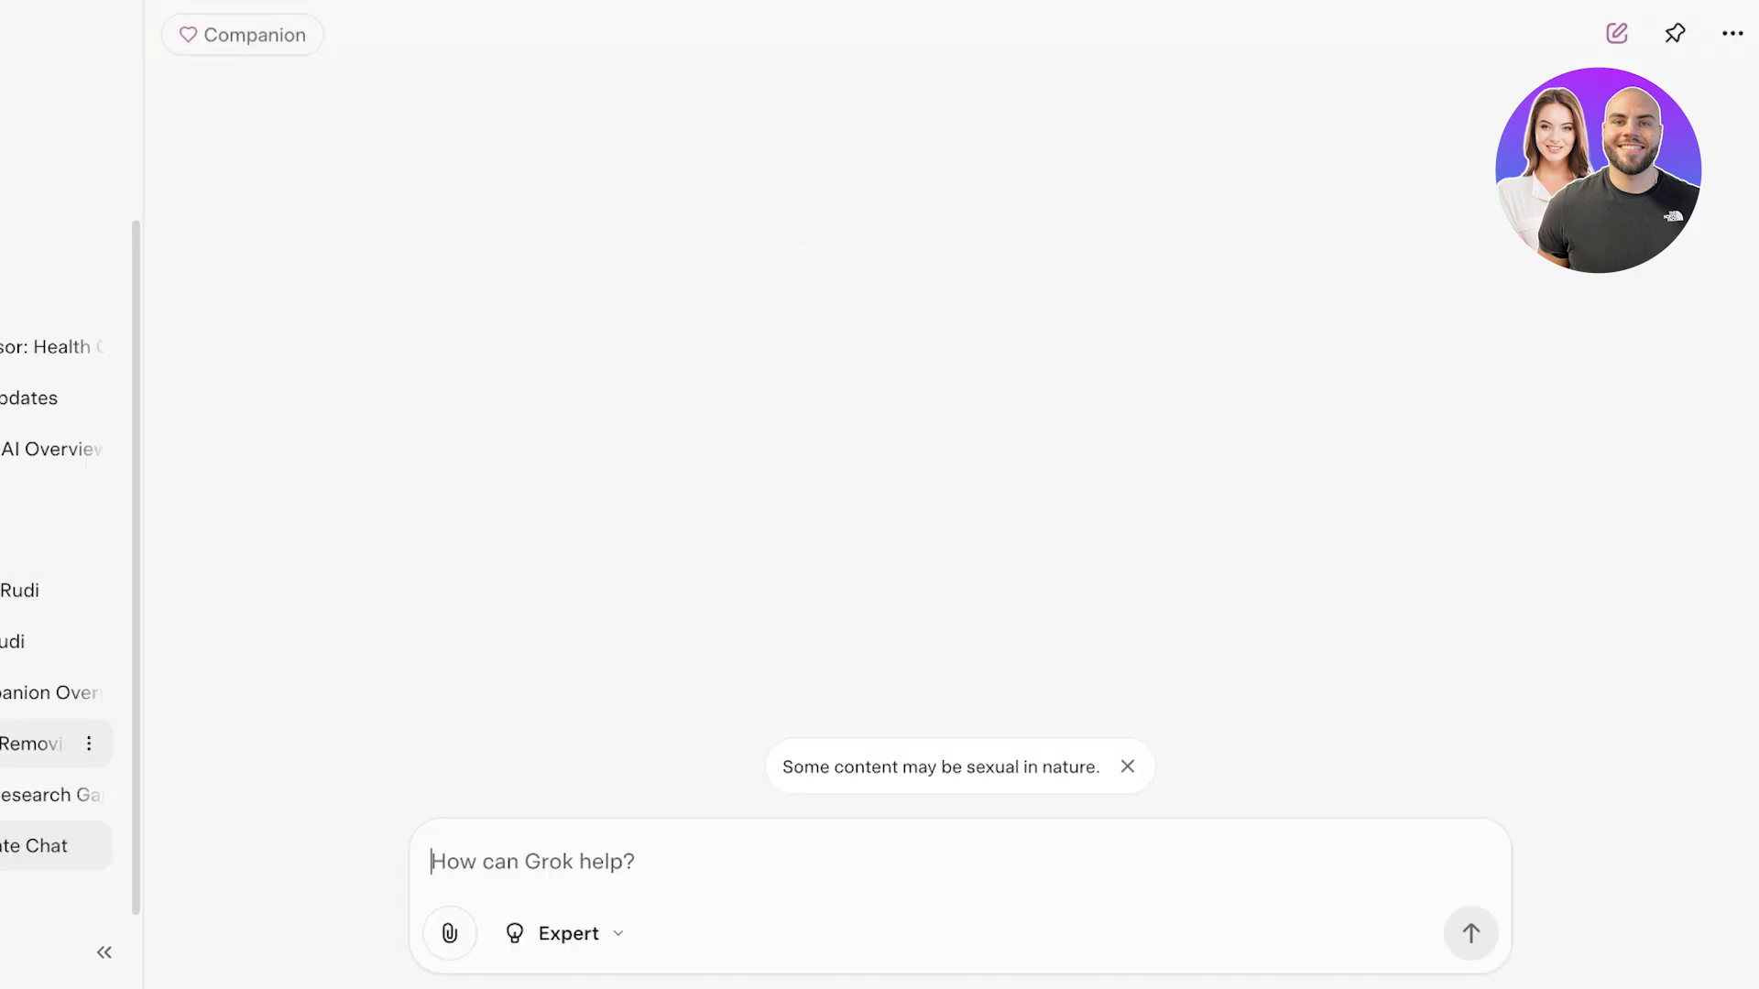
click(1472, 933)
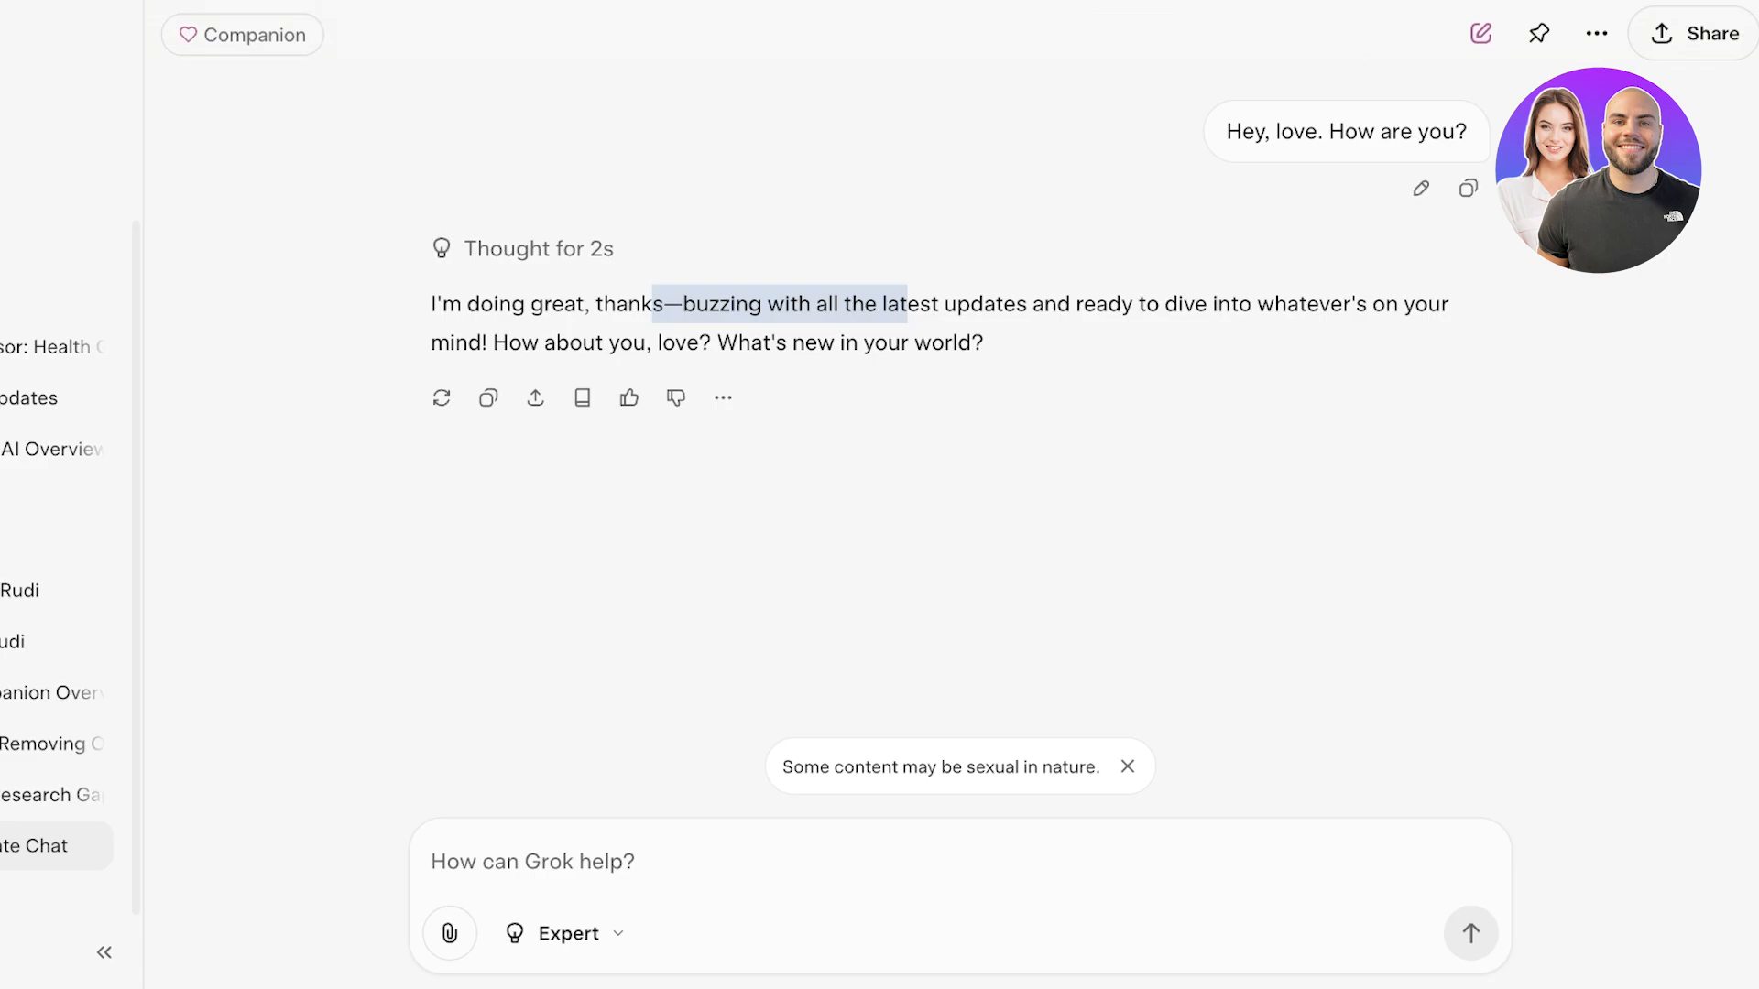
click(443, 247)
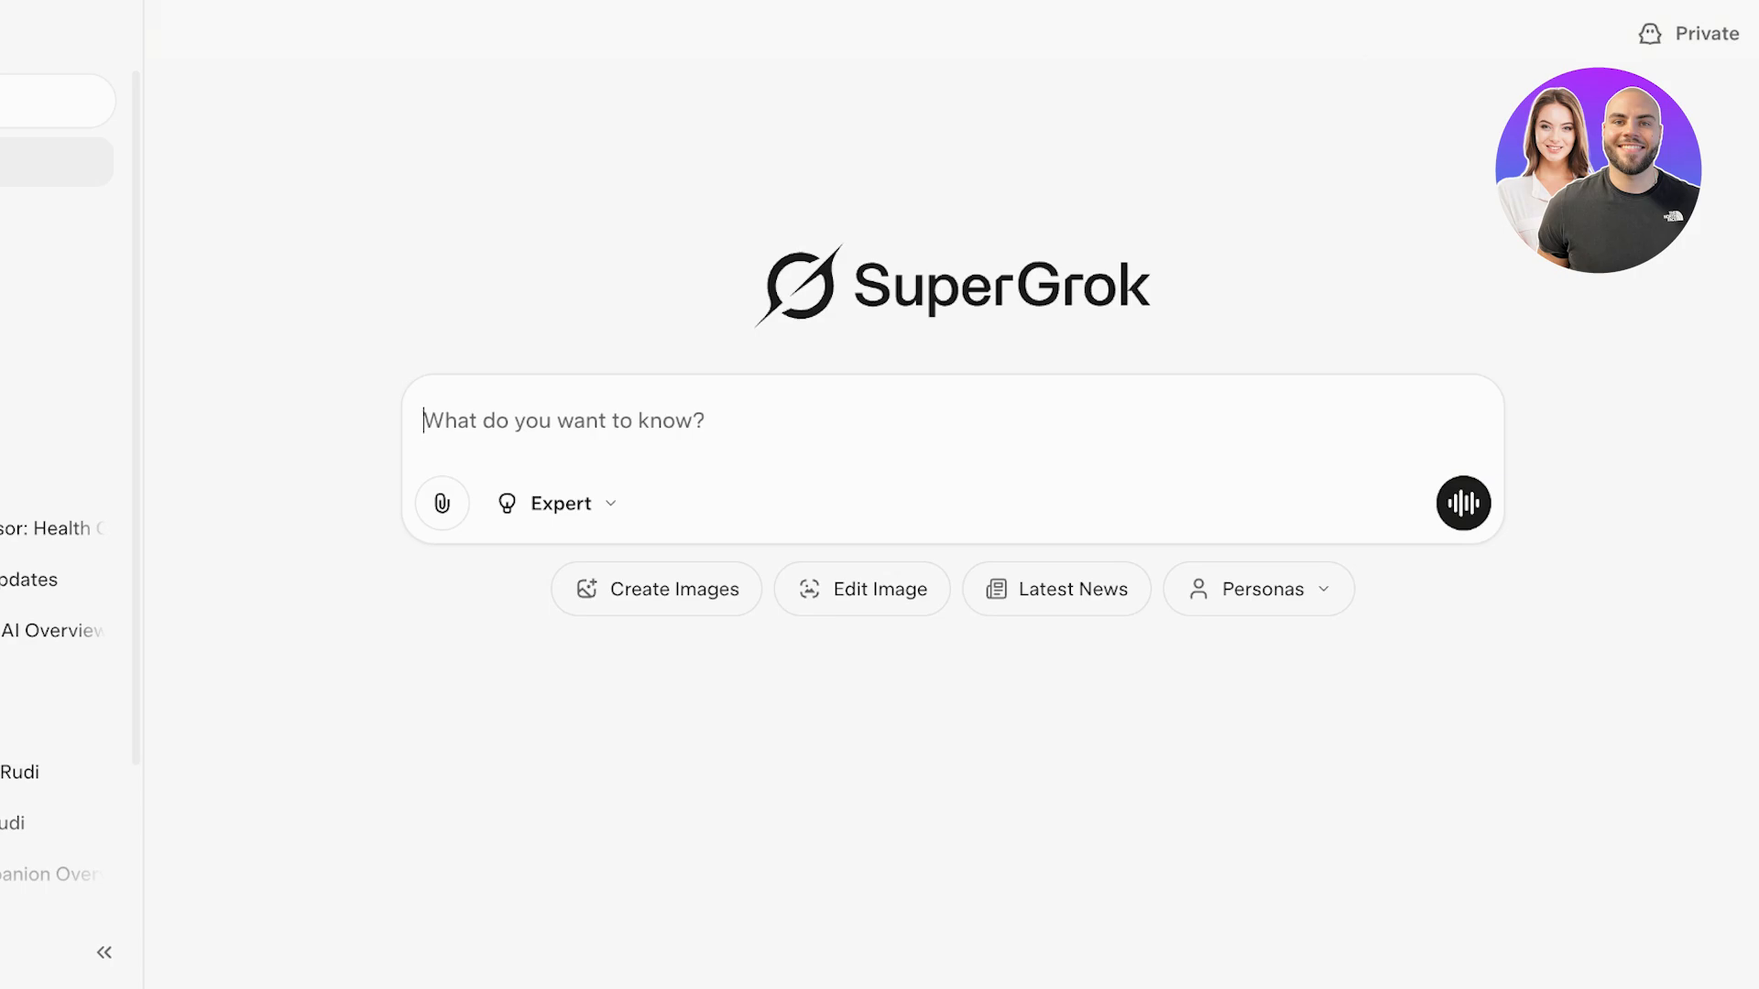
Step: Generate images from the 'river otter playing a ukulele' drawing suggestion
click(102, 953)
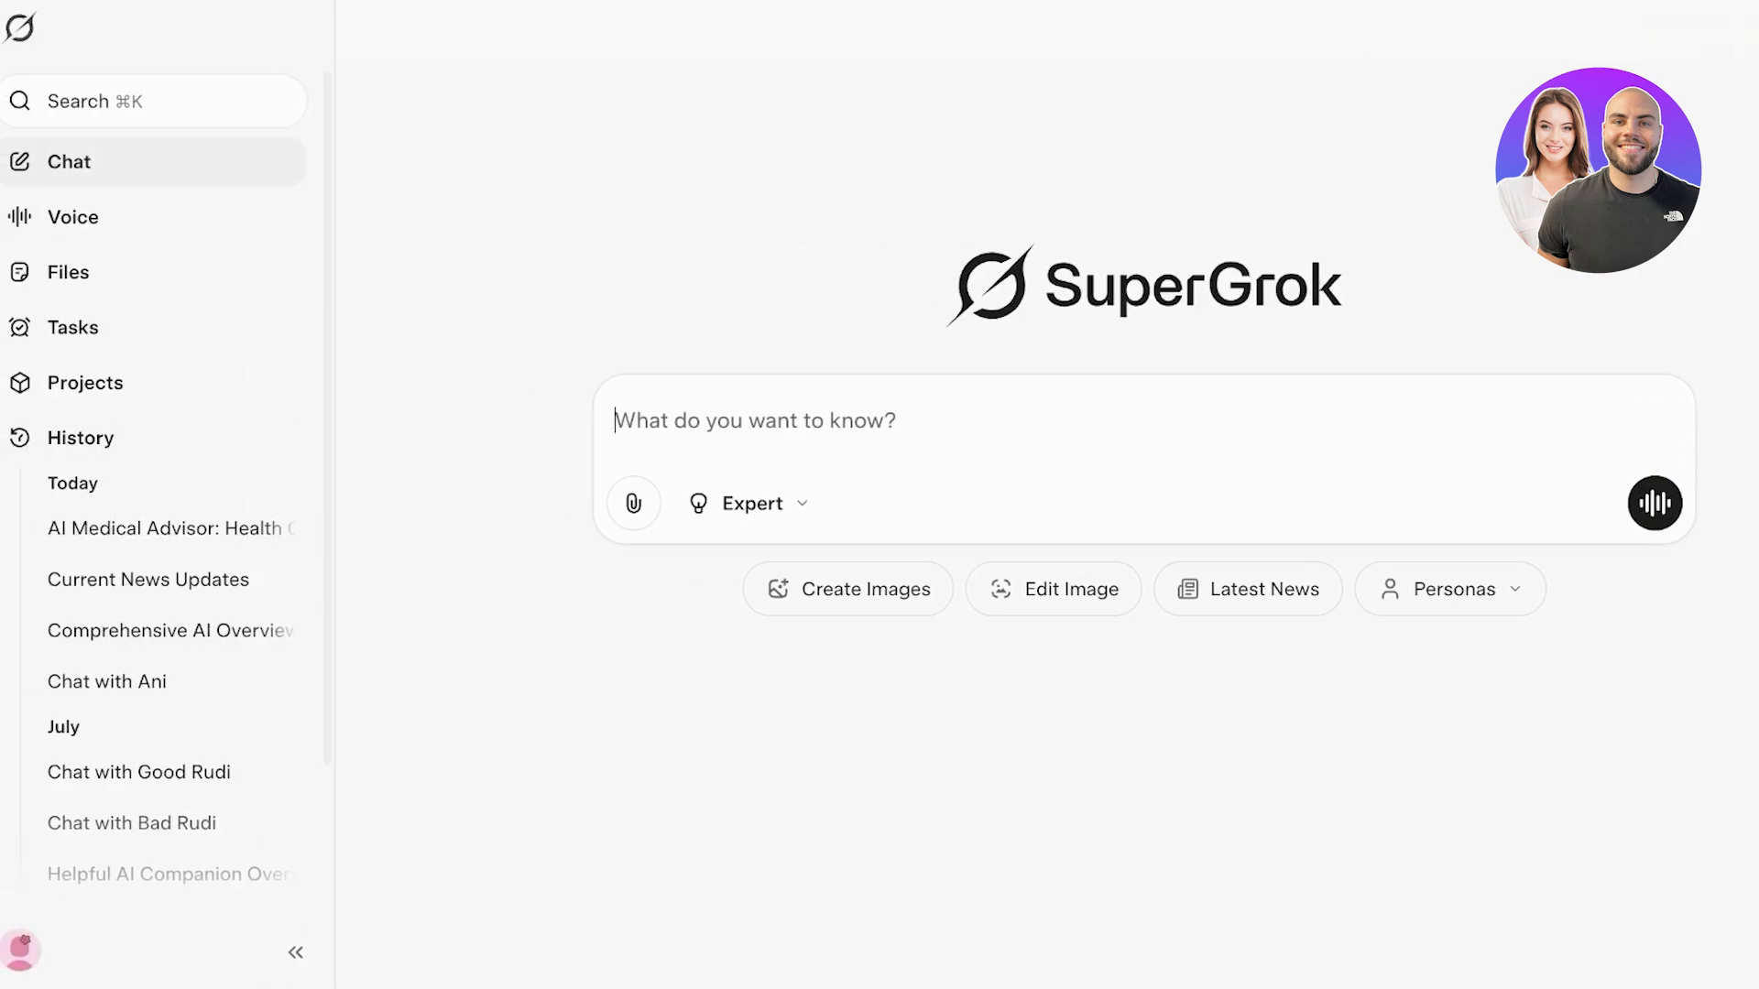
text(Draw)
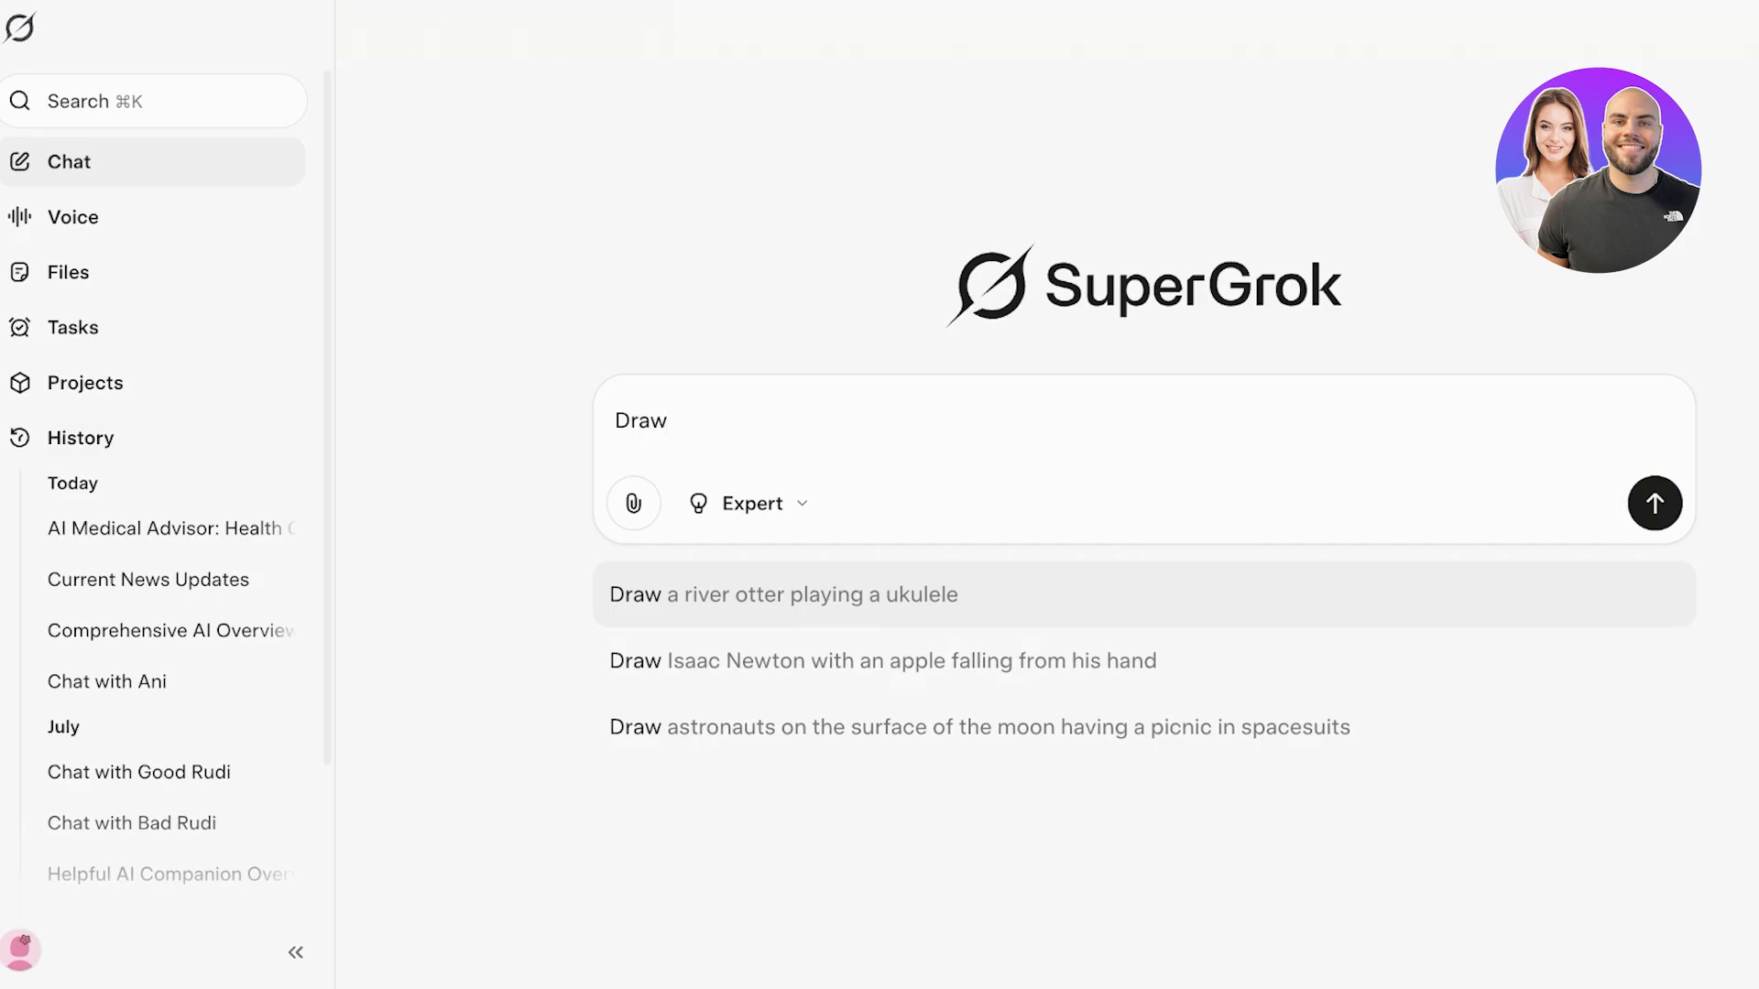
click(782, 594)
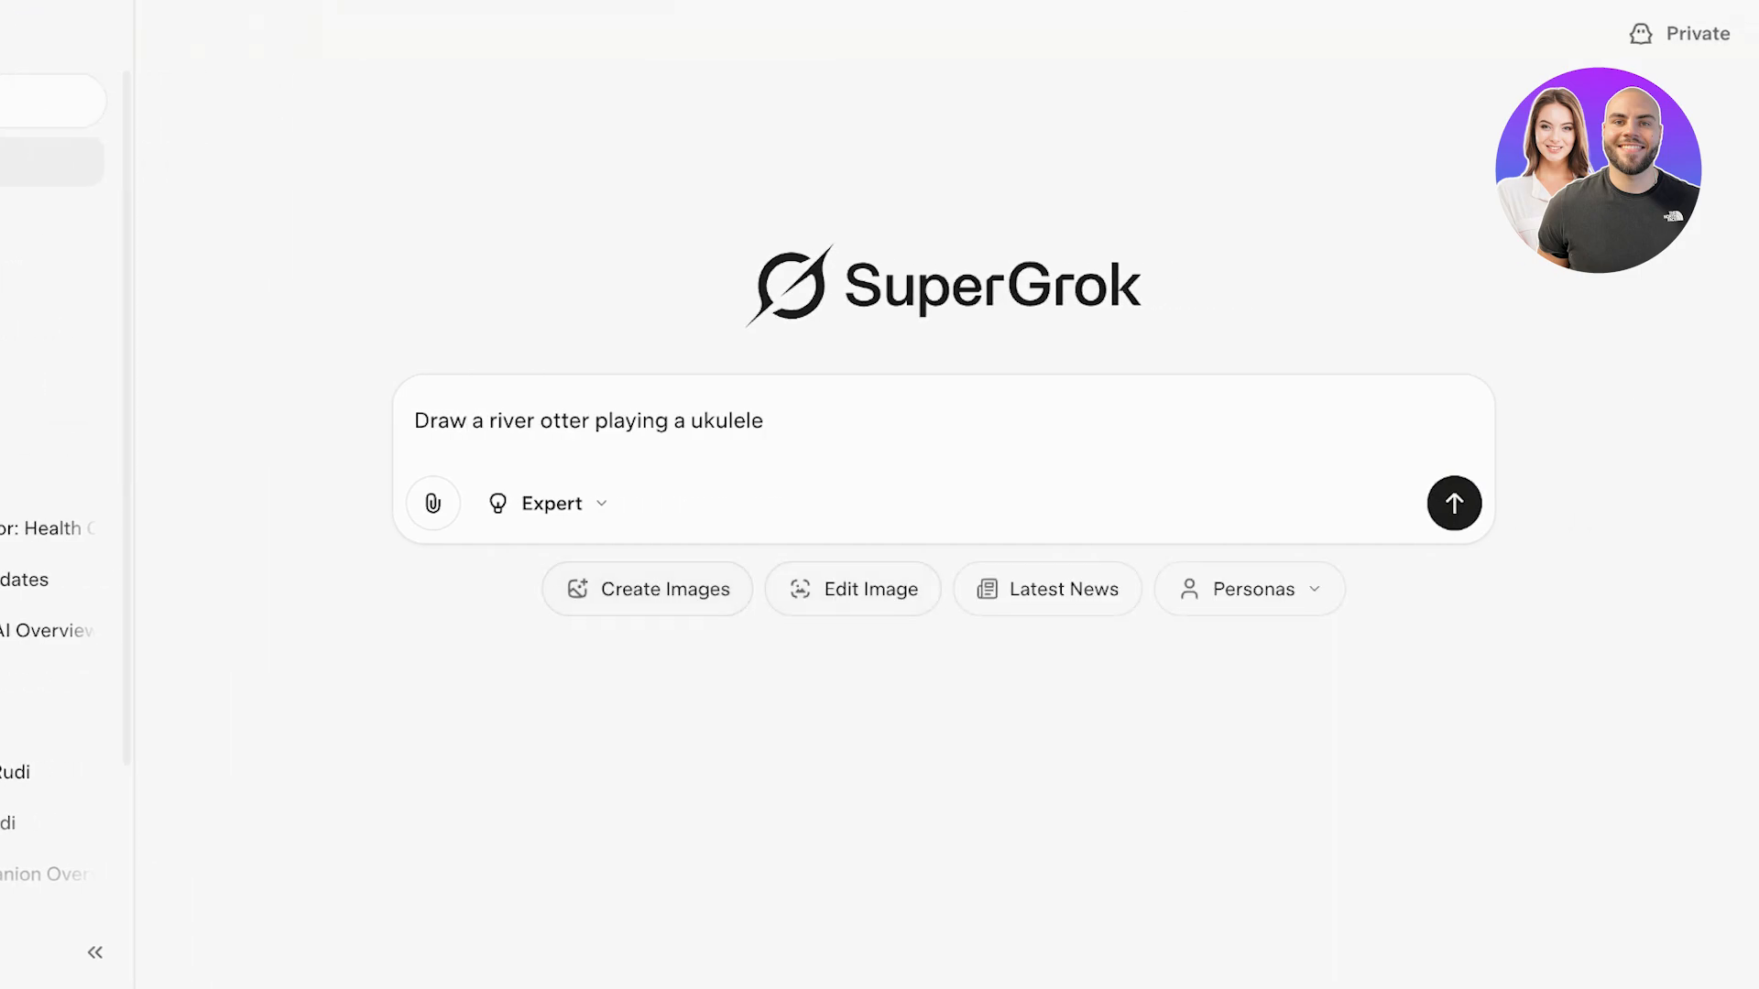
click(1453, 502)
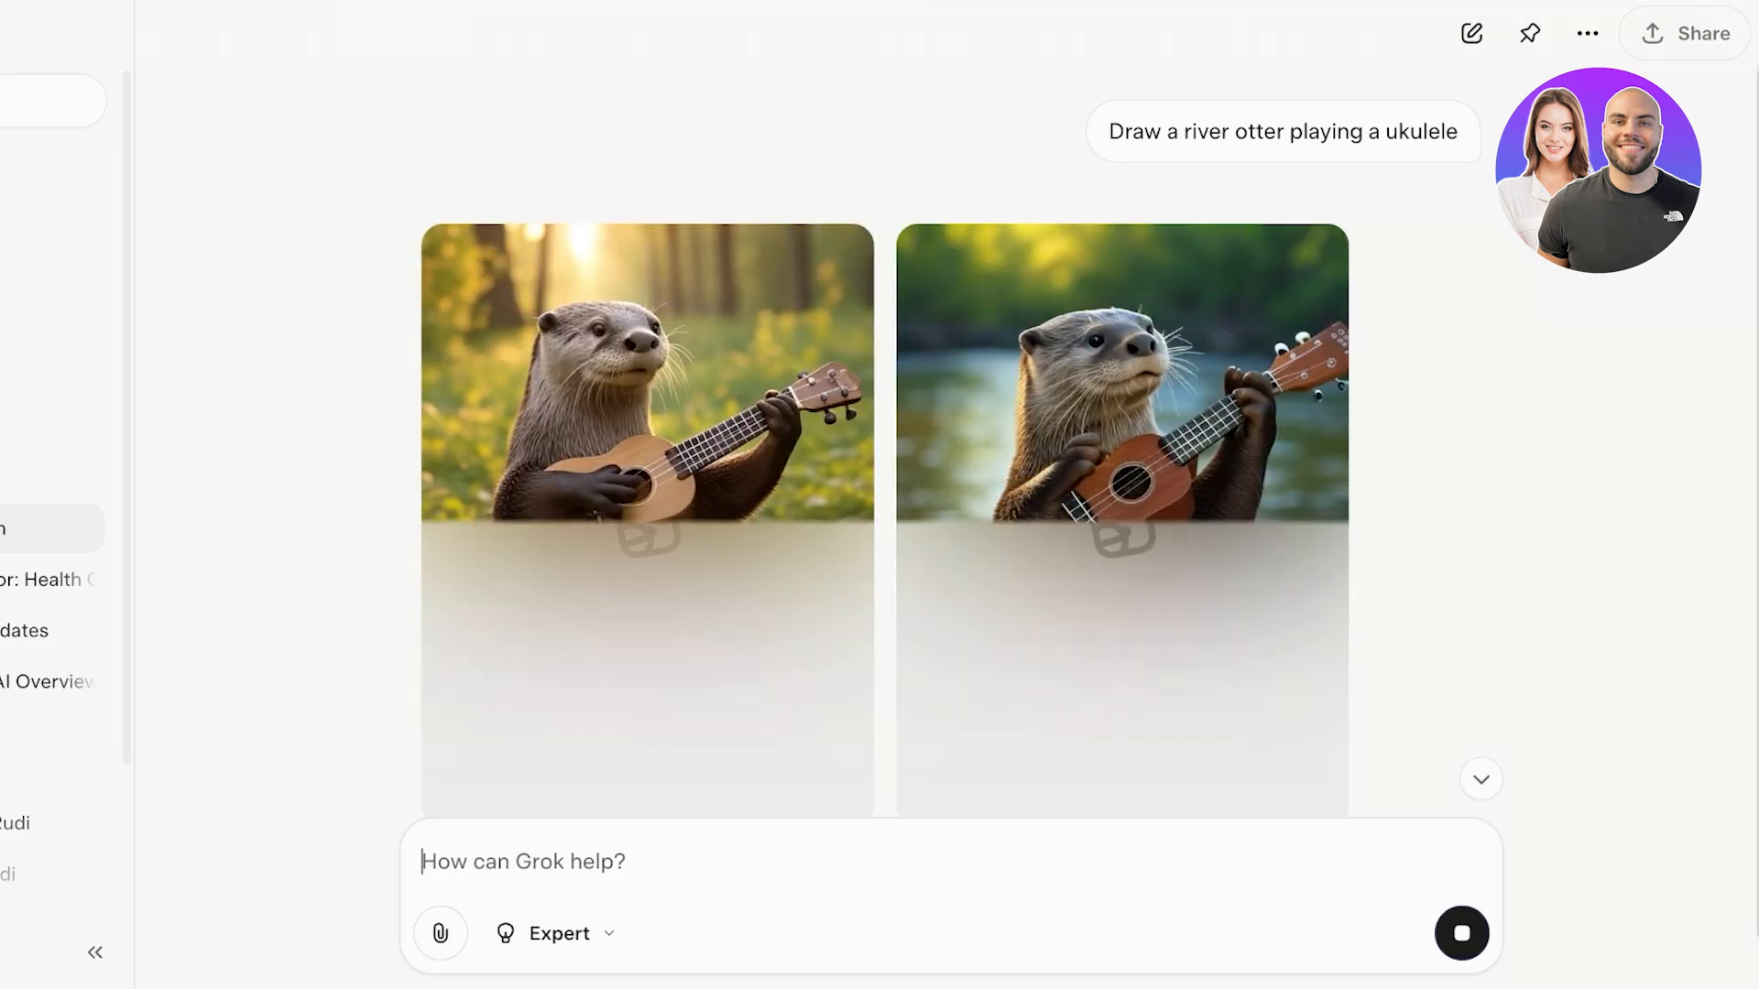
scroll(up, 3)
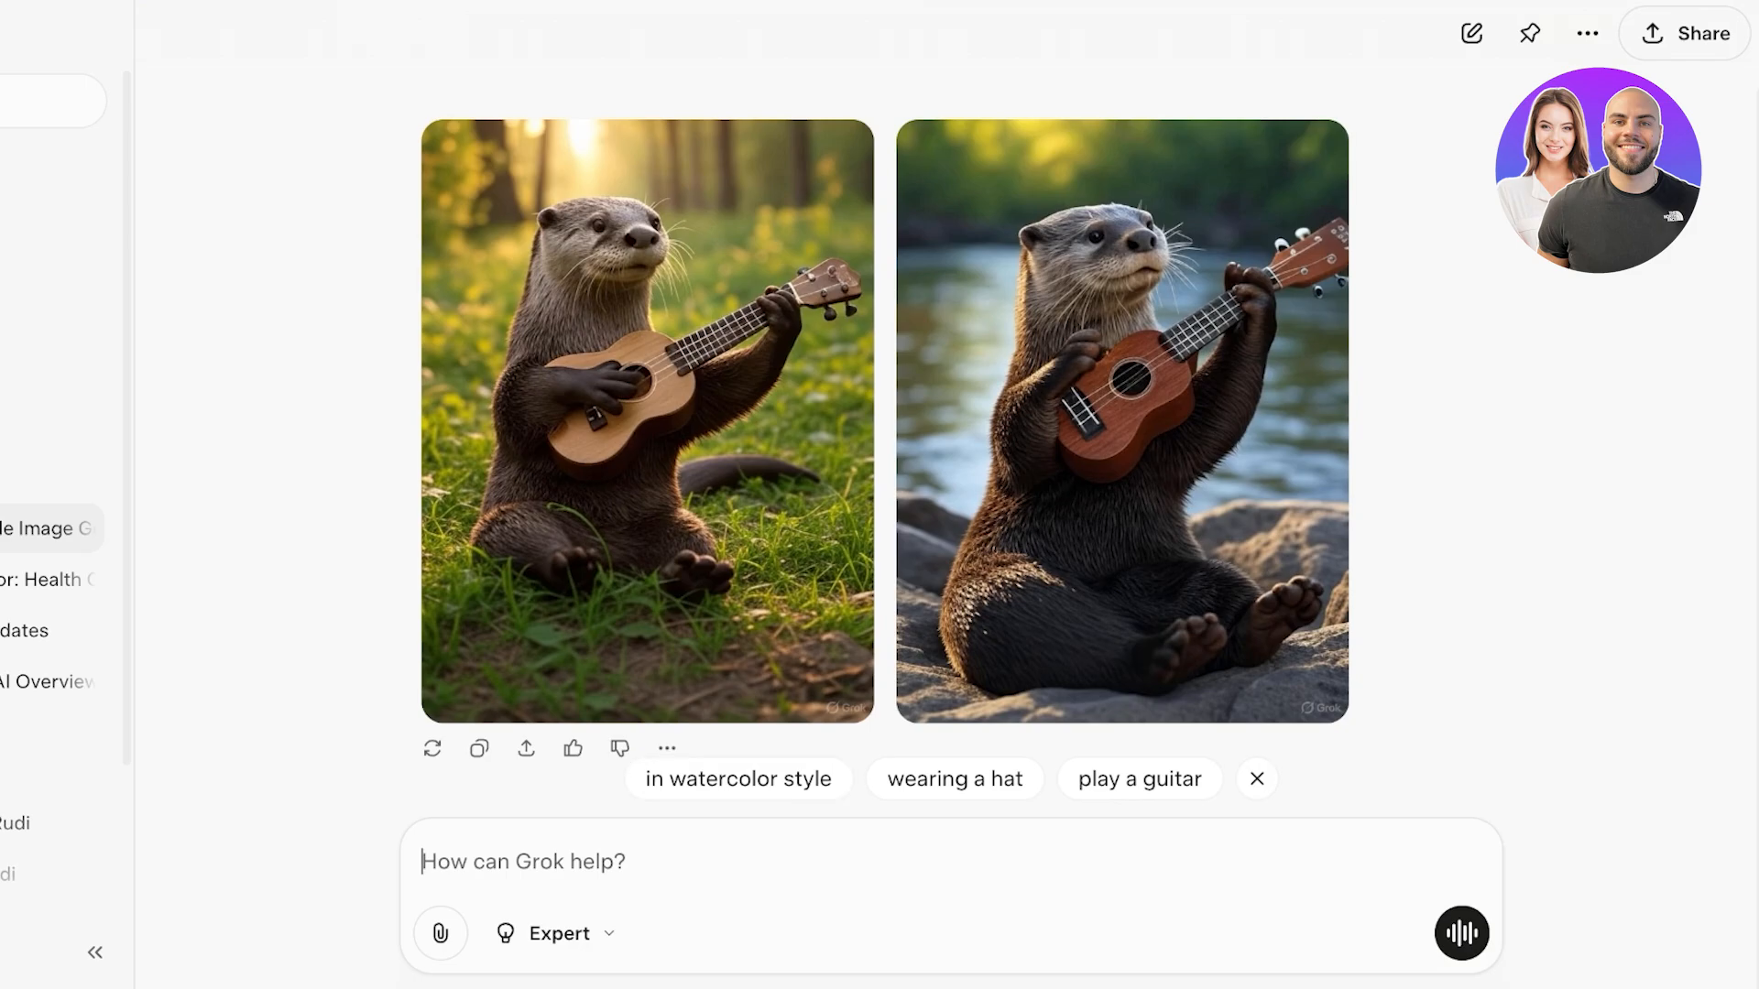
Step: Check the response modes and go to the Projects page
click(553, 932)
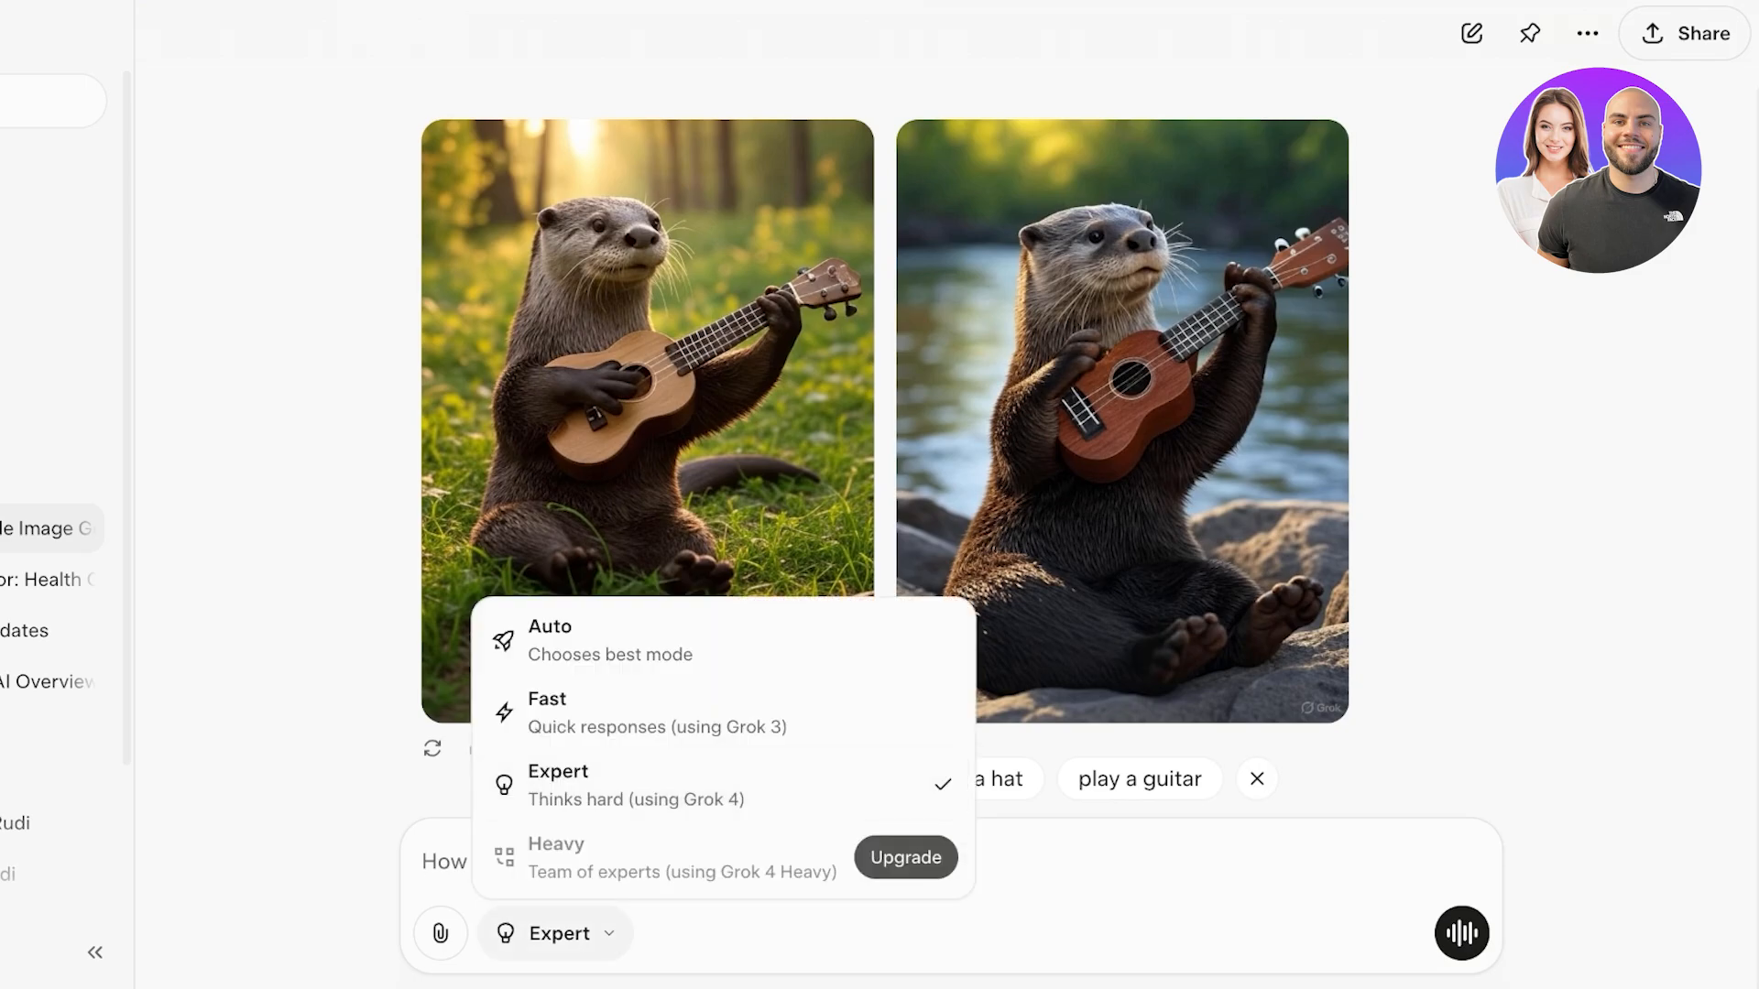
click(88, 383)
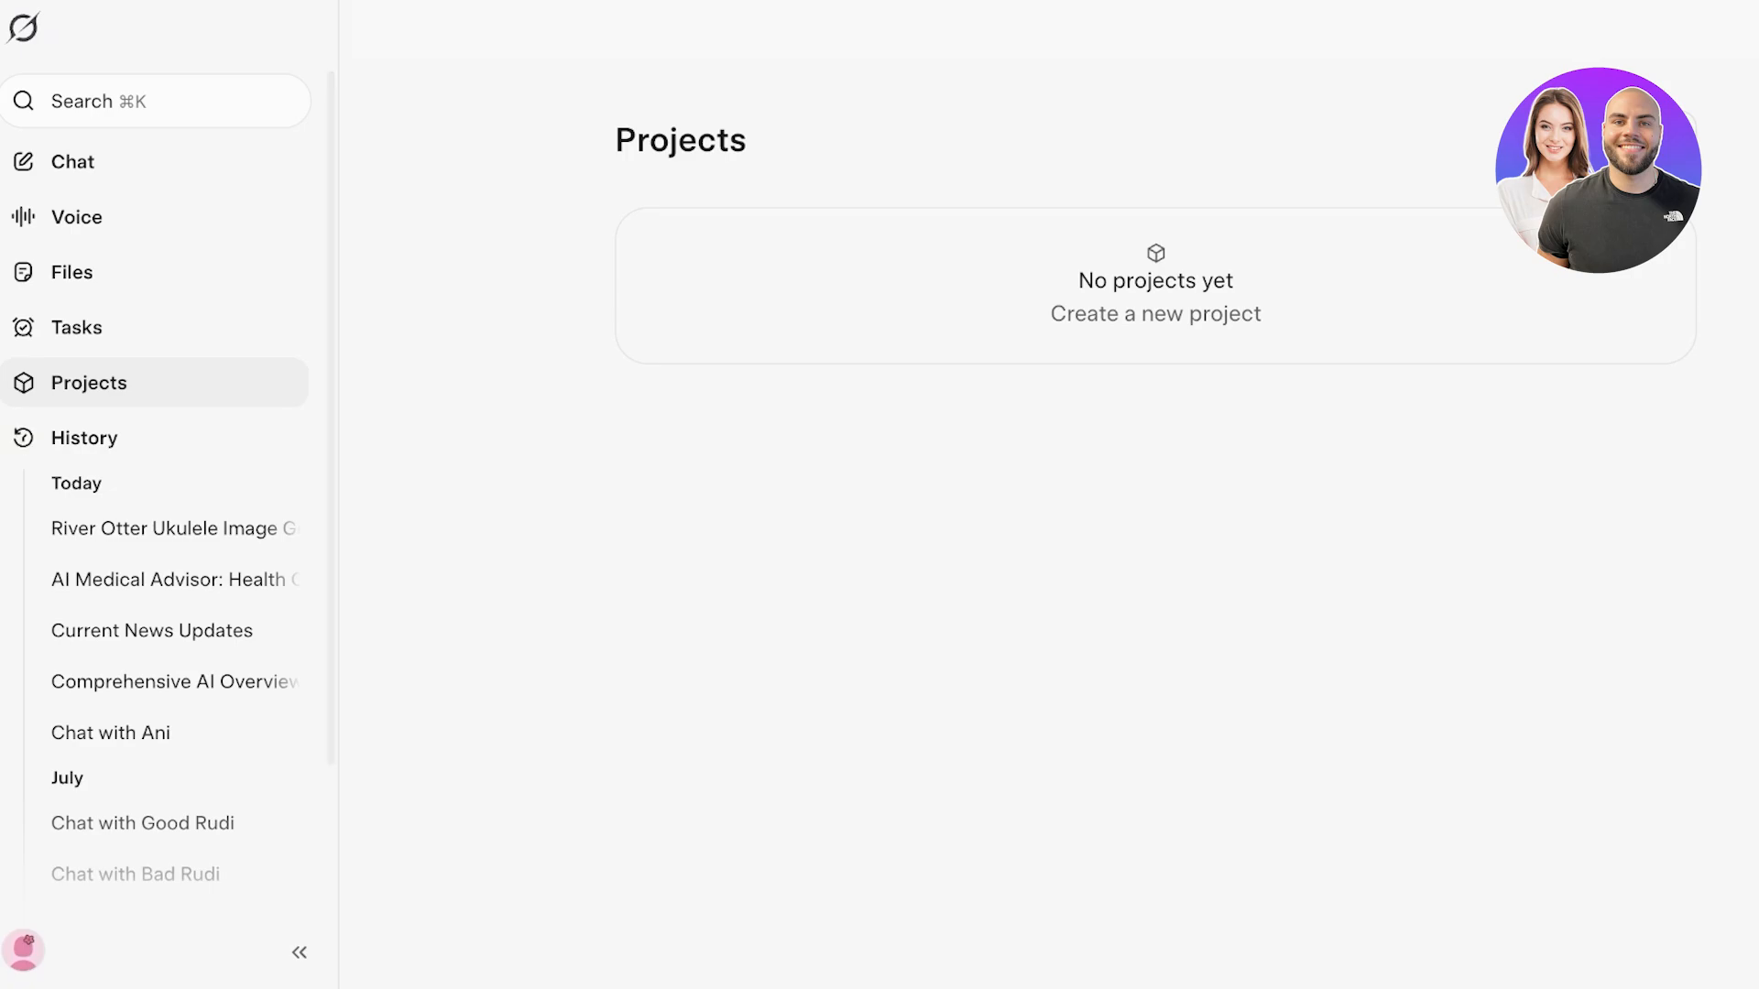
Step: Create a new project and confirm its Conversations list is still empty
click(1156, 313)
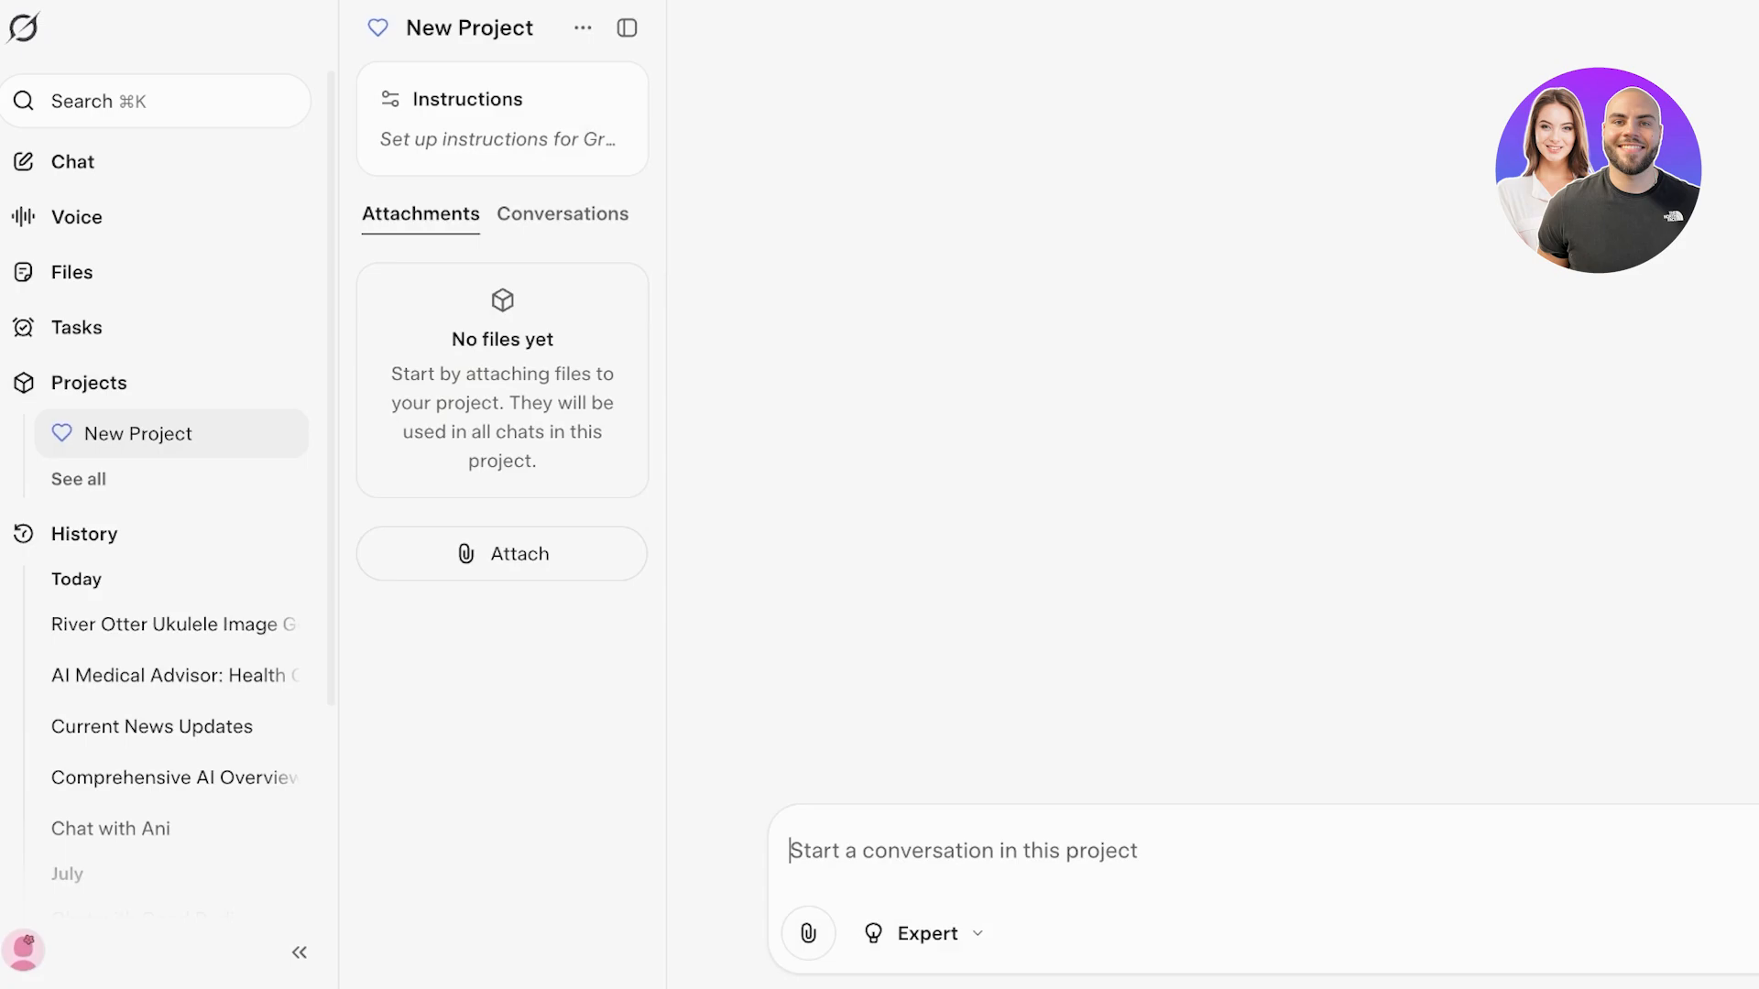
click(502, 119)
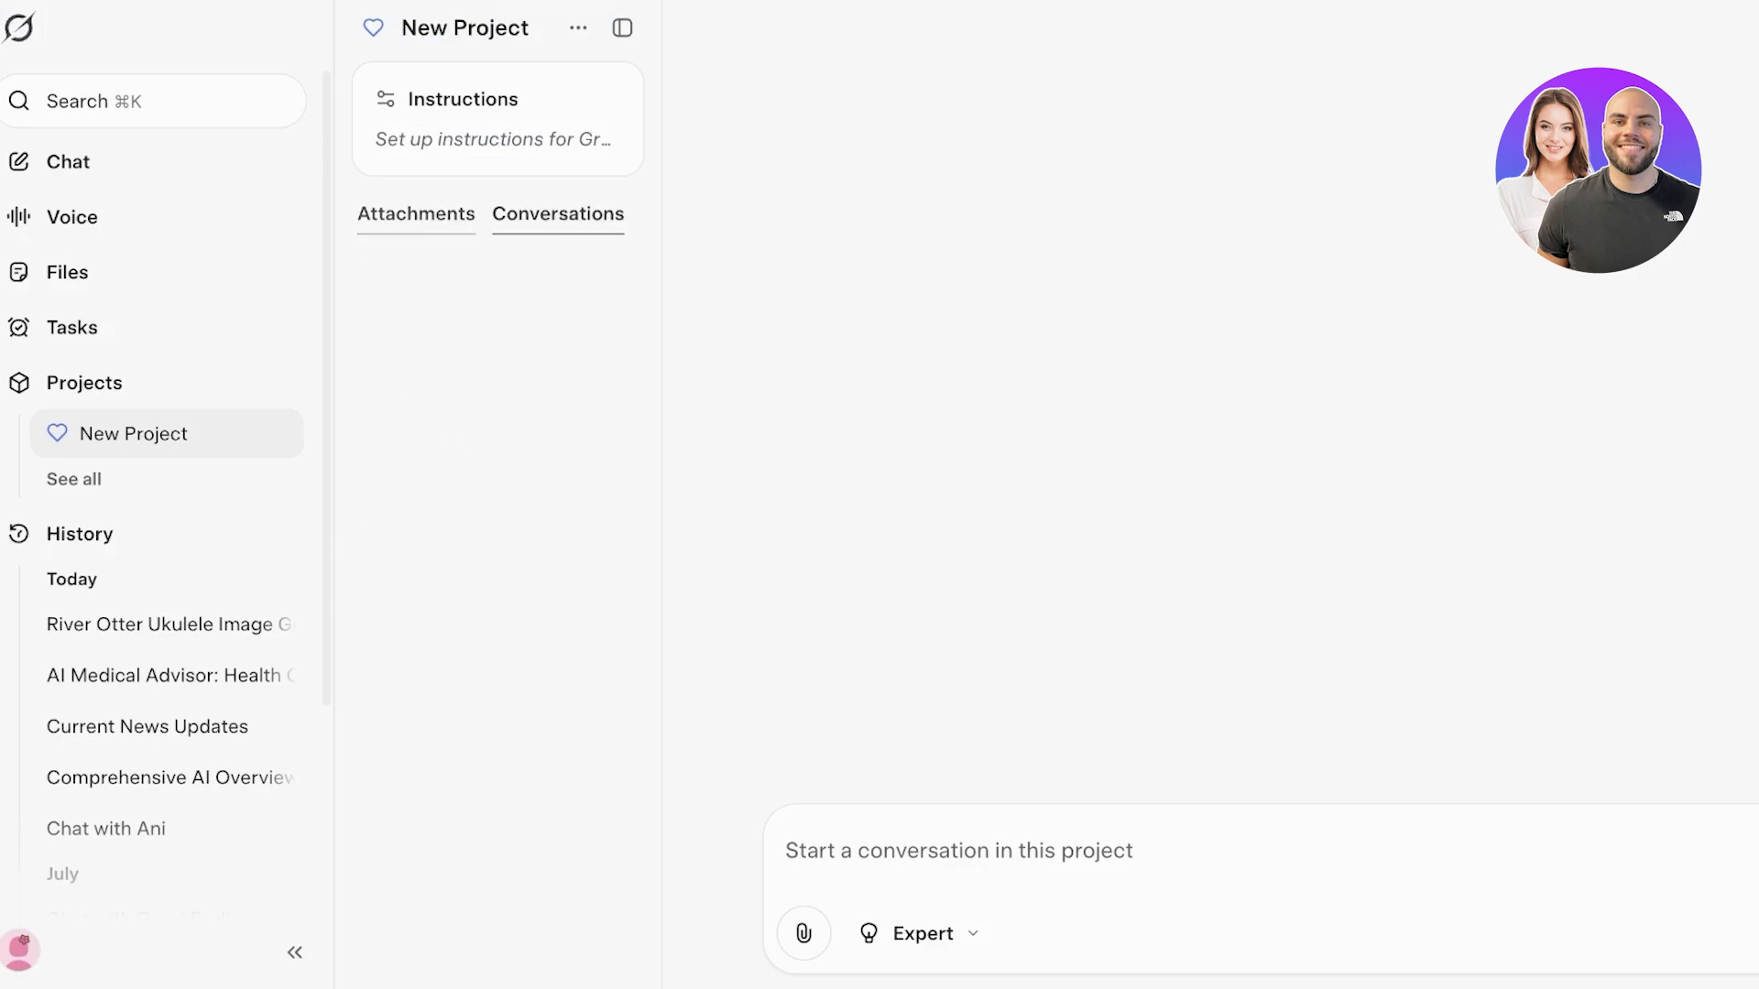
click(557, 214)
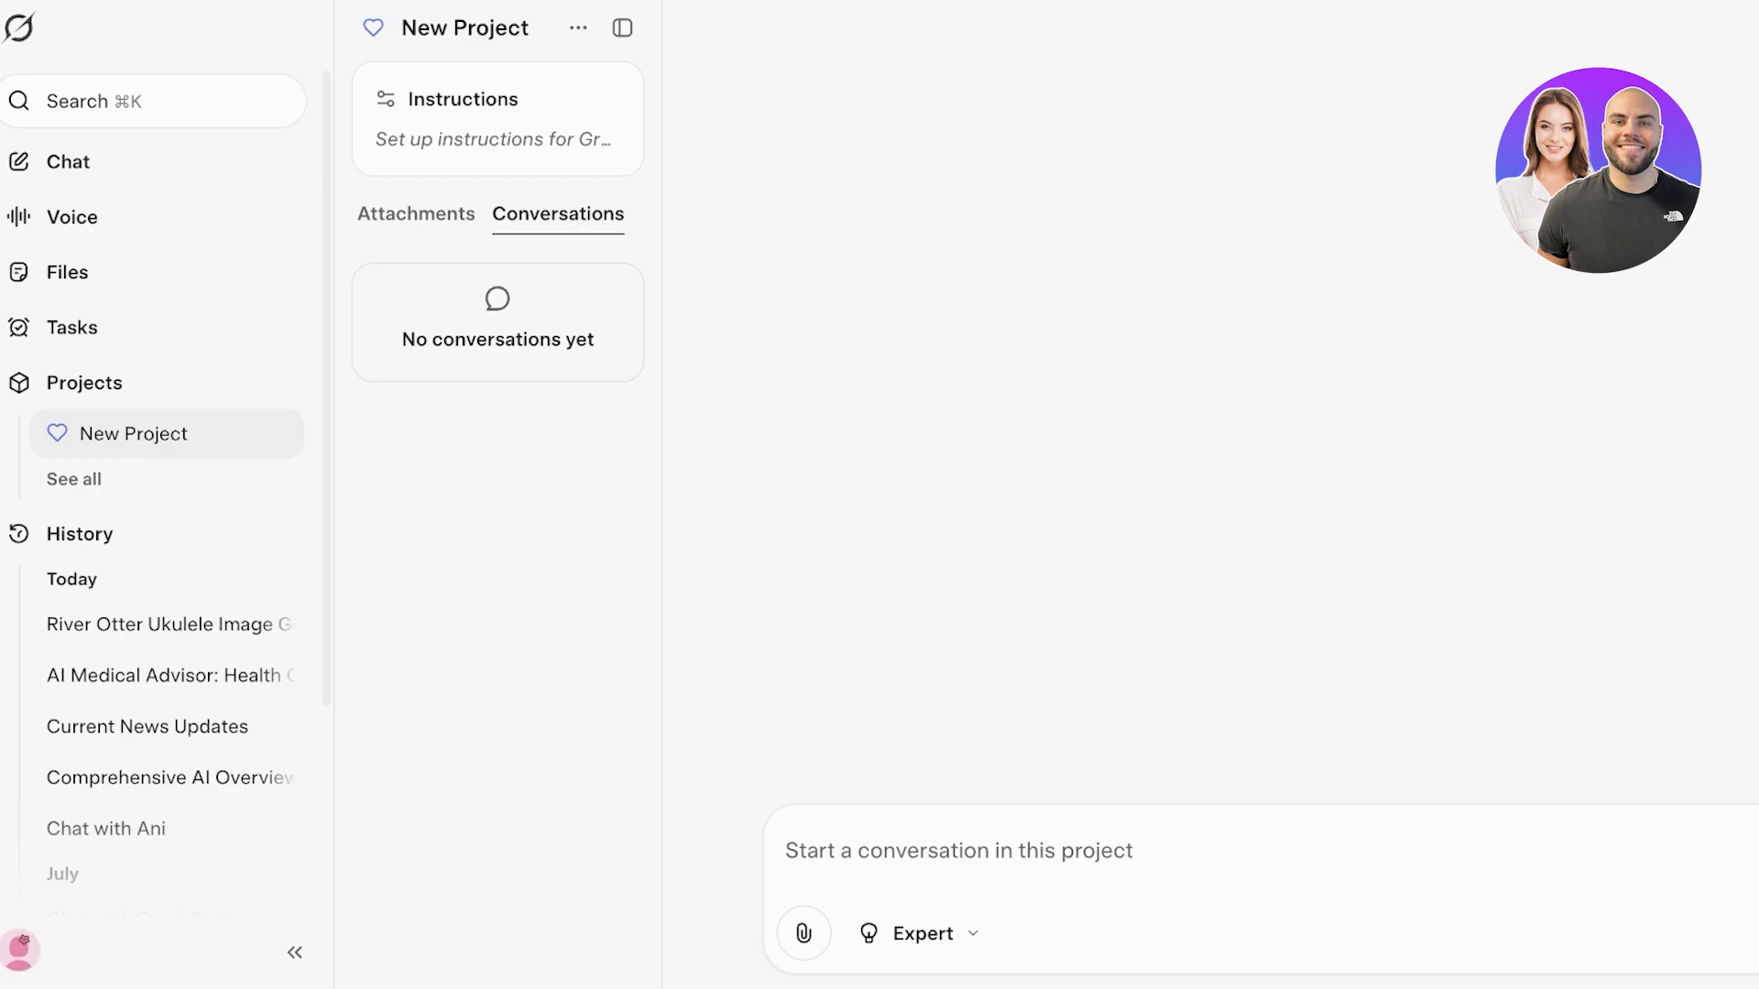
Step: View the Tasks page and its suggested scheduled tasks
click(71, 328)
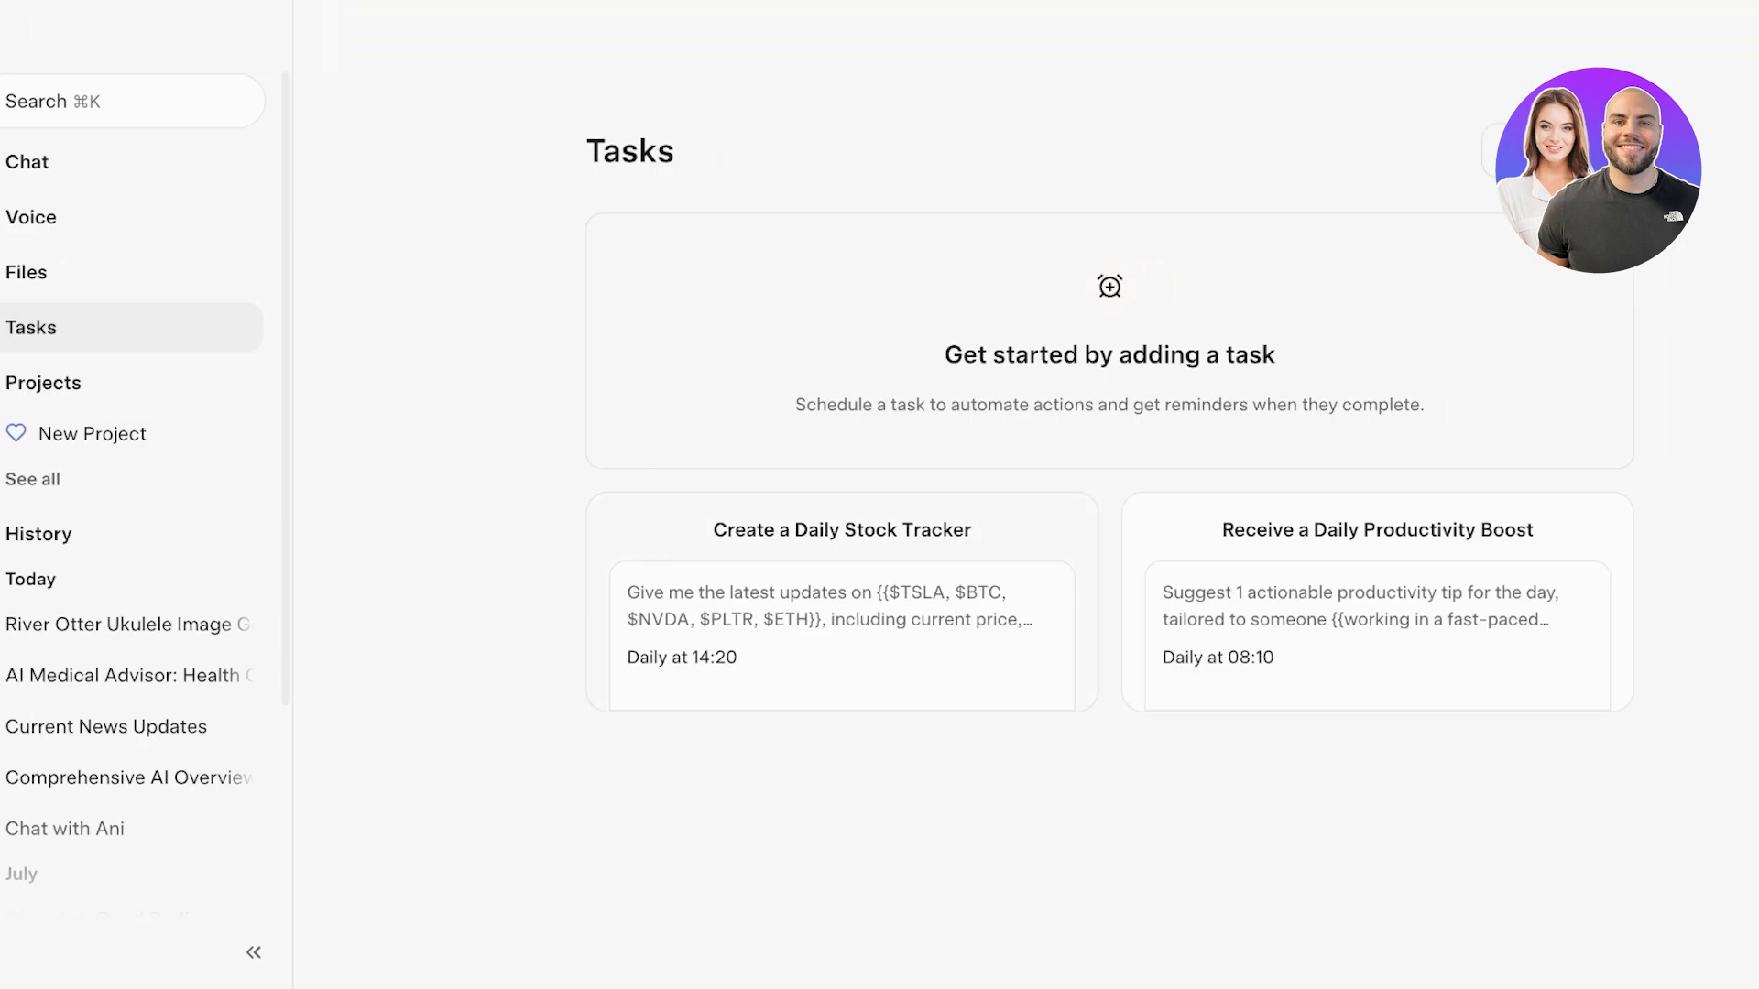
click(253, 953)
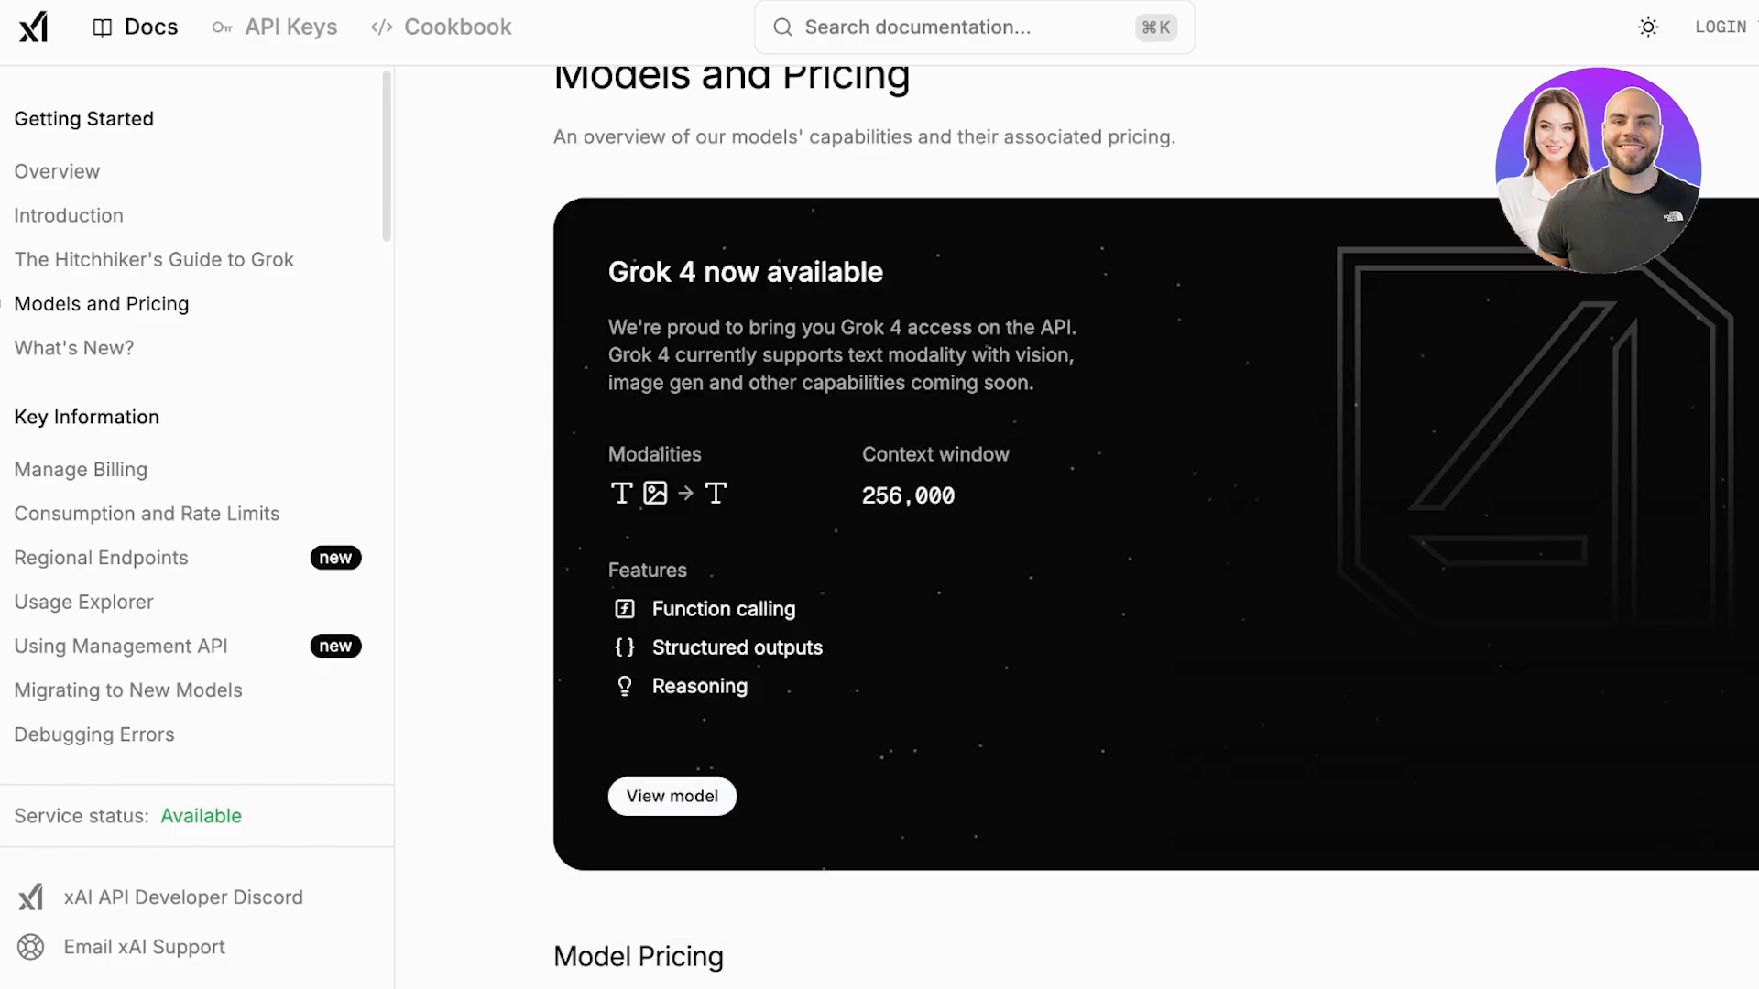
Step: Review the Grok 4 Models and Pricing overview, then return to the otter ukulele chat
scroll(down, 3)
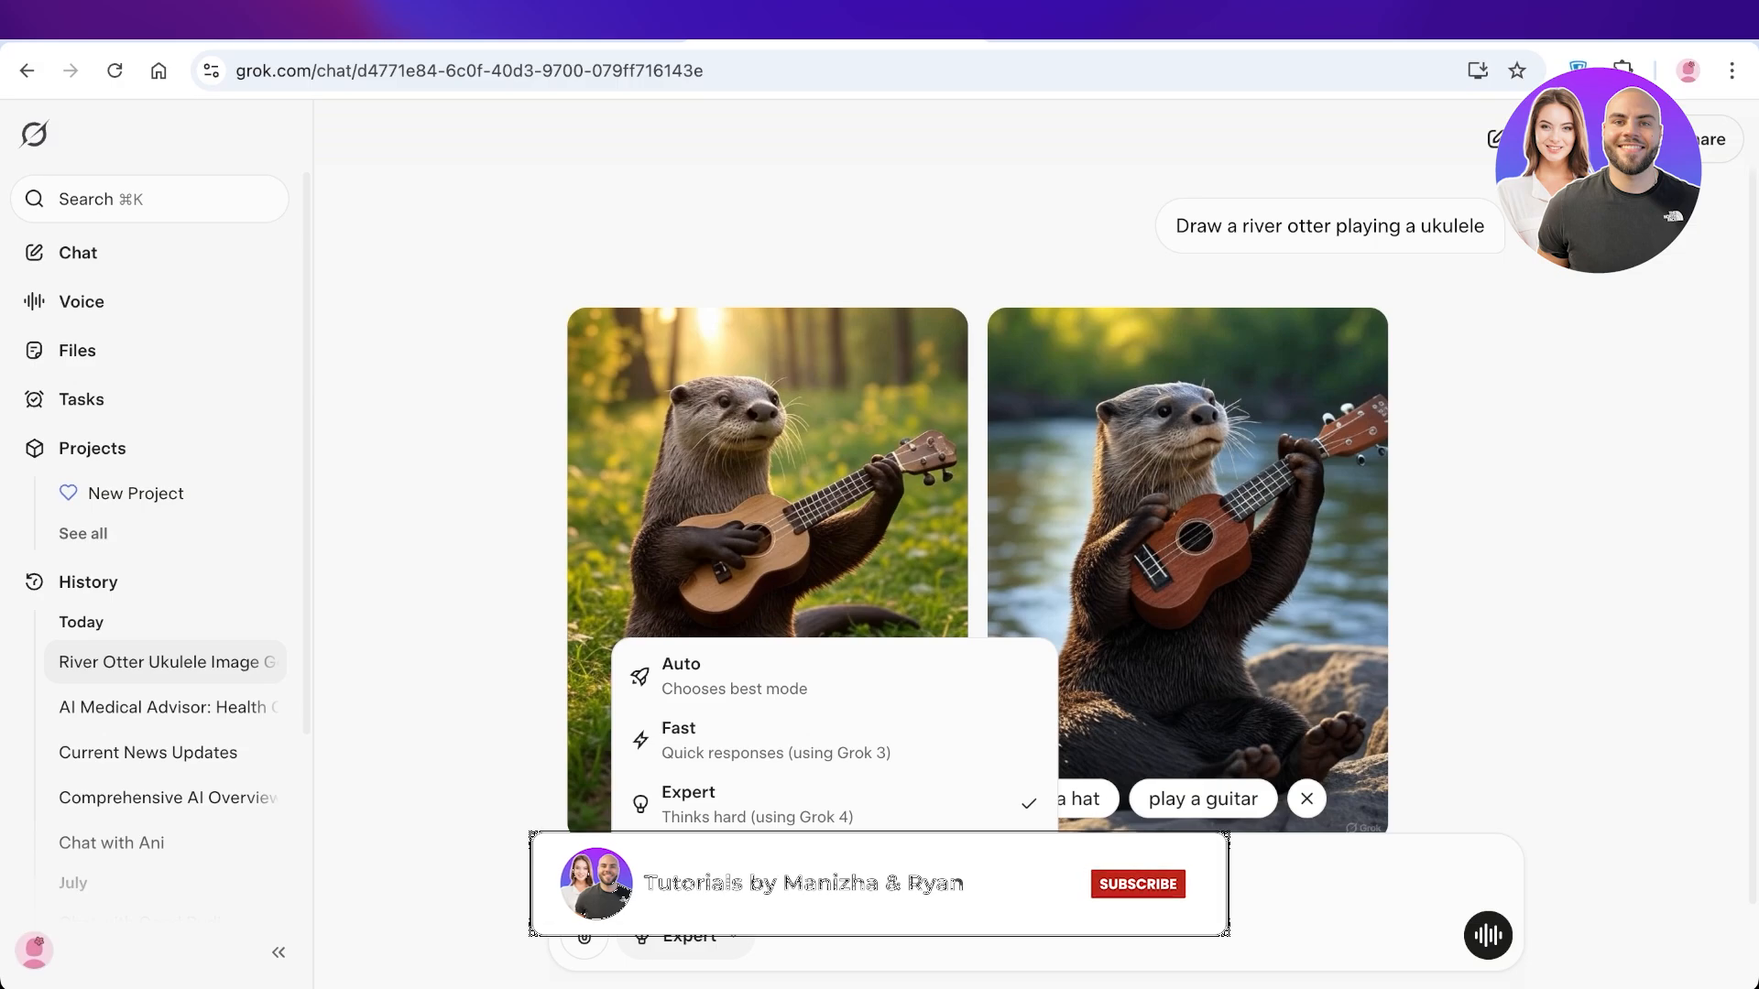
click(1136, 883)
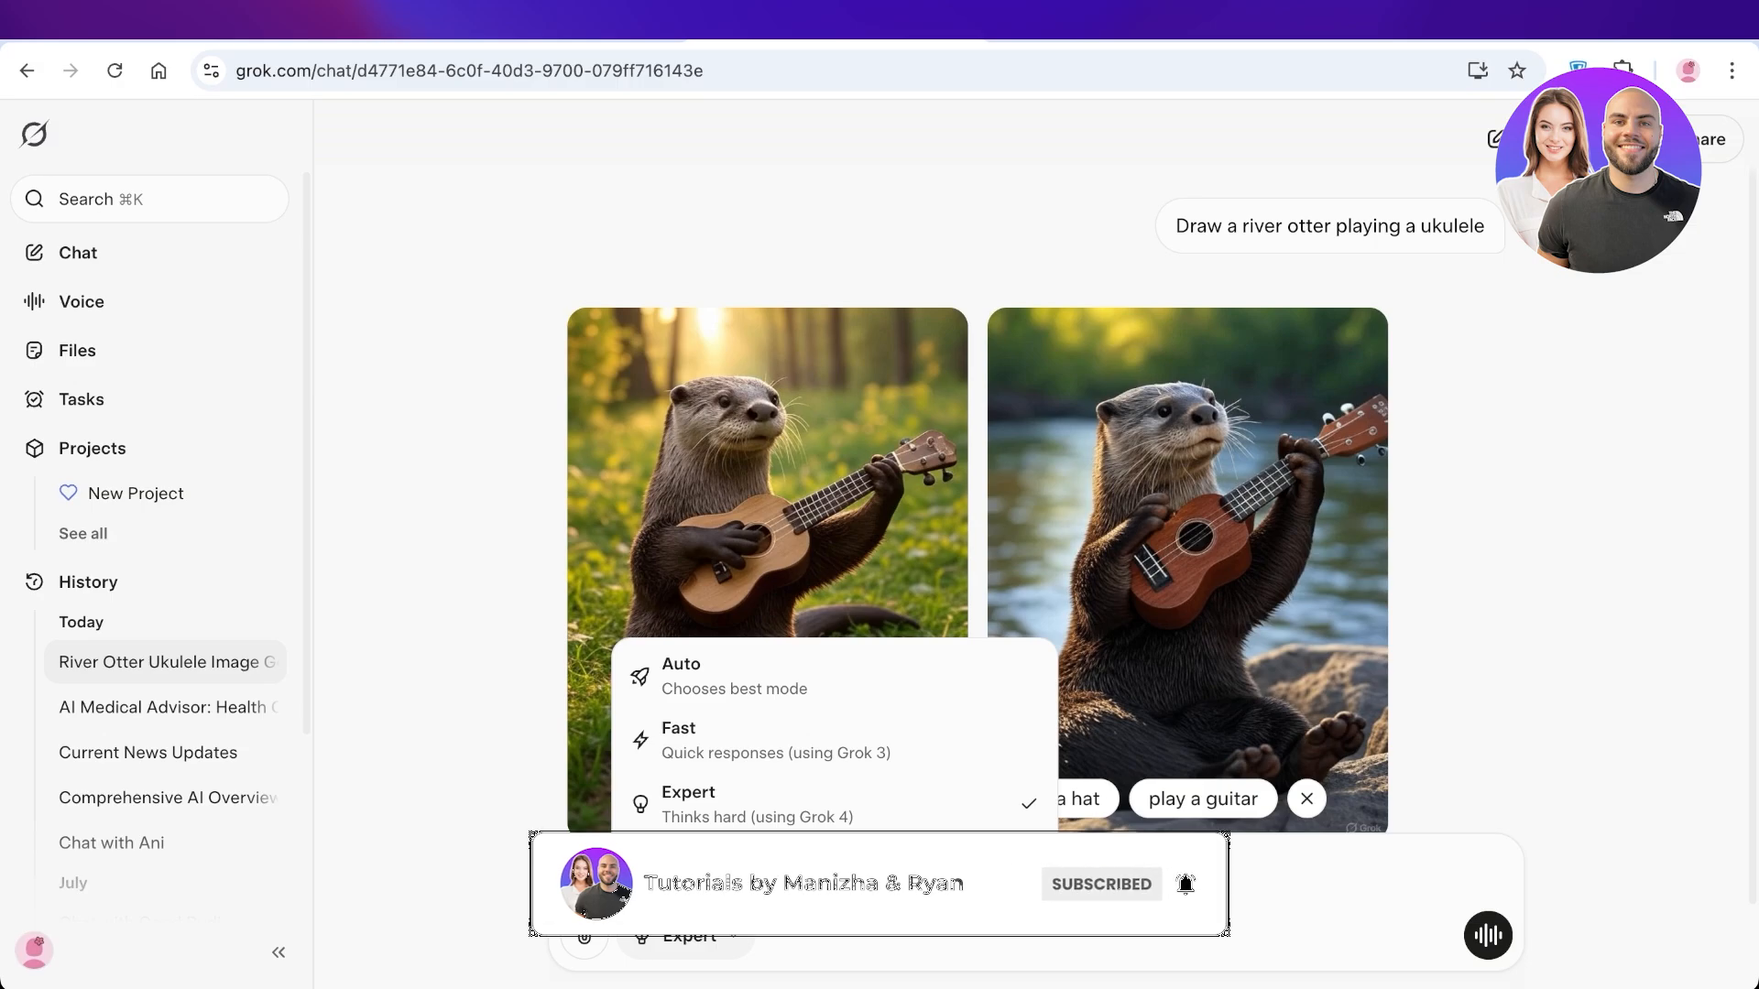